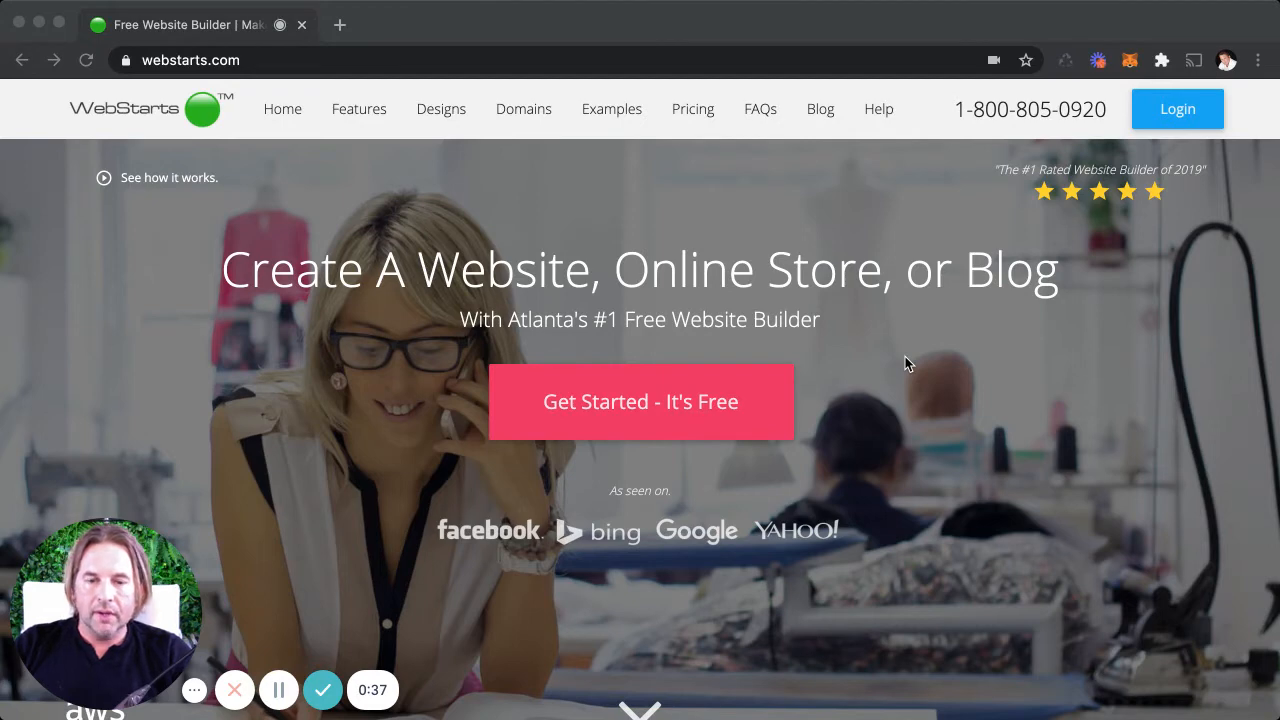
mouse_move(744, 408)
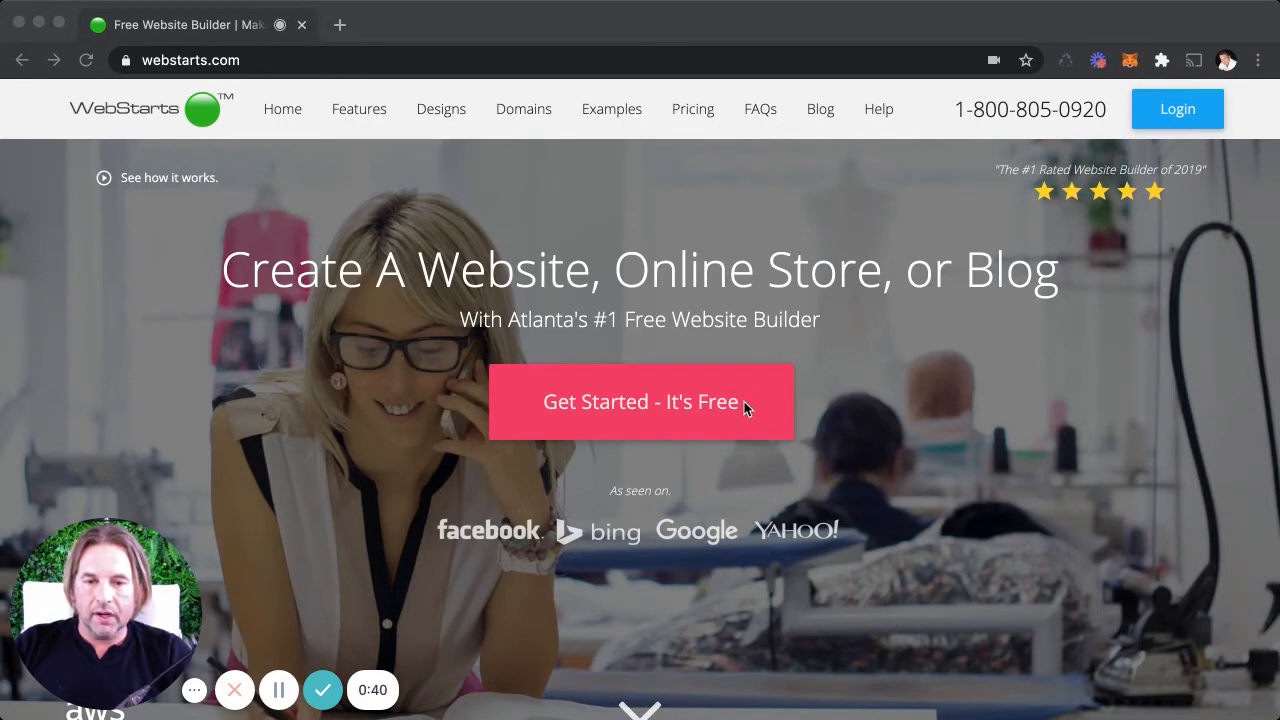
mouse_move(866, 416)
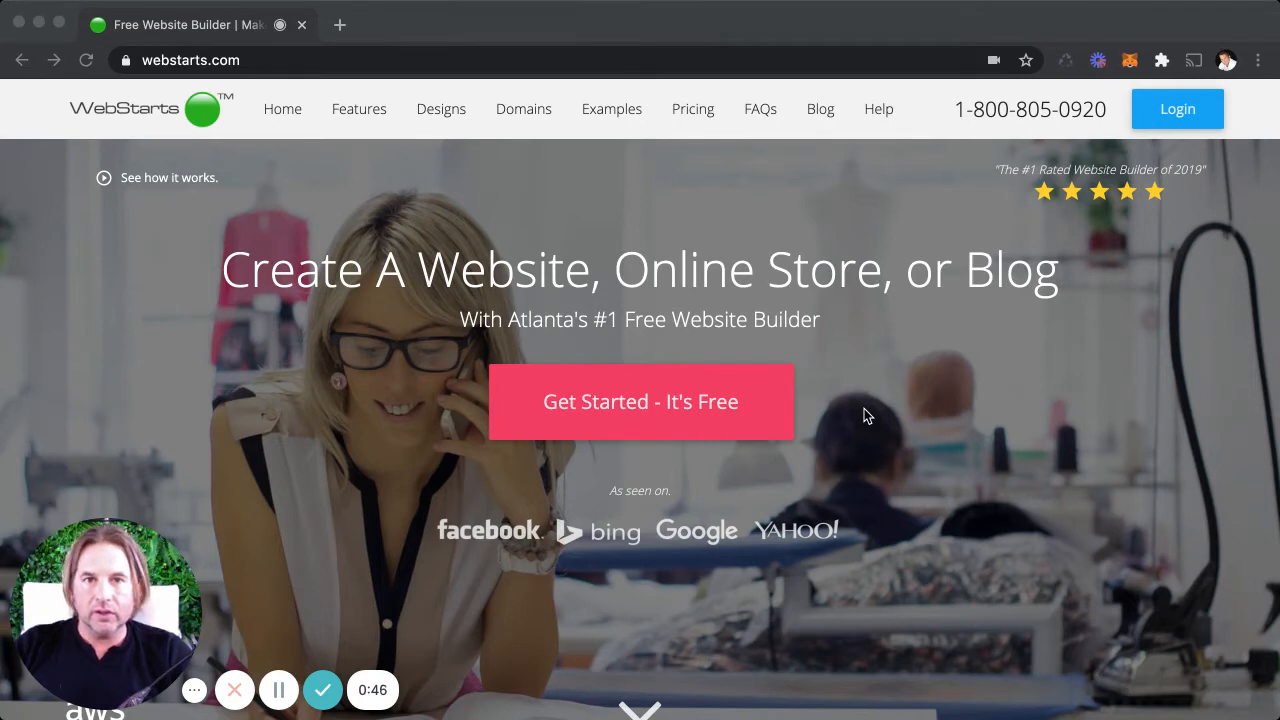
mouse_move(658, 424)
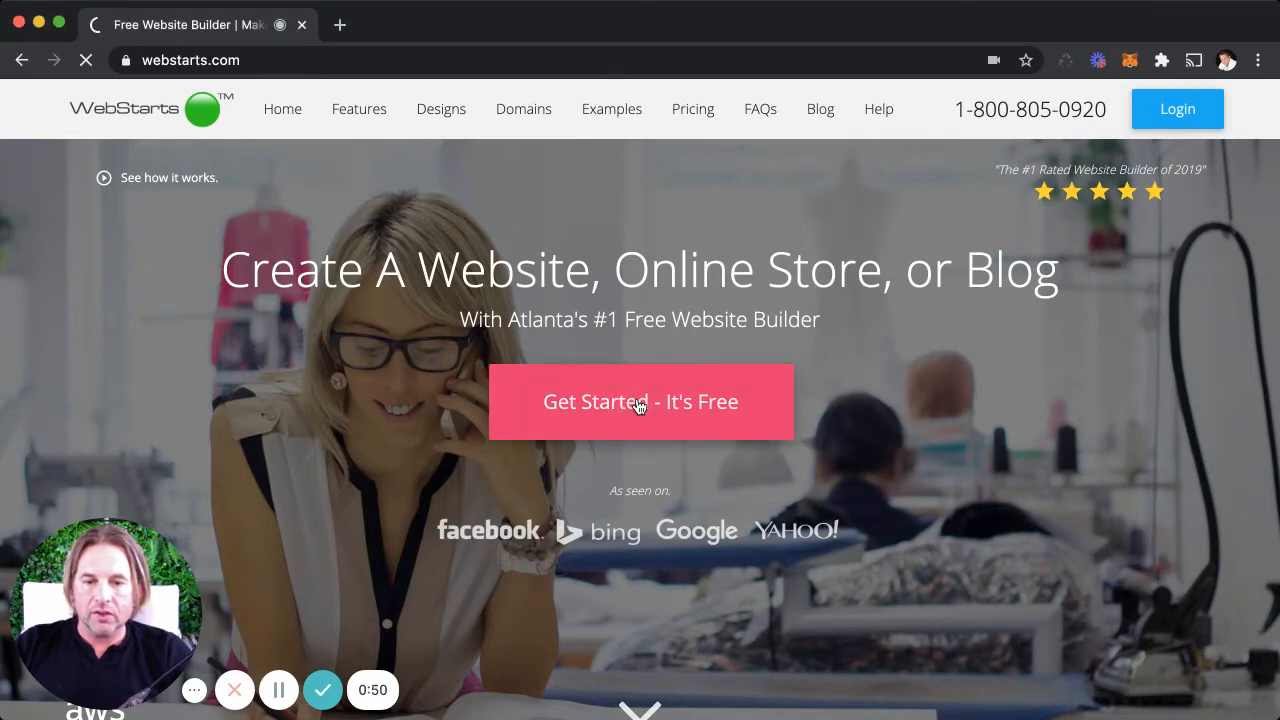
- Start the free website builder and filter the design gallery to Business templates
click(640, 400)
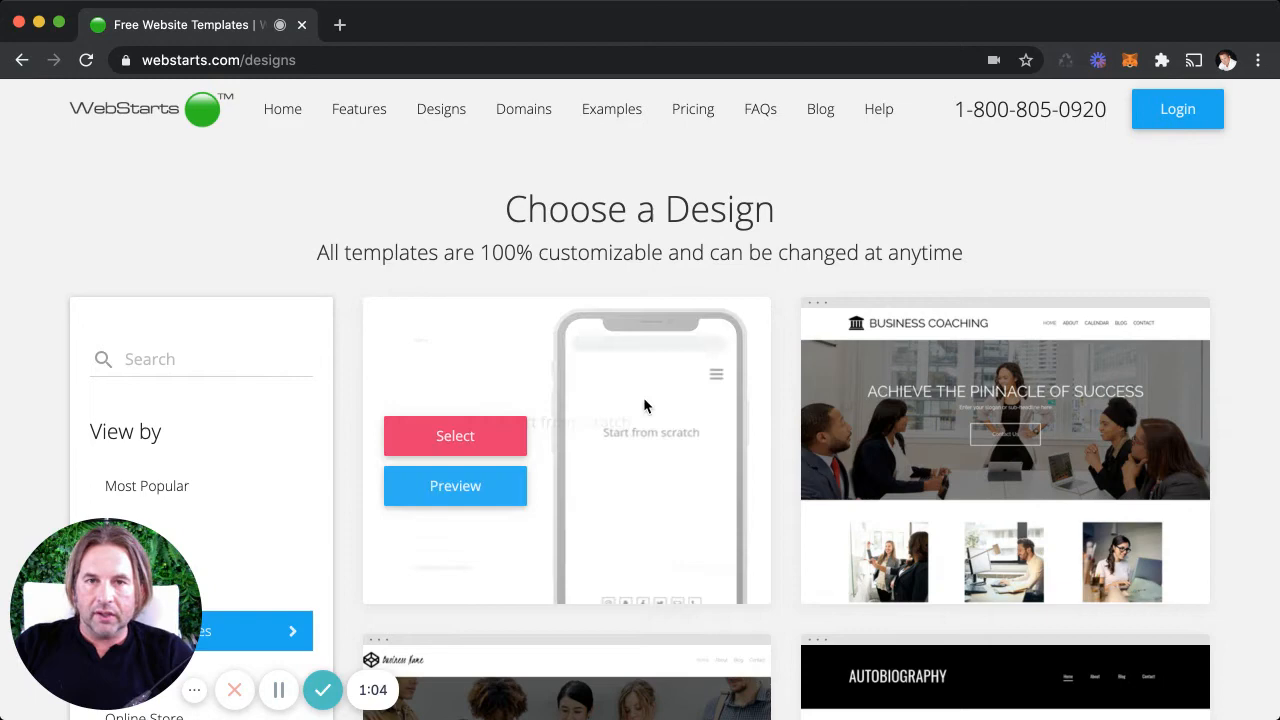
scroll(down, 3)
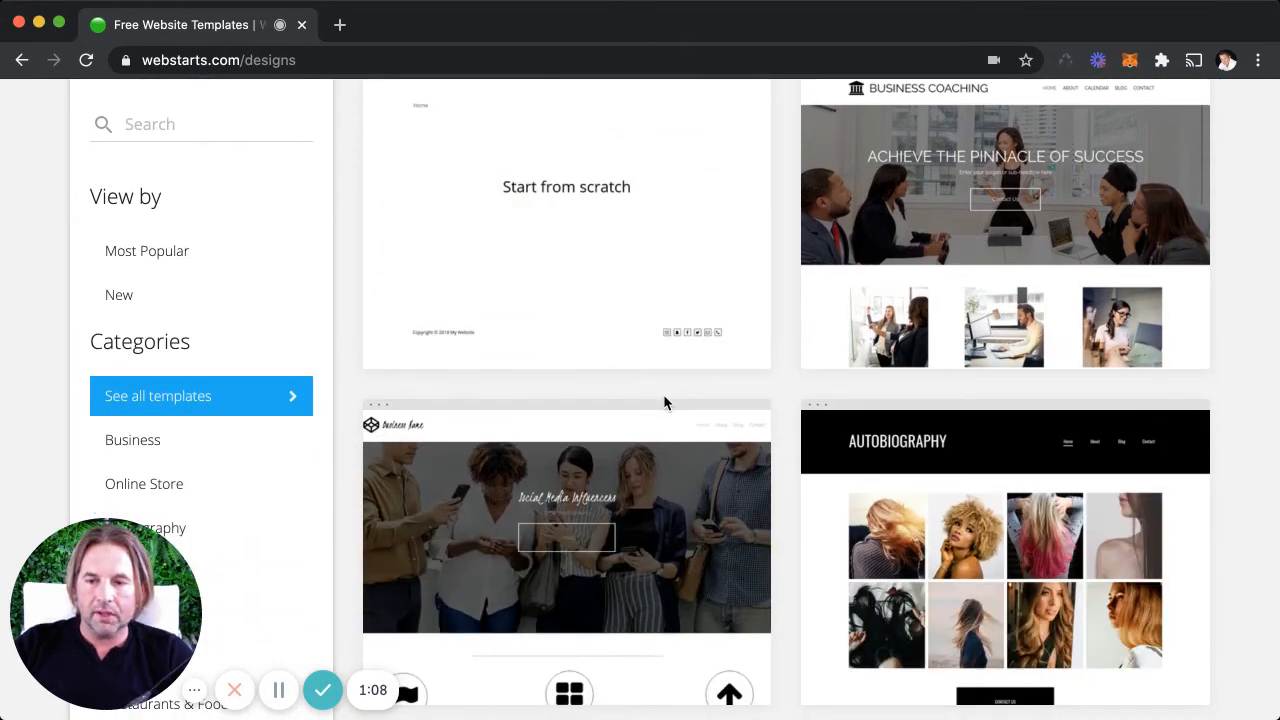
scroll(down, 3)
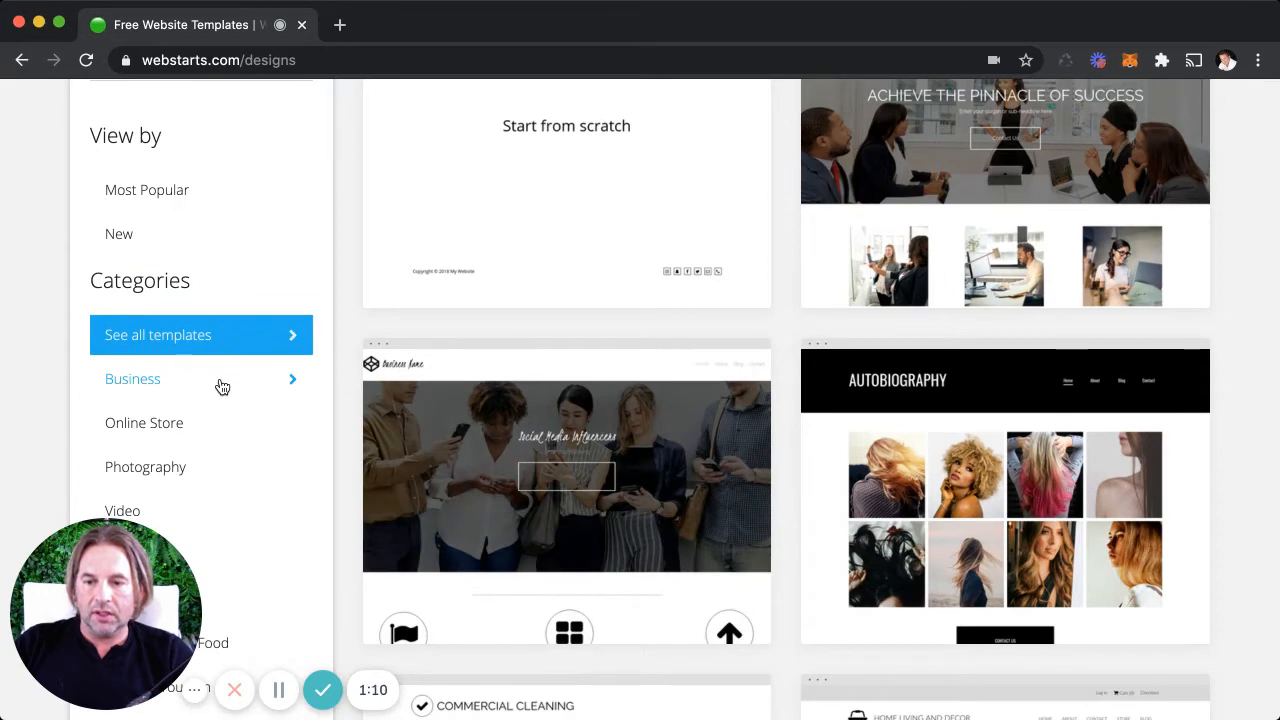
click(132, 378)
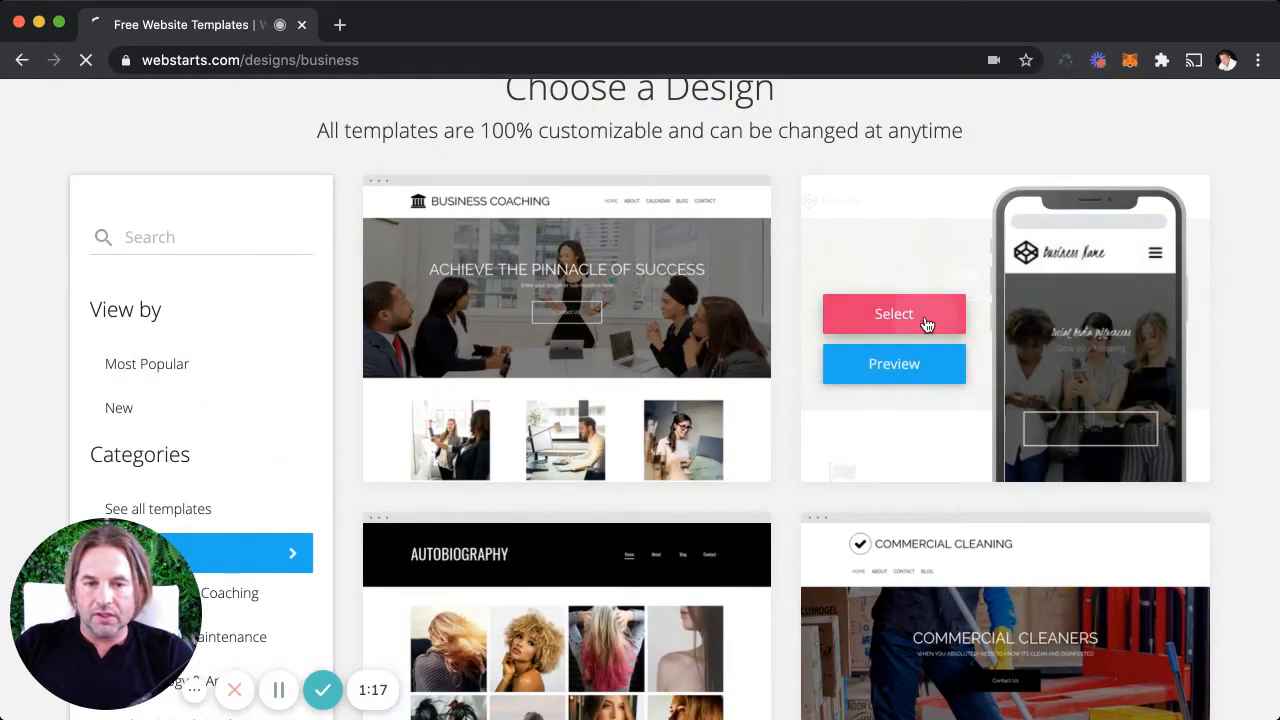
click(892, 314)
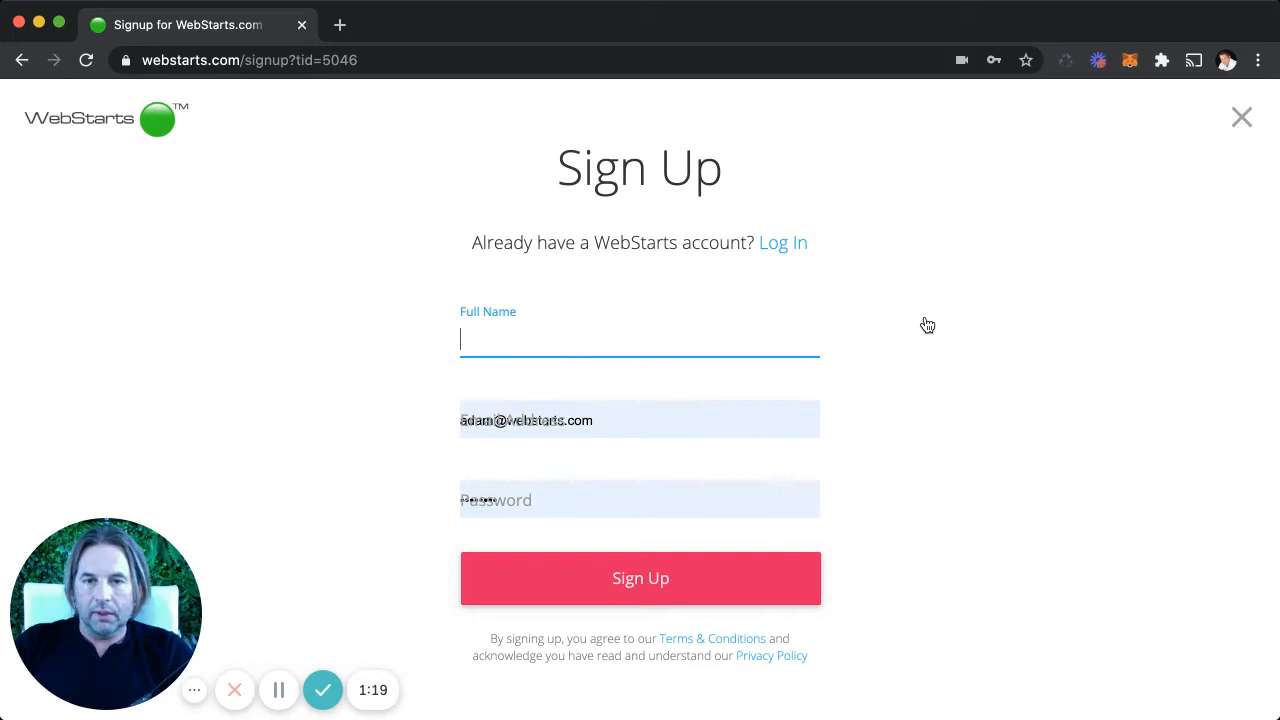
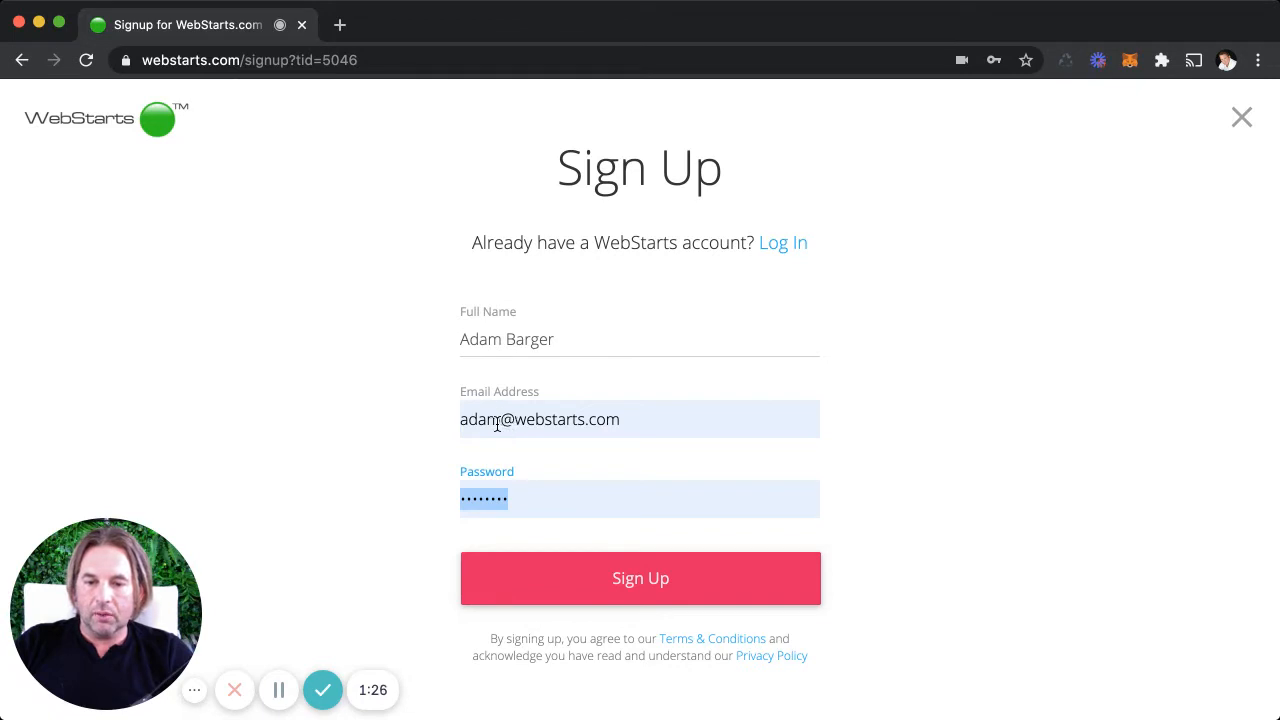
text(+freewebsitebuilder2020)
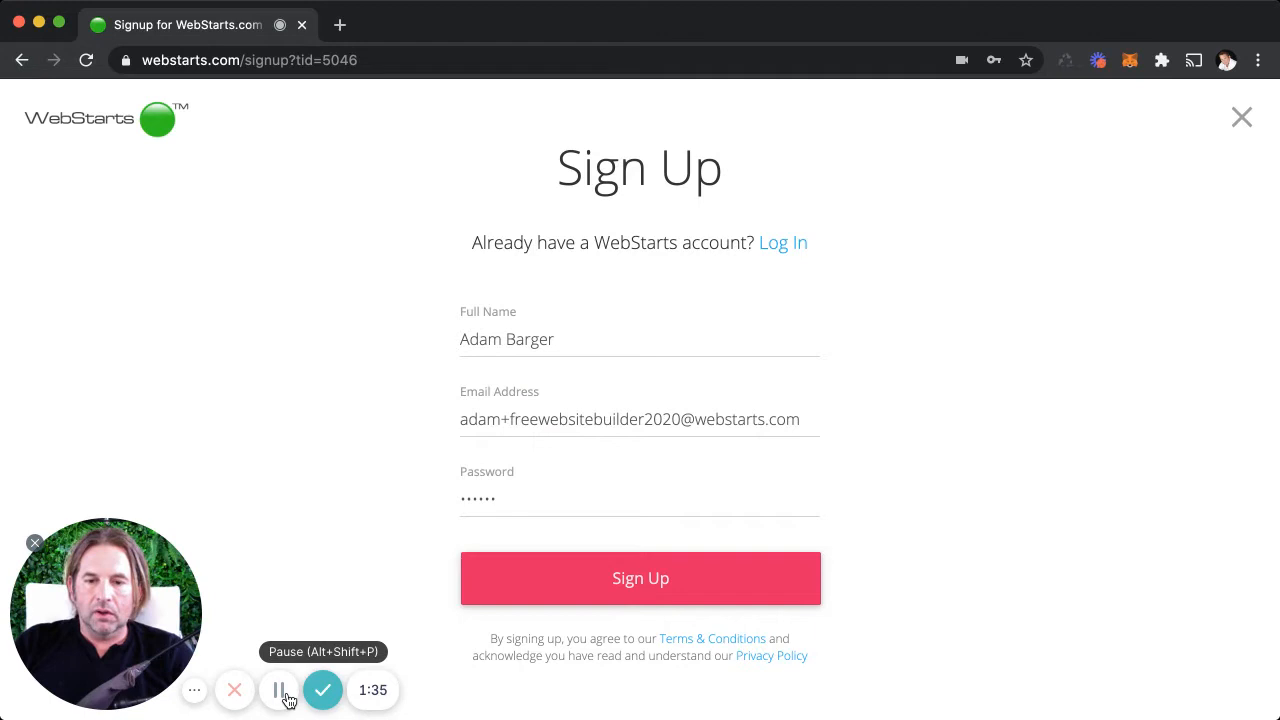
click(640, 578)
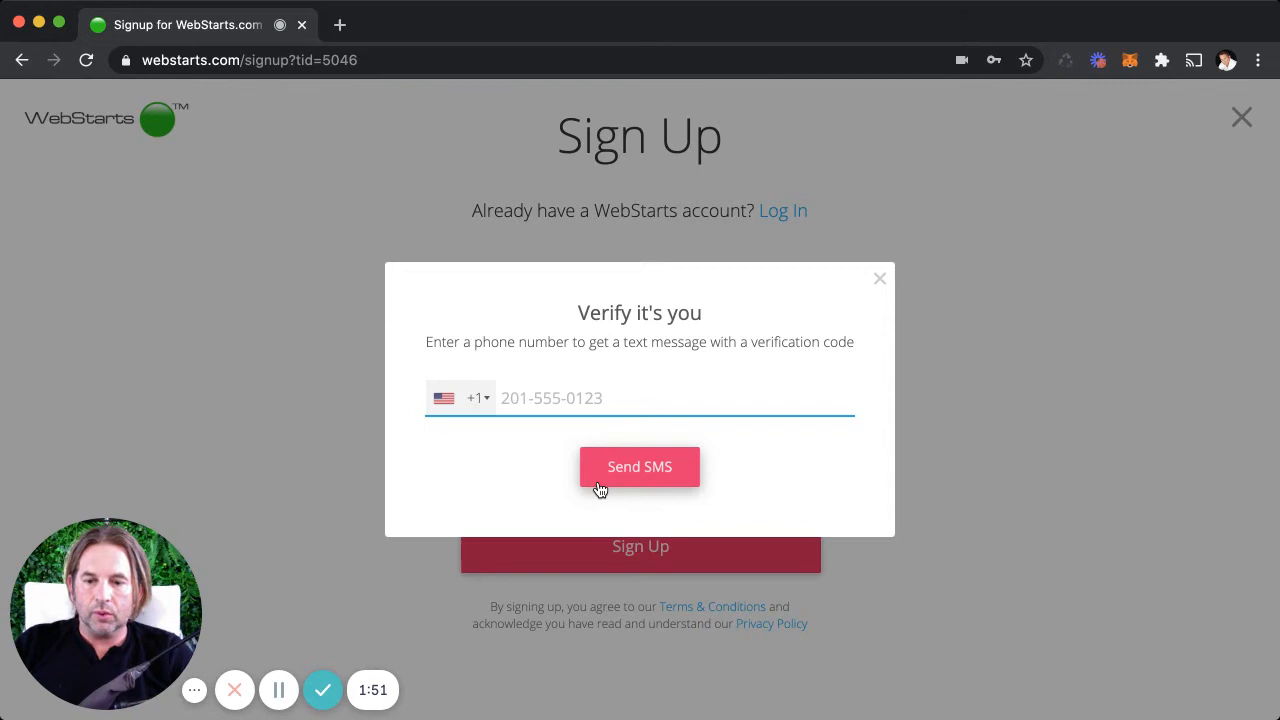
mouse_move(324, 672)
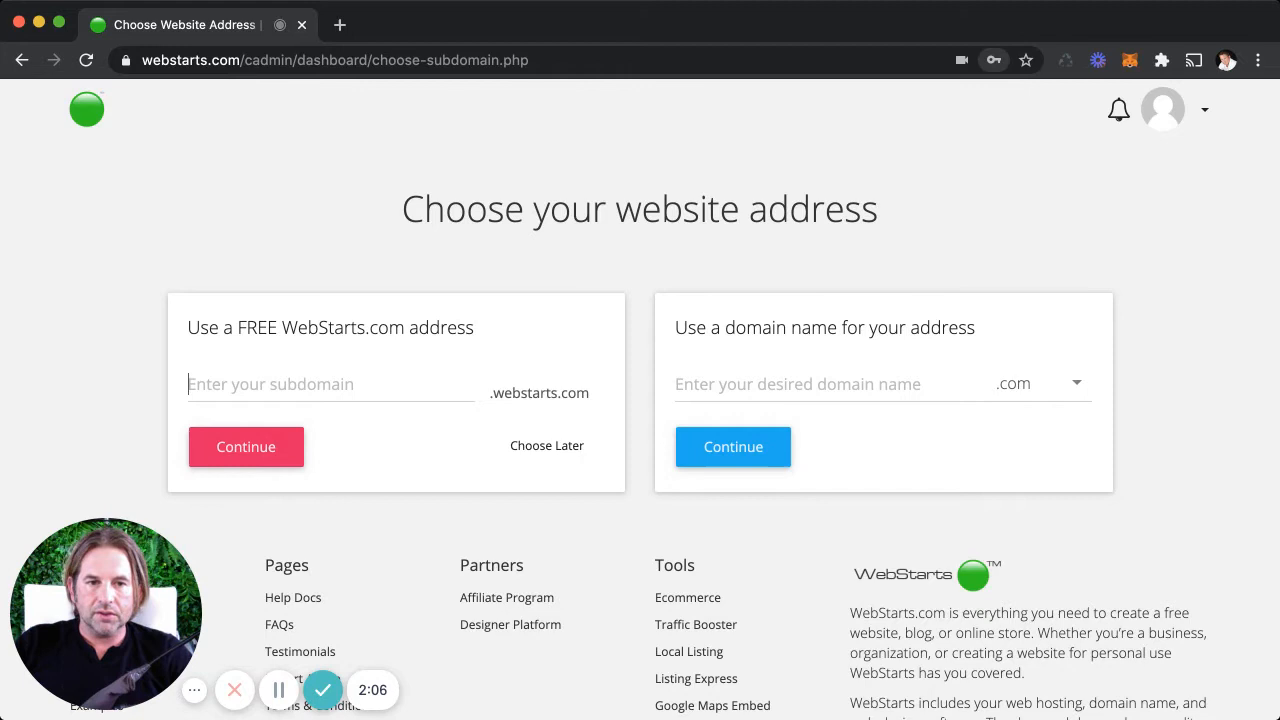
- Enter freewebsitebuilder2020 as the free WebStarts.com subdomain and continue
click(330, 384)
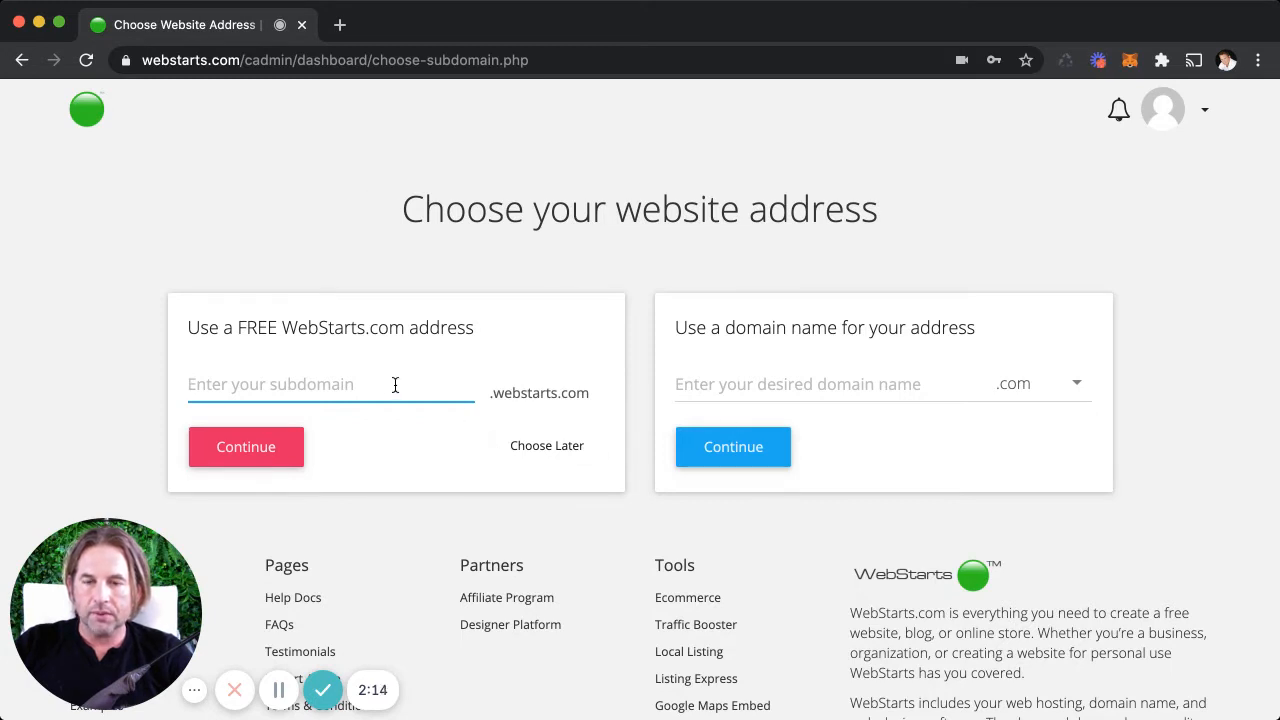
mouse_move(1024, 462)
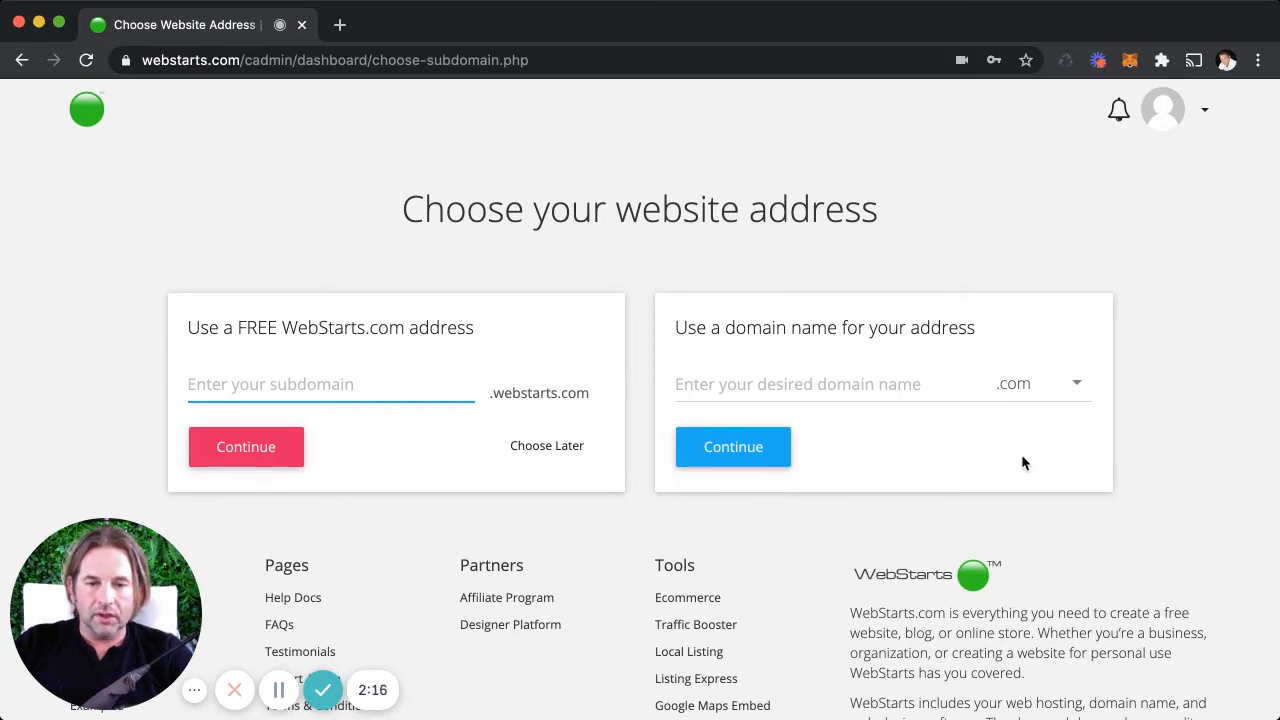
mouse_move(888, 302)
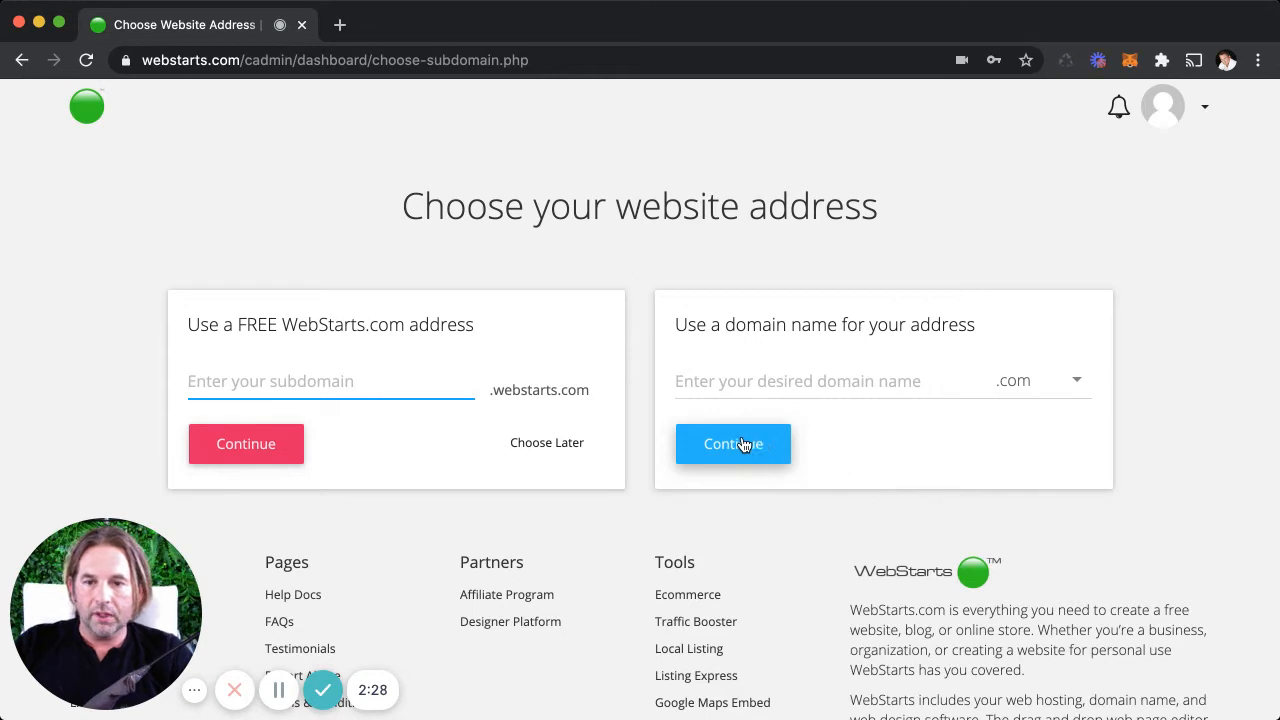
mouse_move(380, 380)
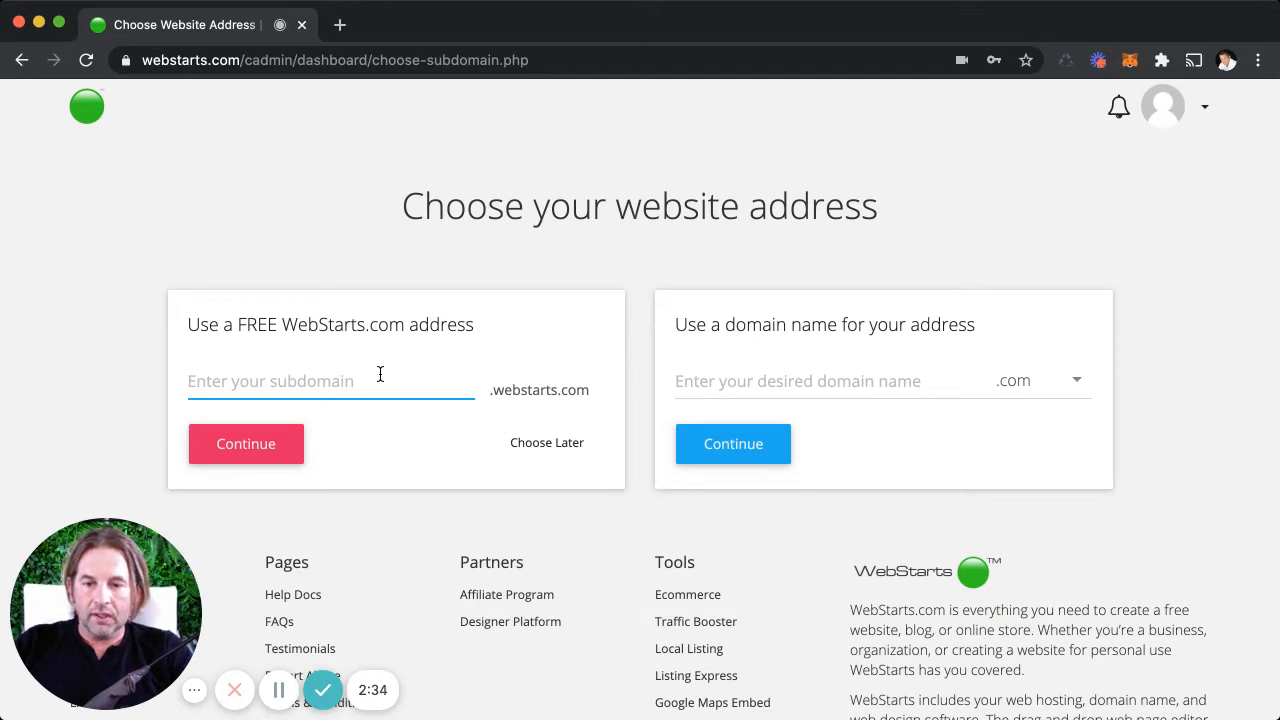
text(free)
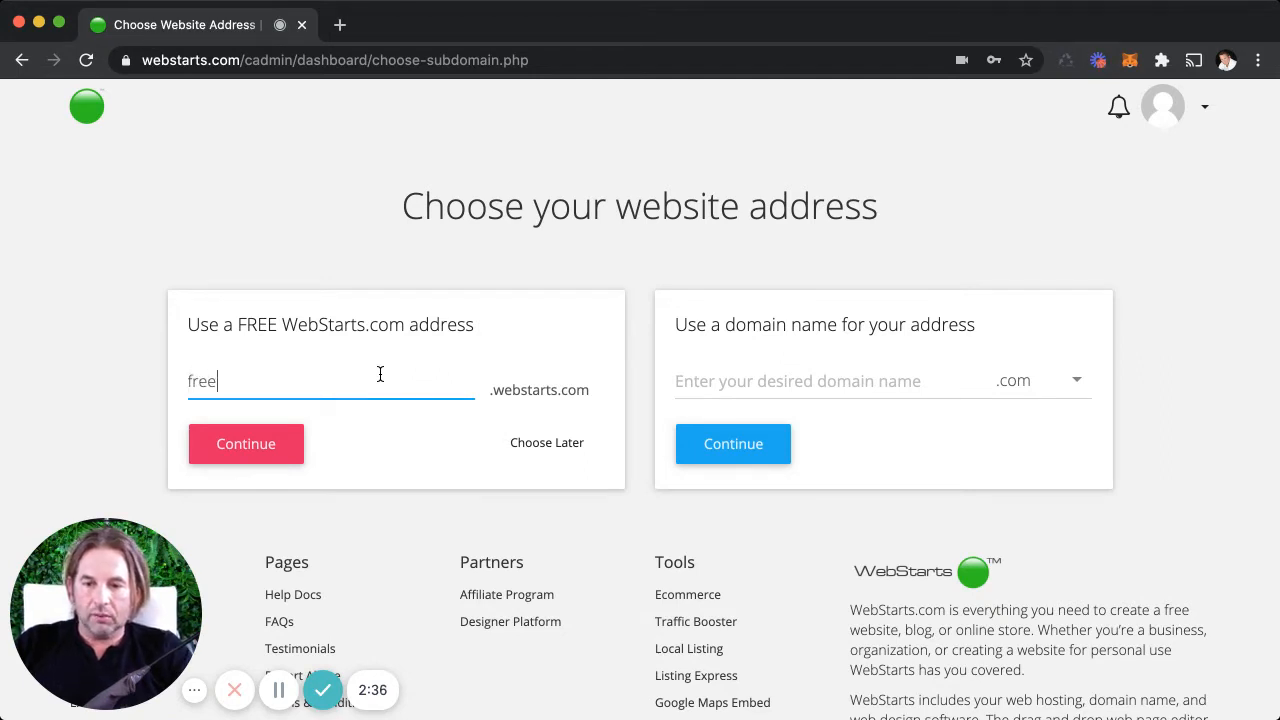
text(-websitebuilder202)
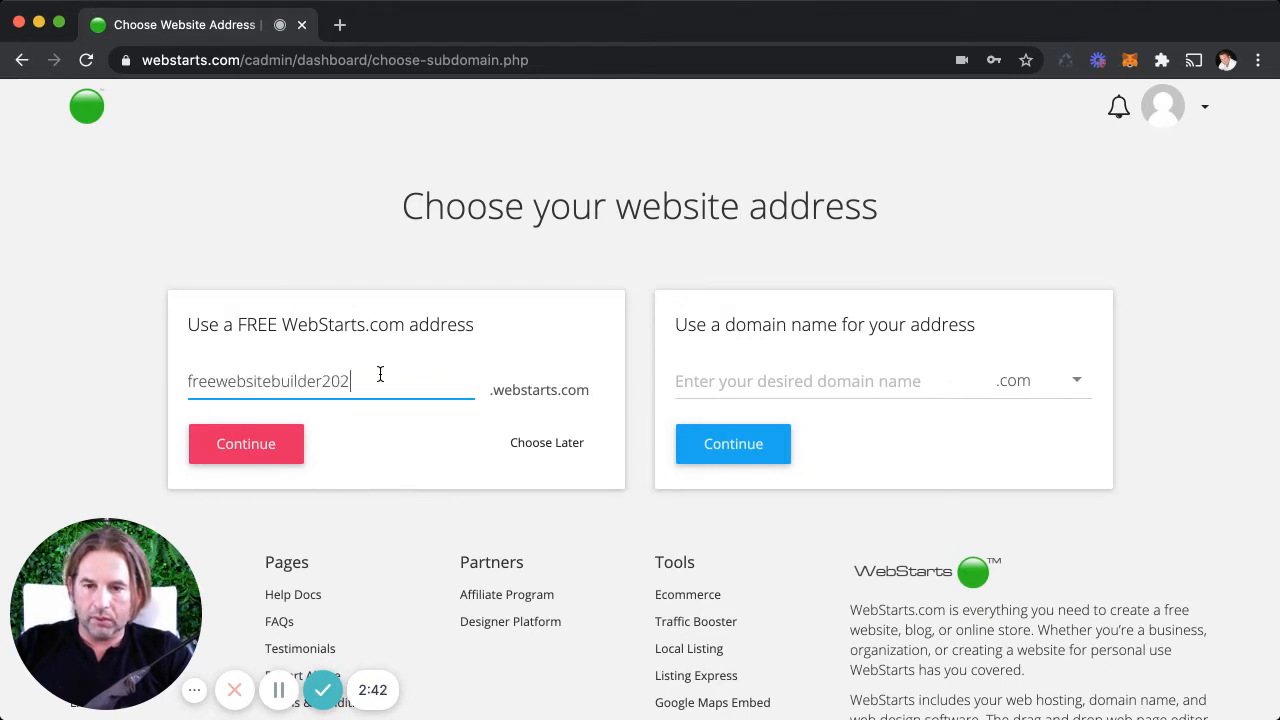
text(0)
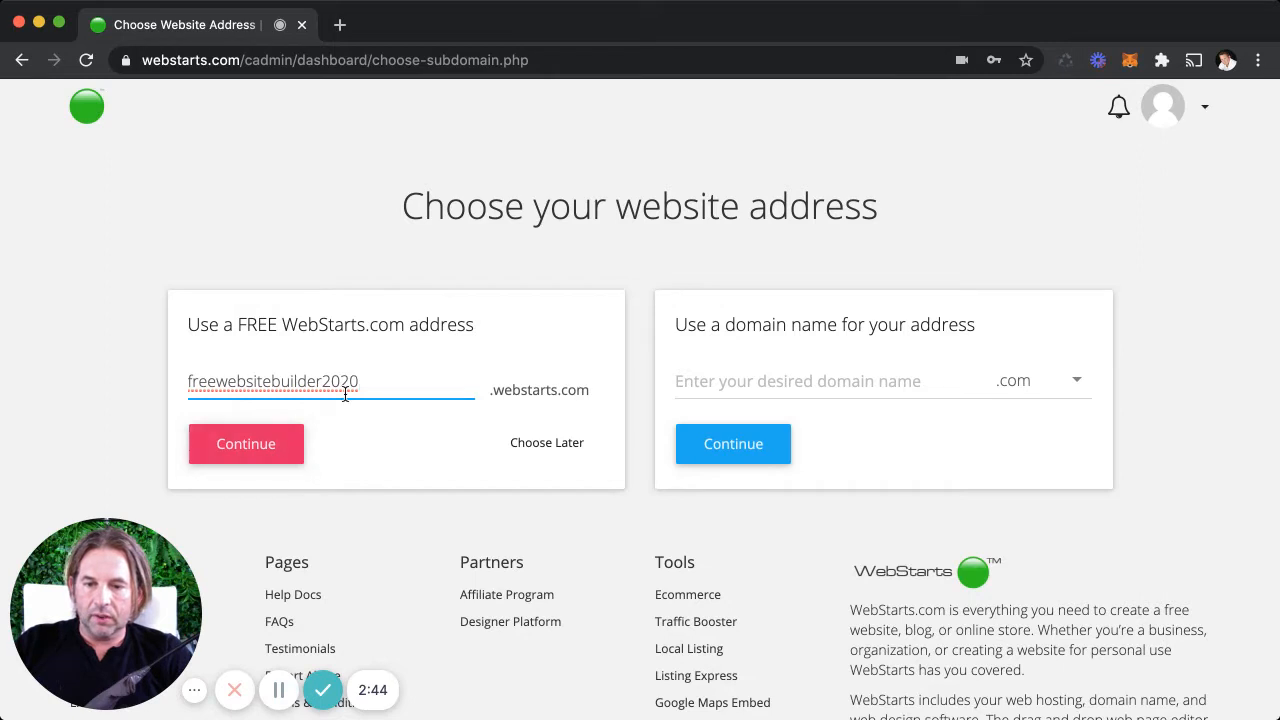
click(244, 444)
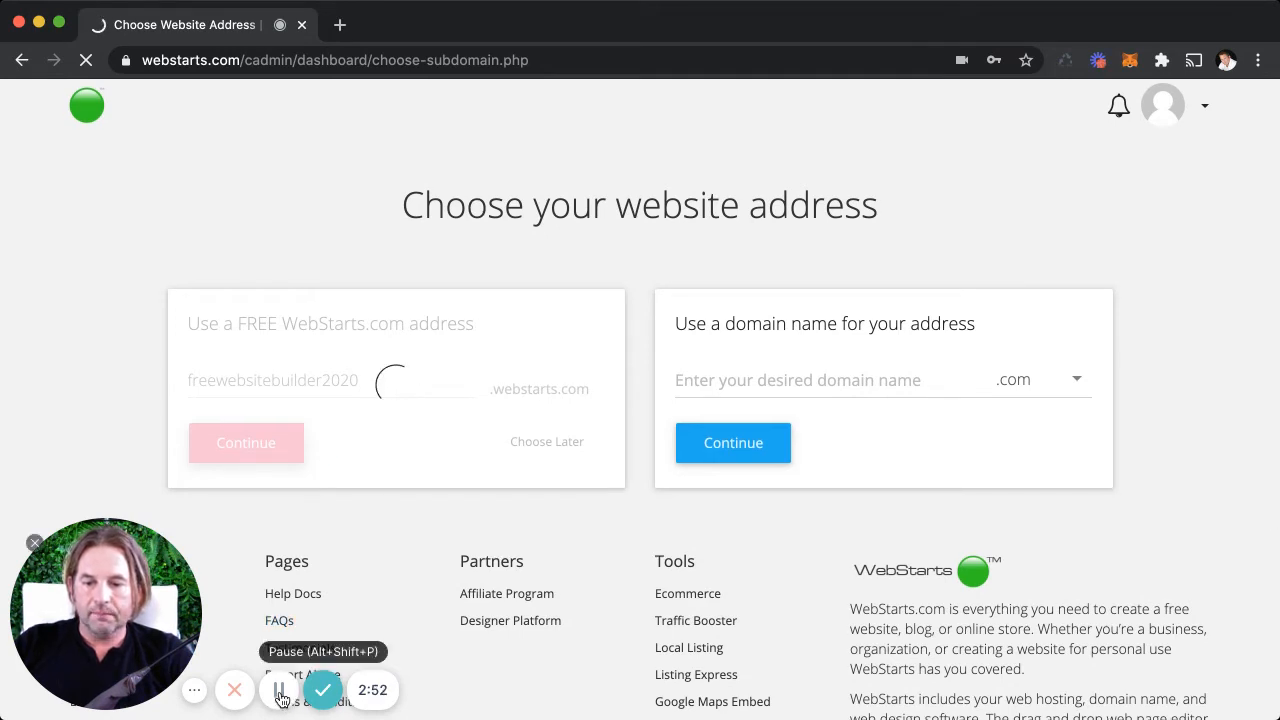
- Dismiss the Welcome To WebStarts popup to reach the site dashboard
click(244, 442)
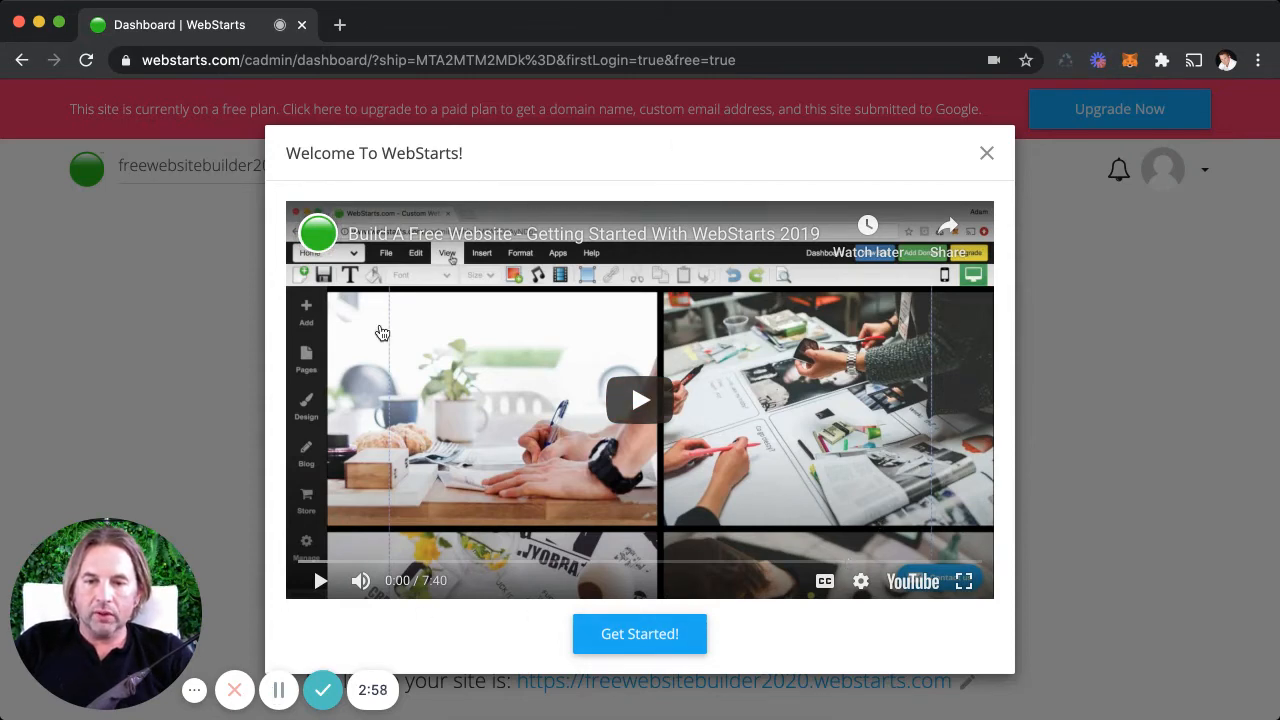
mouse_move(988, 156)
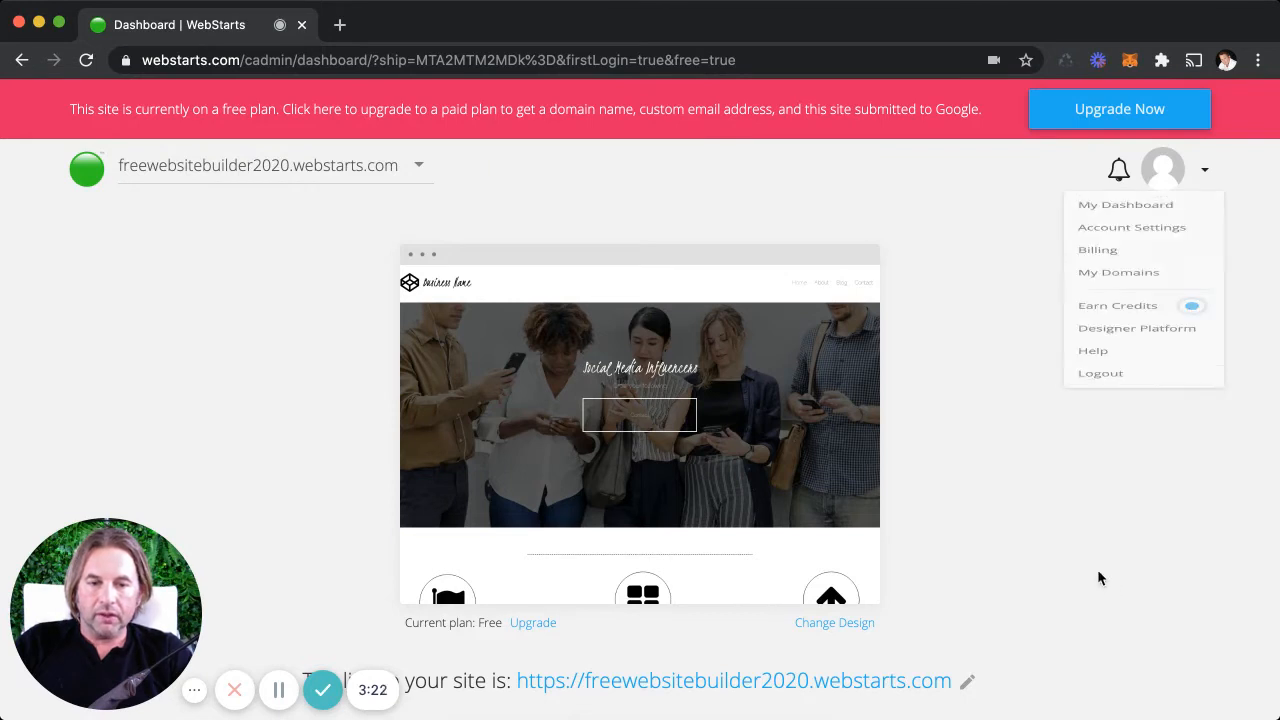
scroll(down, 3)
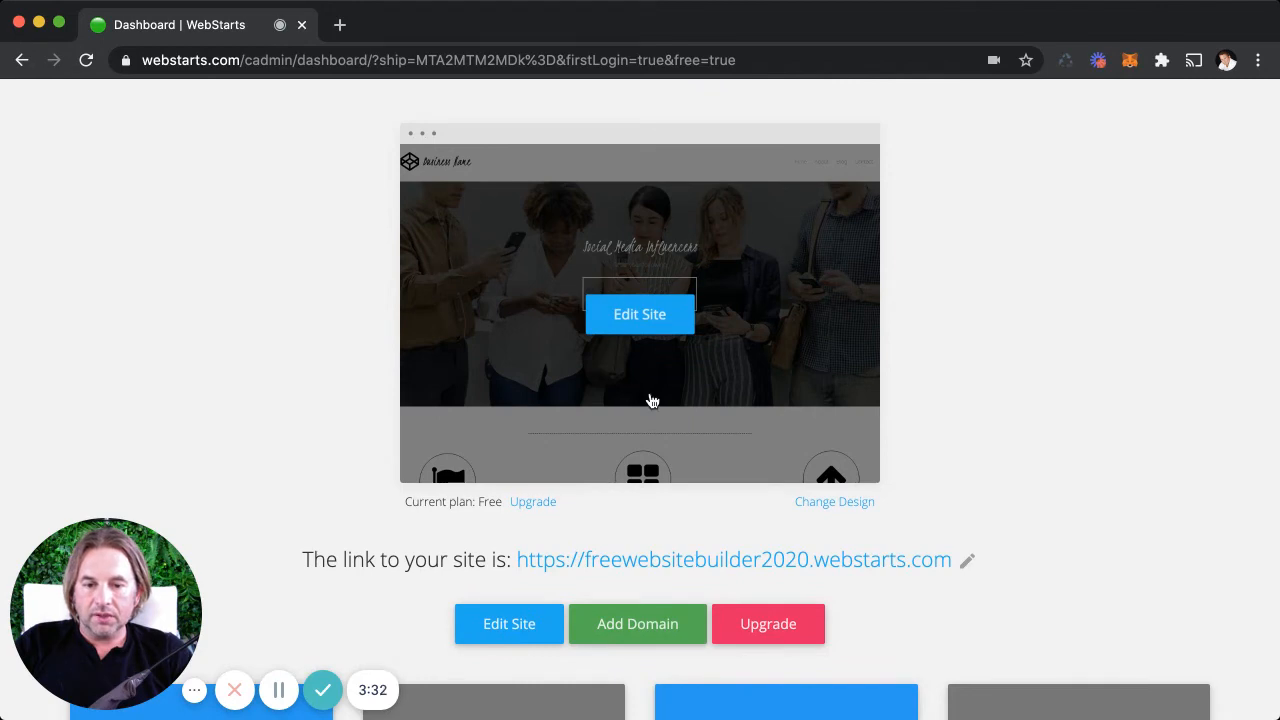
scroll(down, 3)
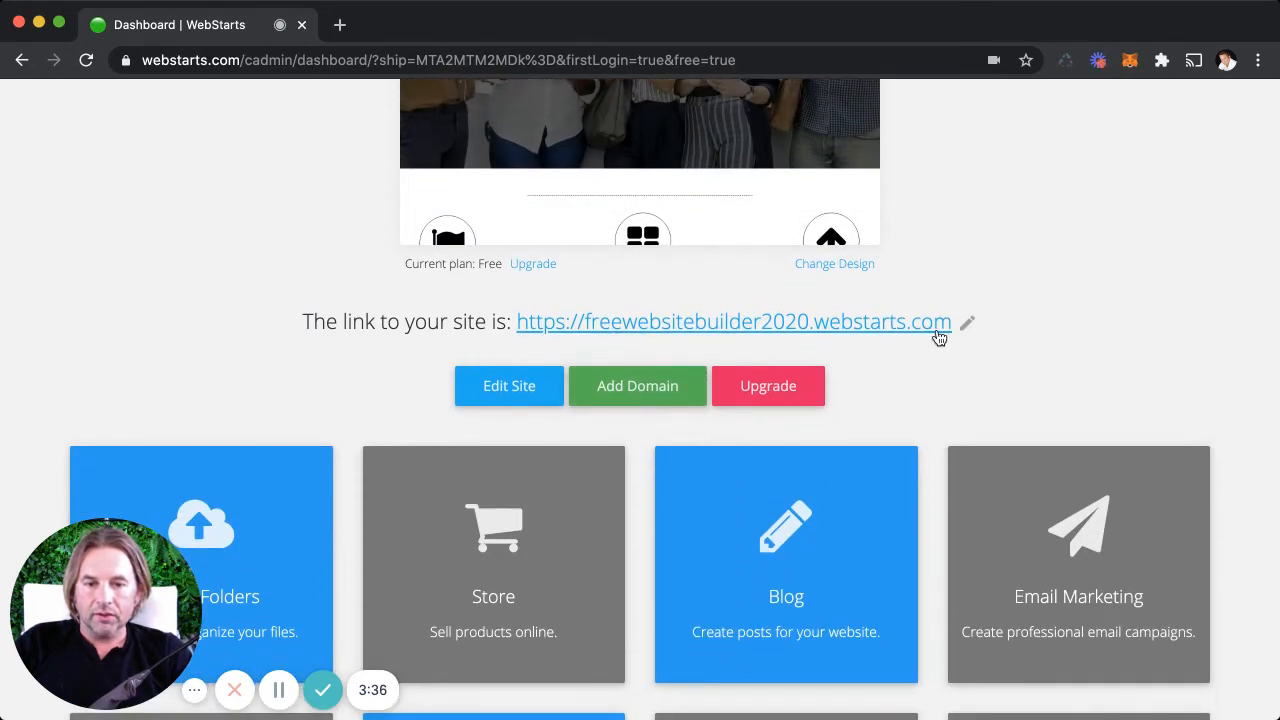
scroll(down, 3)
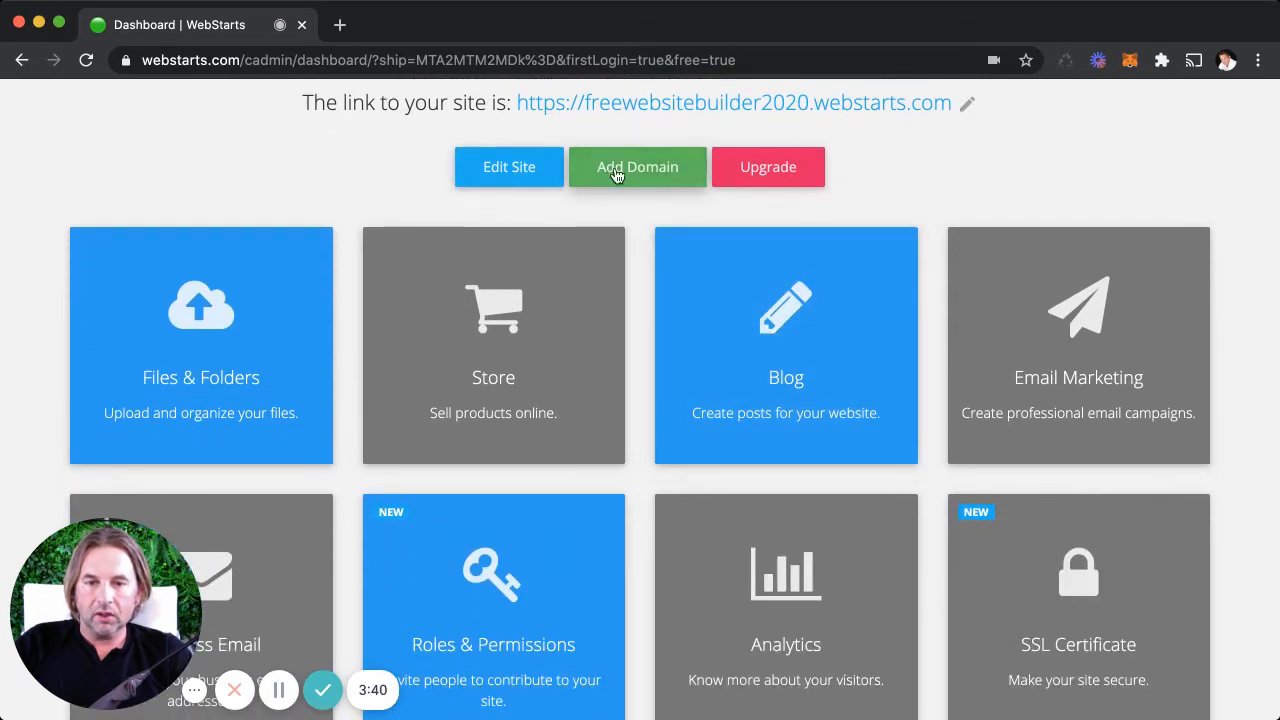
mouse_move(784, 308)
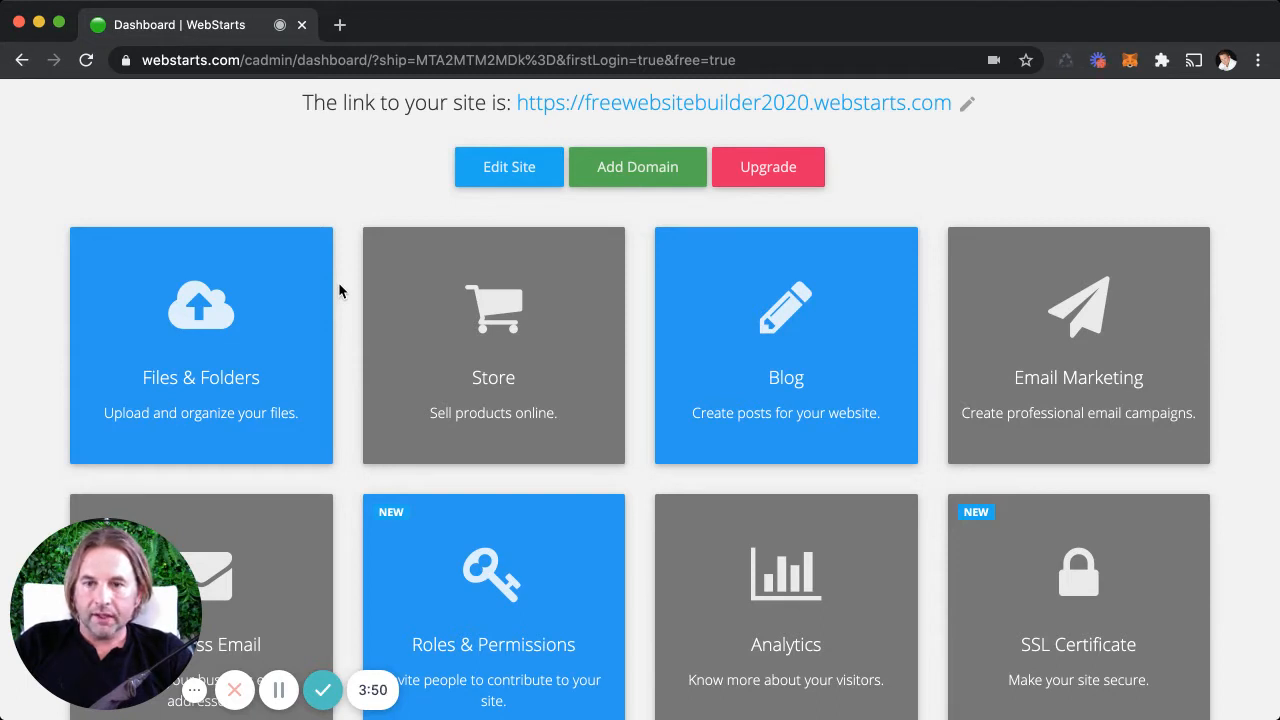
mouse_move(346, 356)
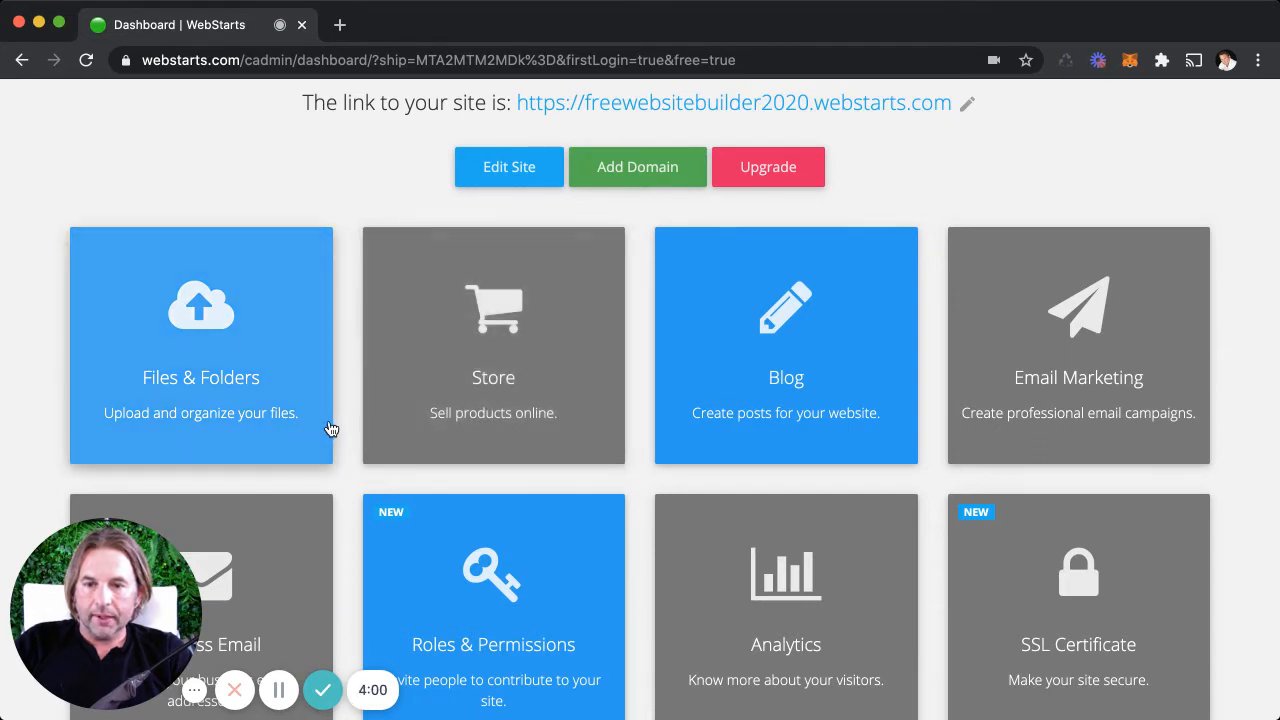
scroll(down, 3)
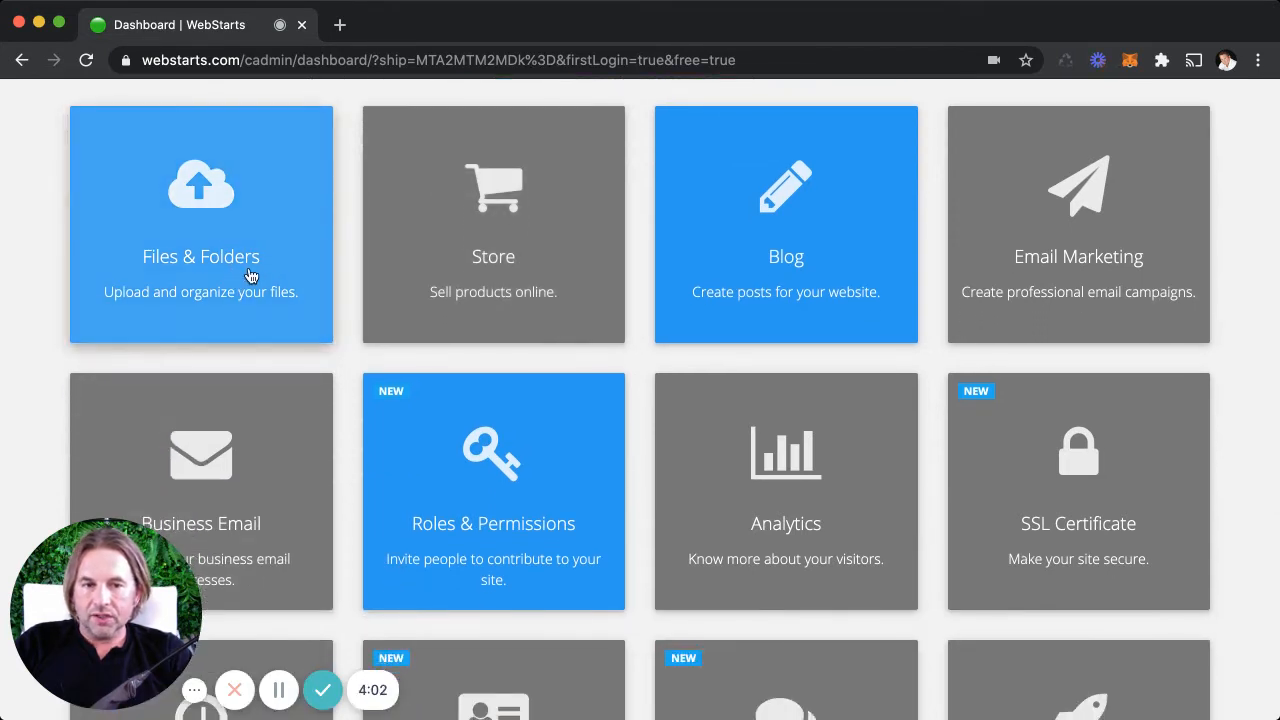
mouse_move(294, 280)
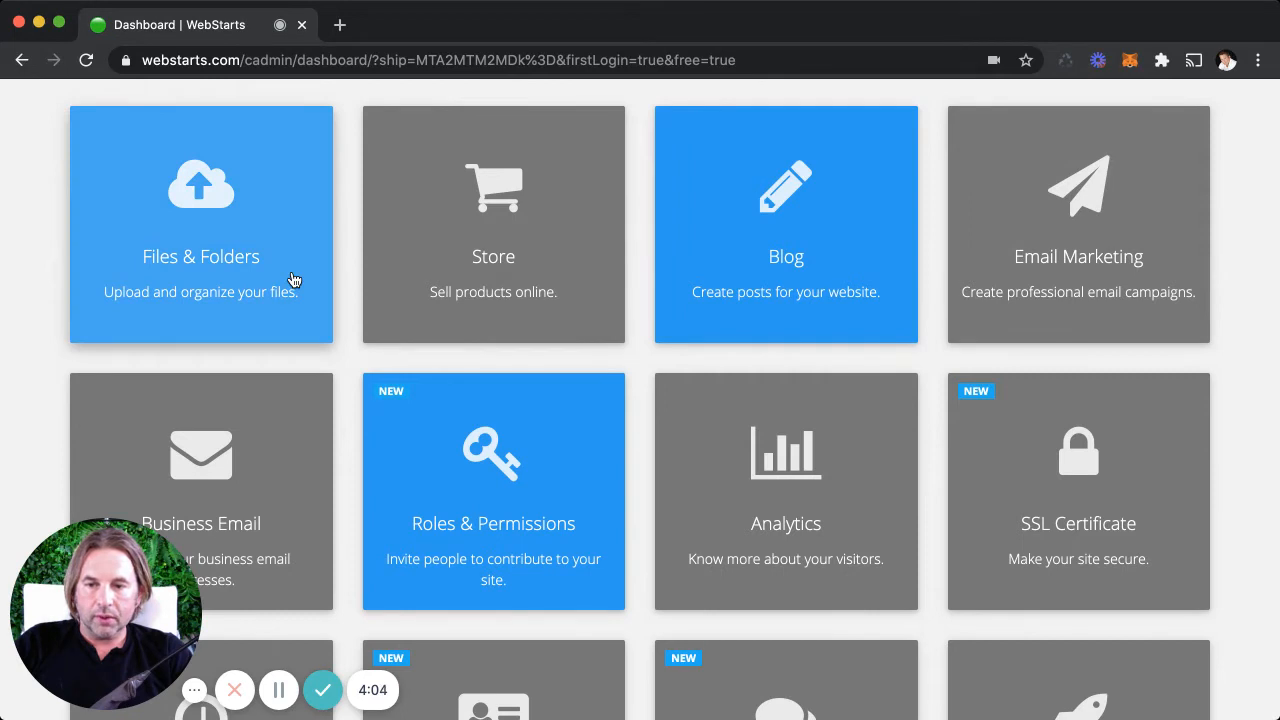
mouse_move(832, 312)
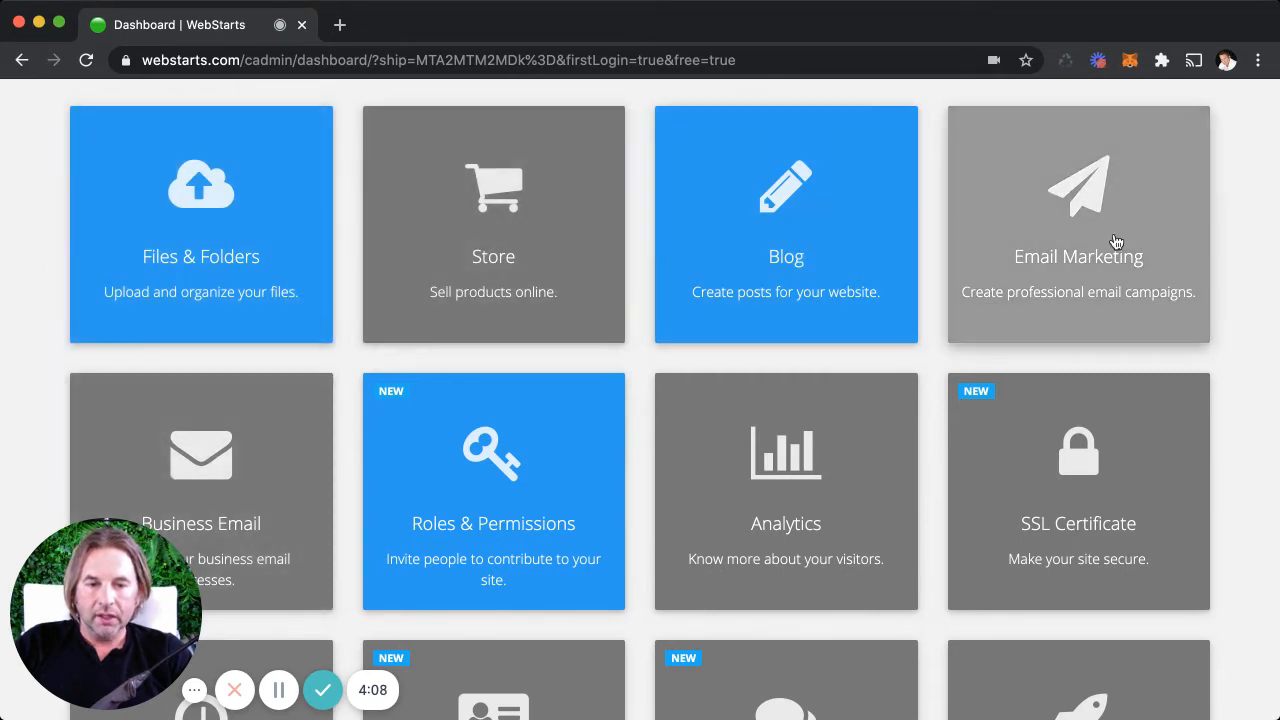
scroll(down, 3)
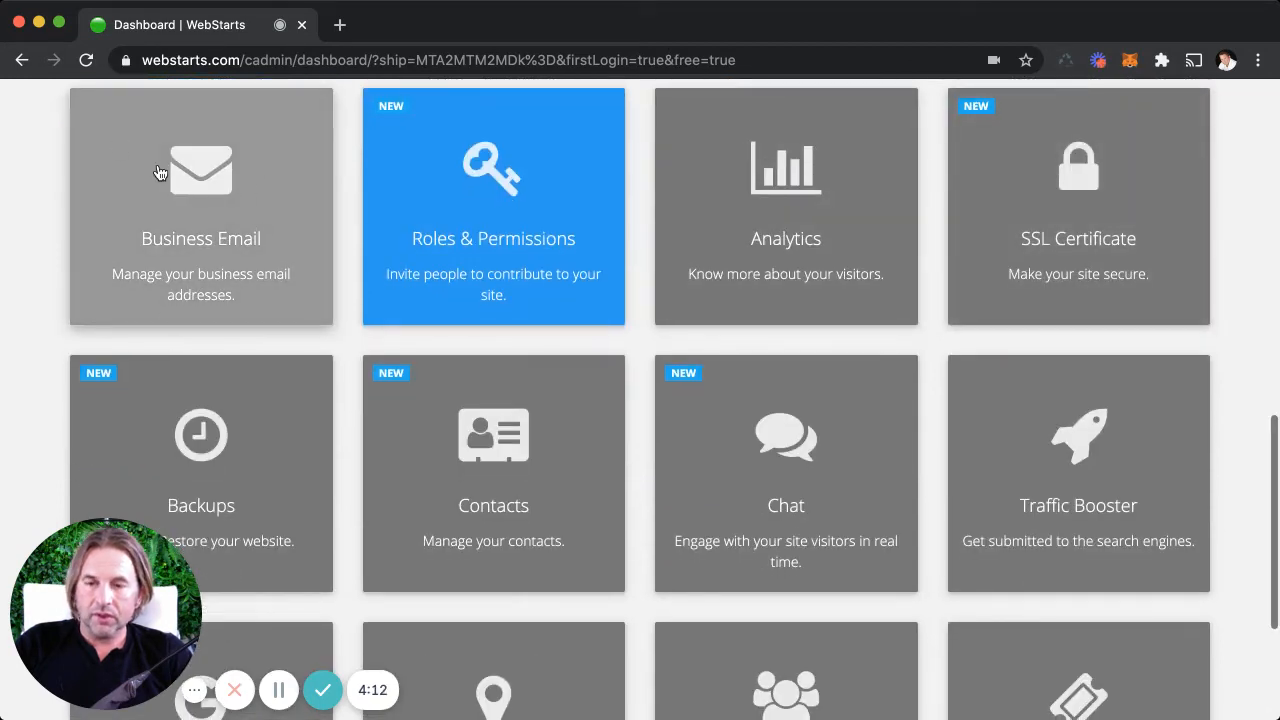
mouse_move(292, 236)
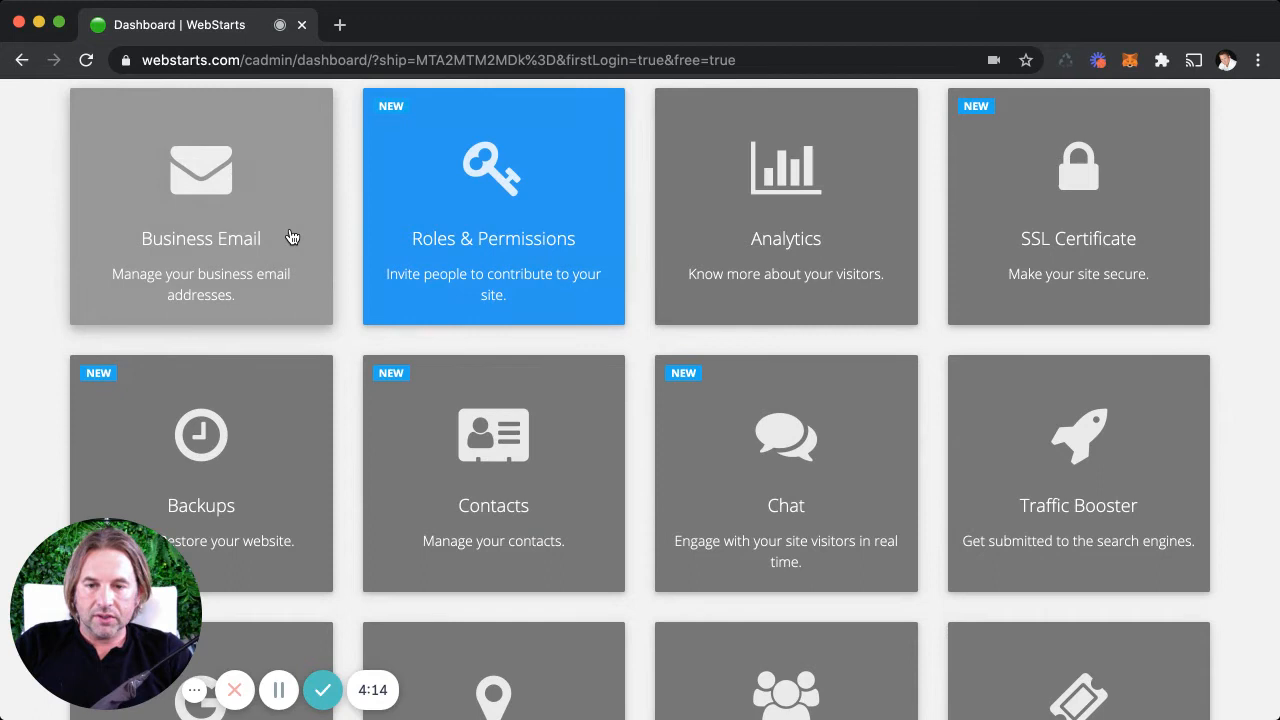
scroll(down, 3)
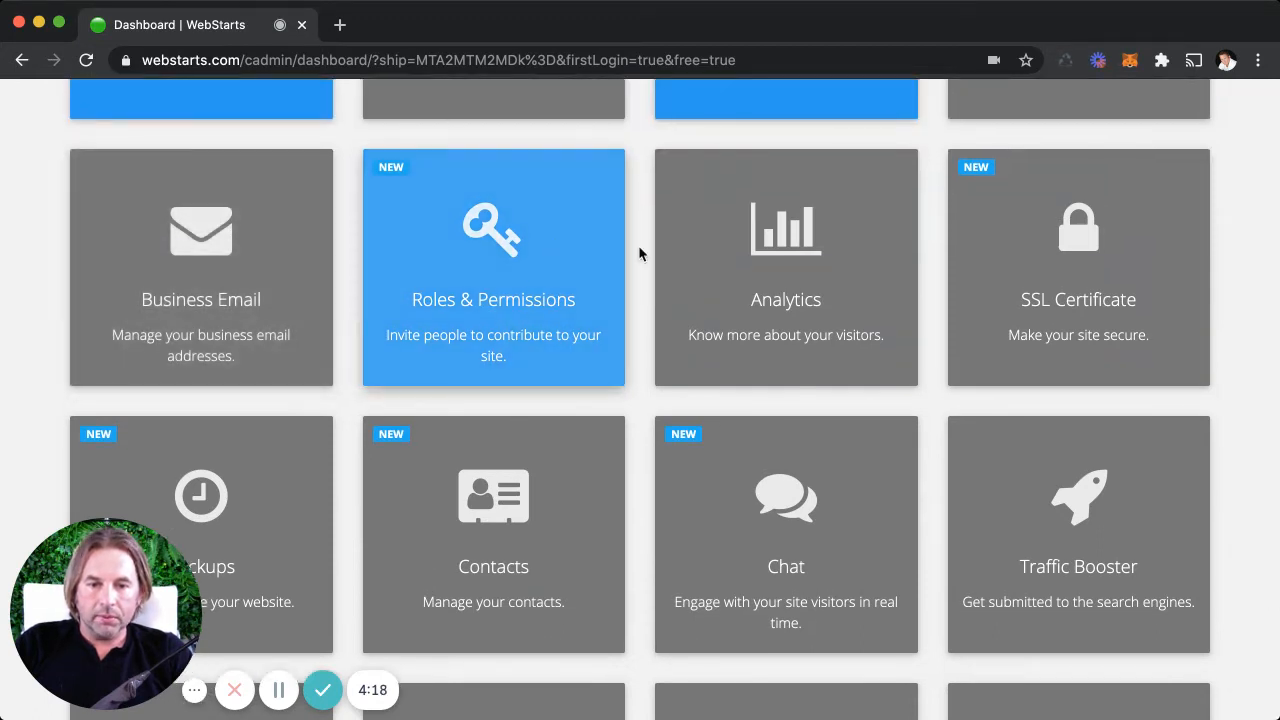
scroll(down, 3)
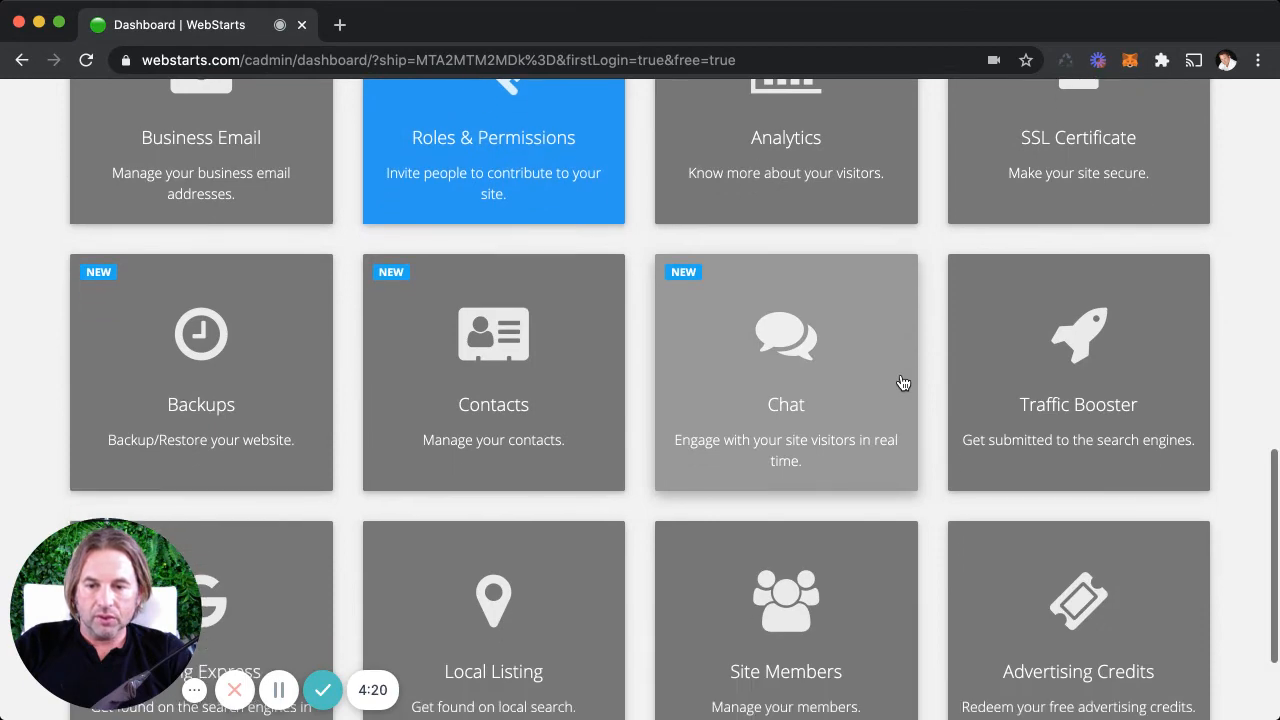
scroll(down, 3)
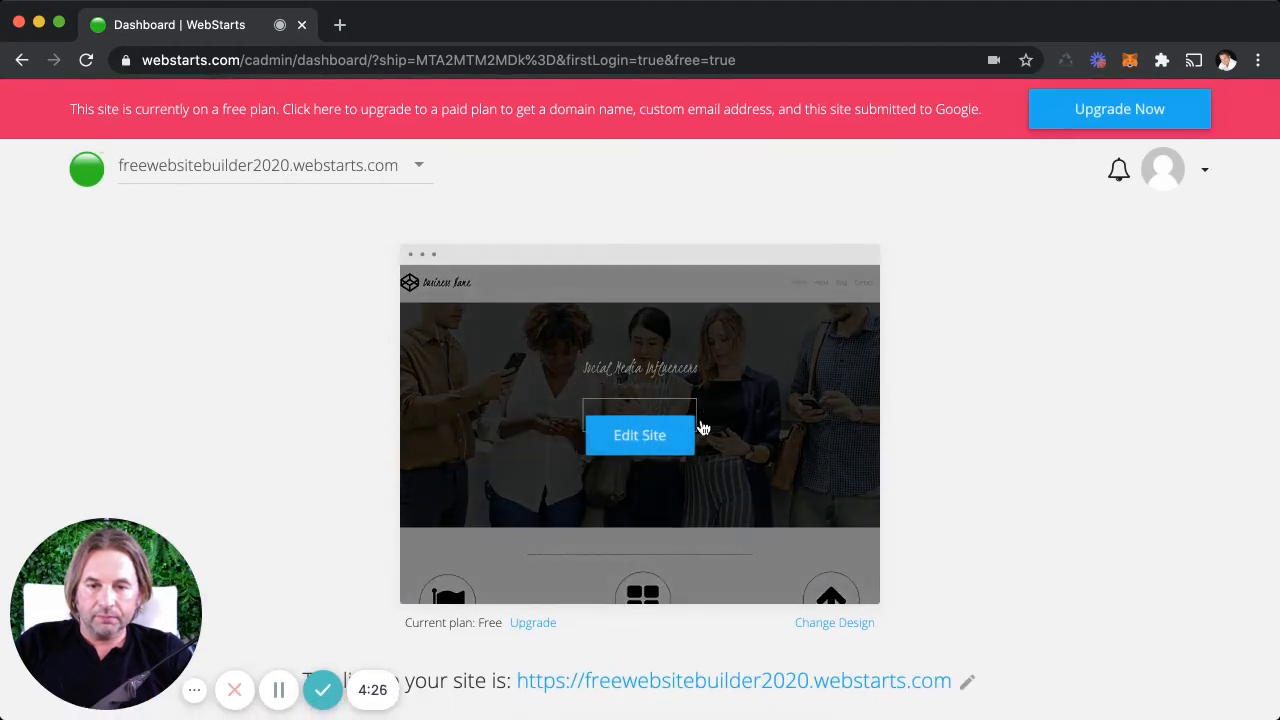
- Launch the site editor and select the Social Media Influencers heading on the Home page
click(640, 436)
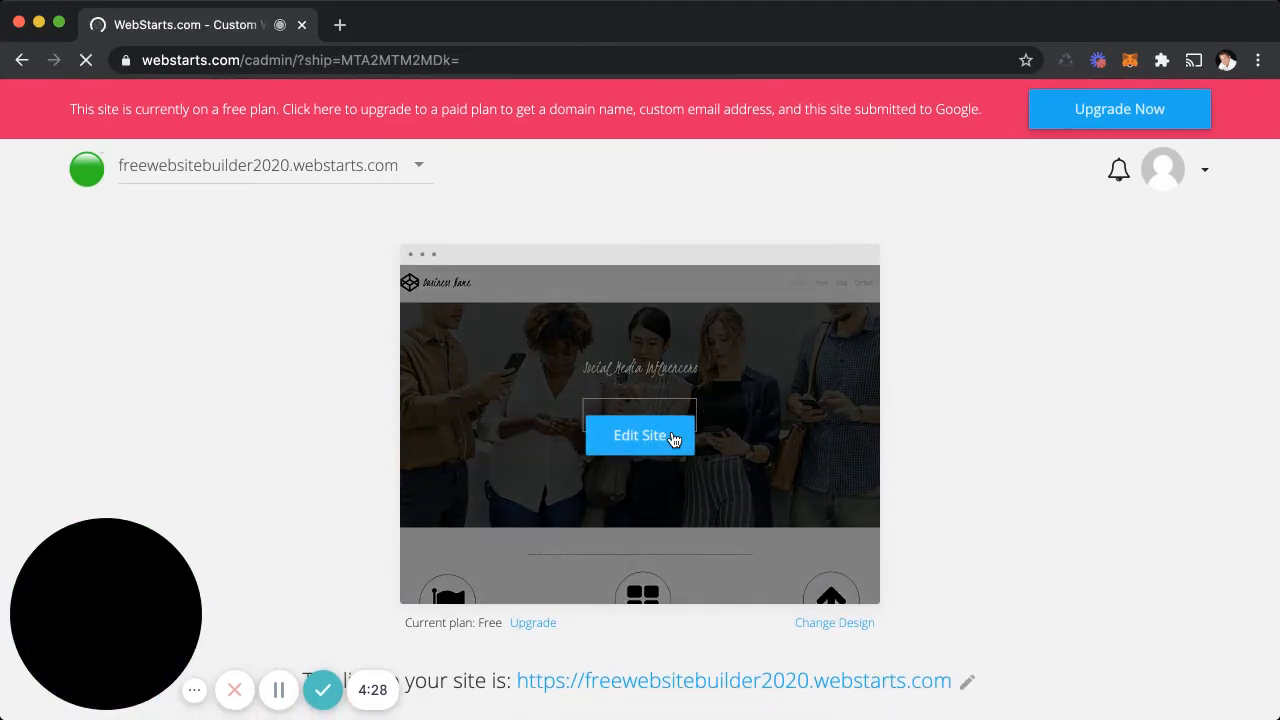
click(640, 436)
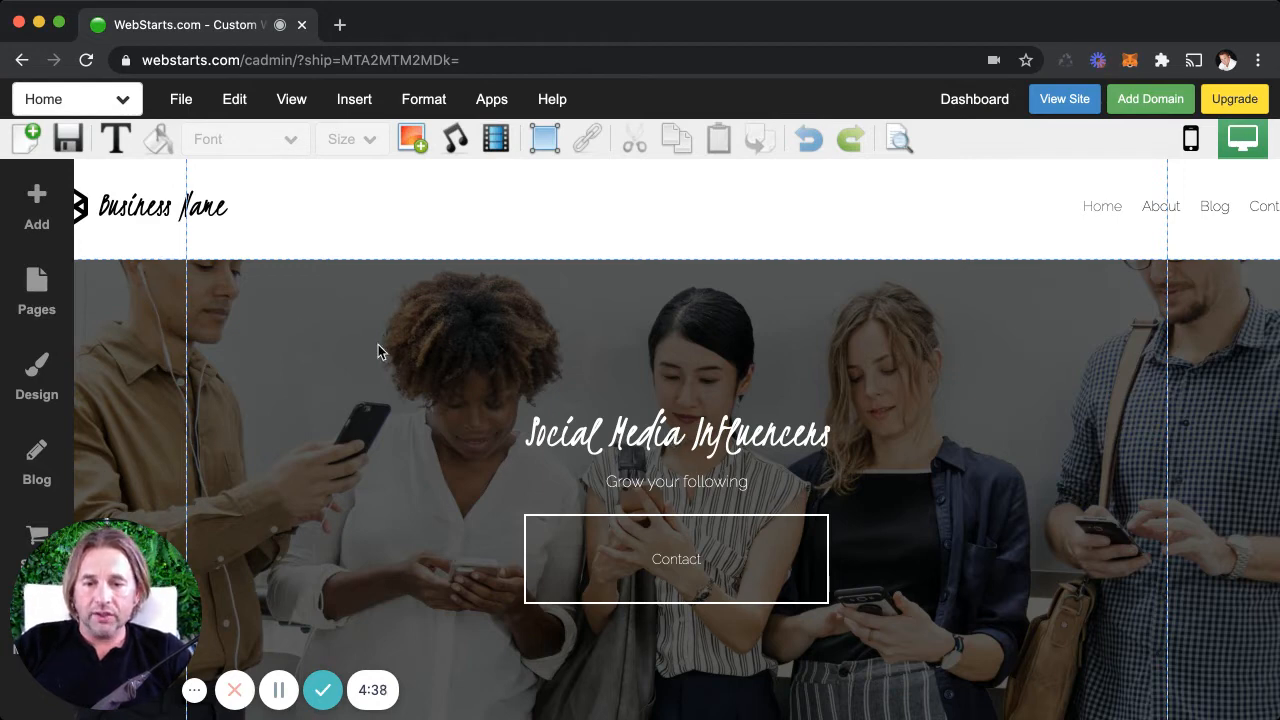
click(676, 432)
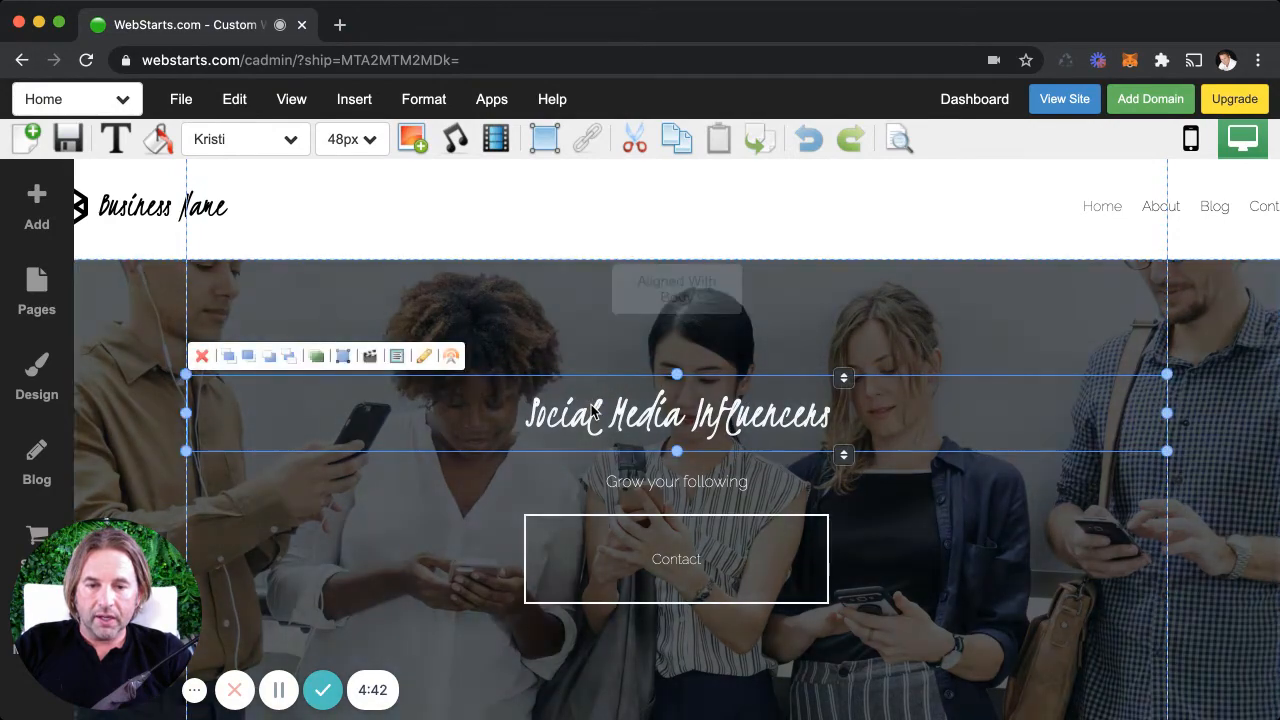
click(676, 560)
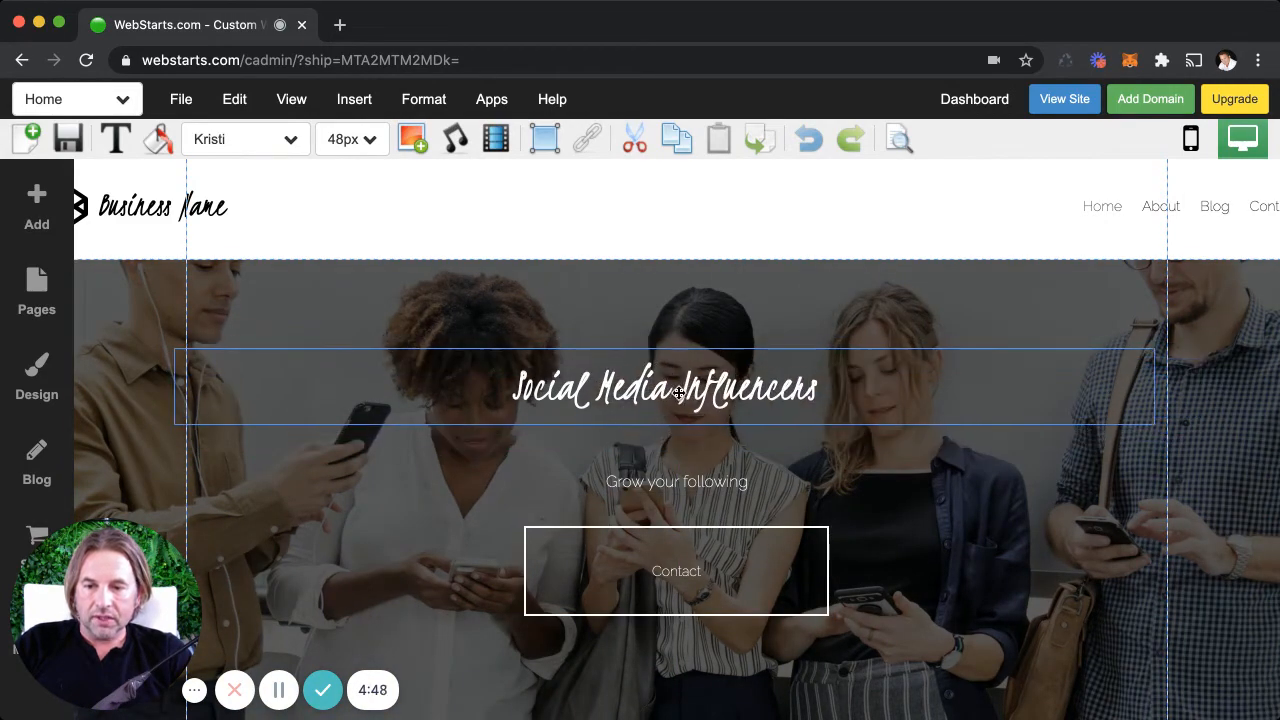
- Insert the Business Avatar image from the image library beside the headline
click(676, 390)
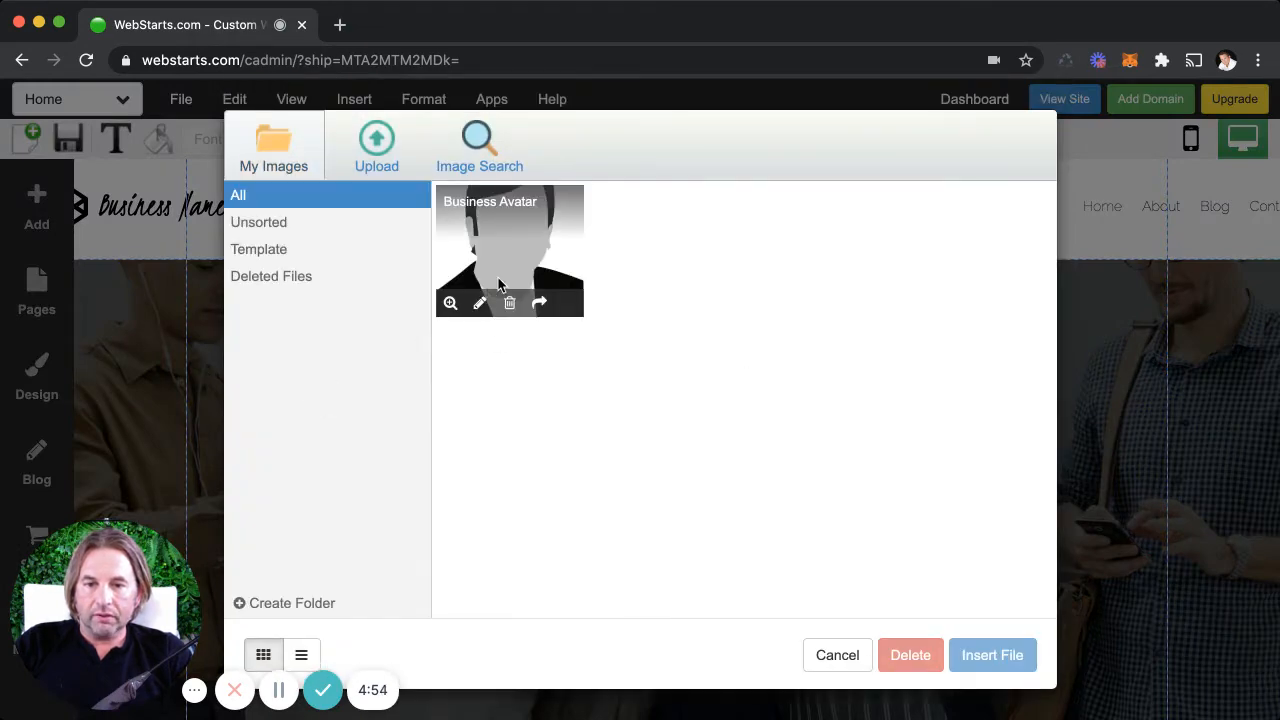
click(992, 656)
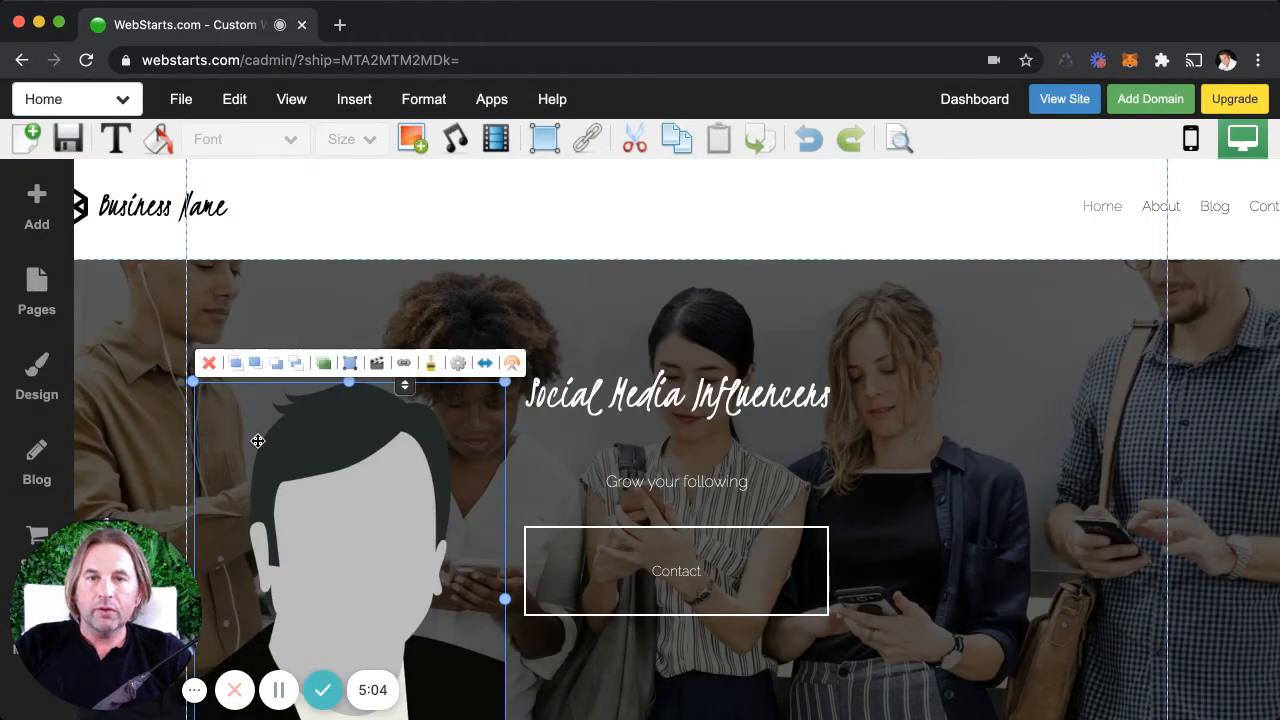
mouse_move(208, 364)
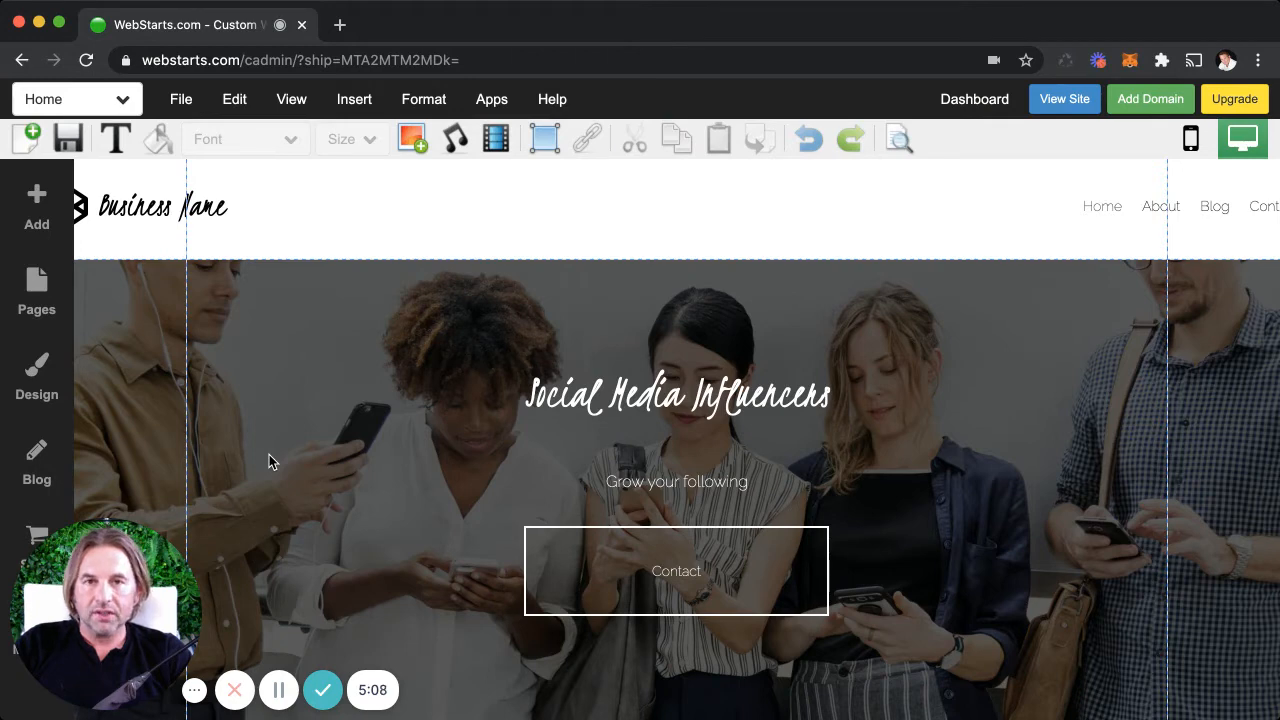
click(676, 572)
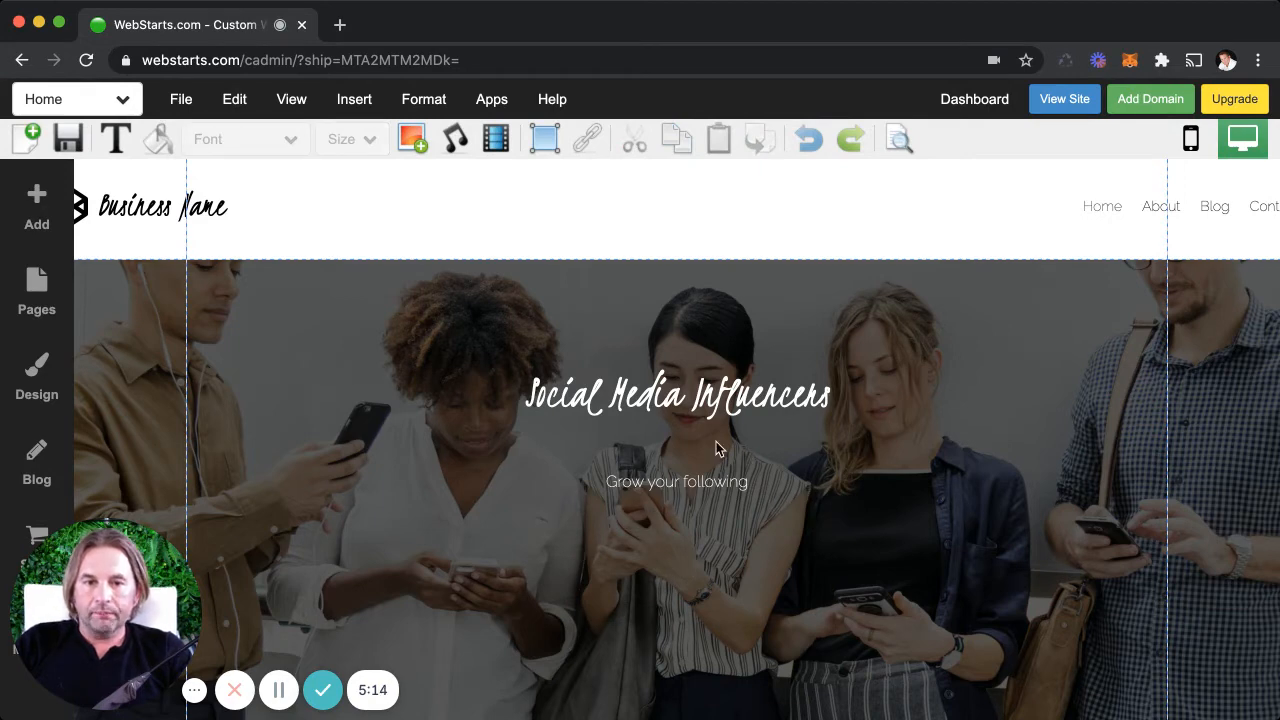
click(808, 140)
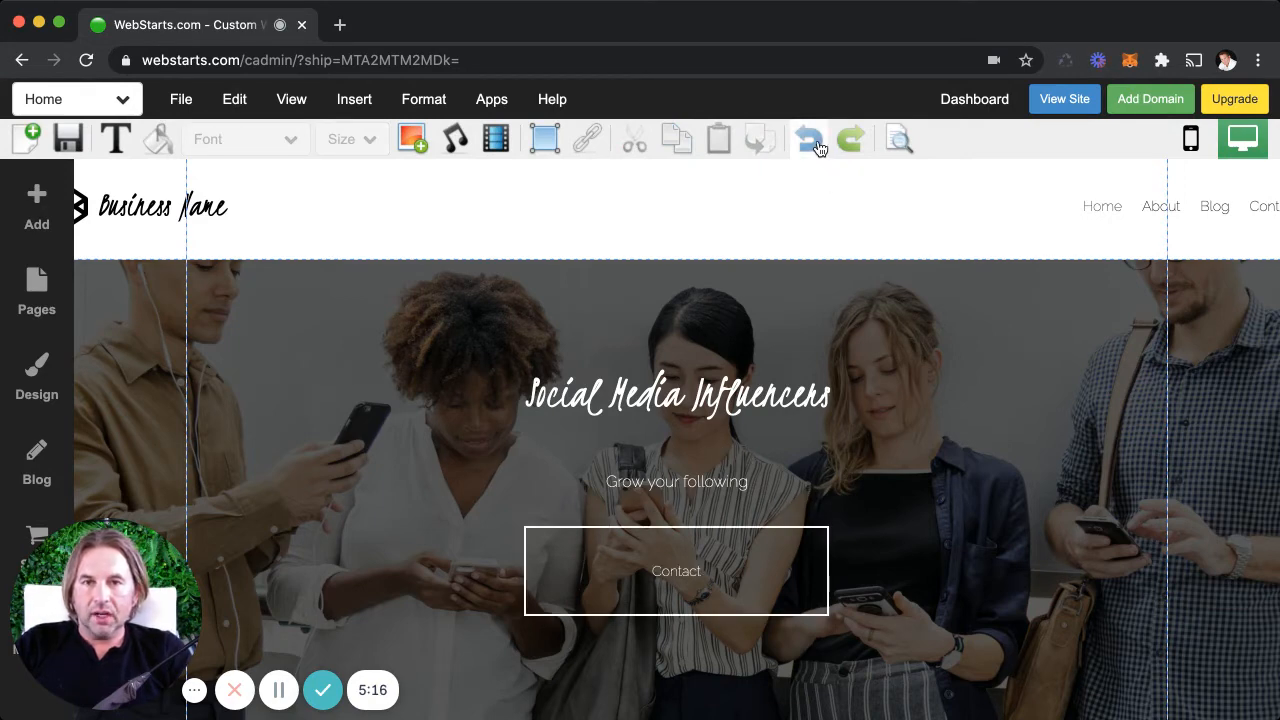
mouse_move(850, 140)
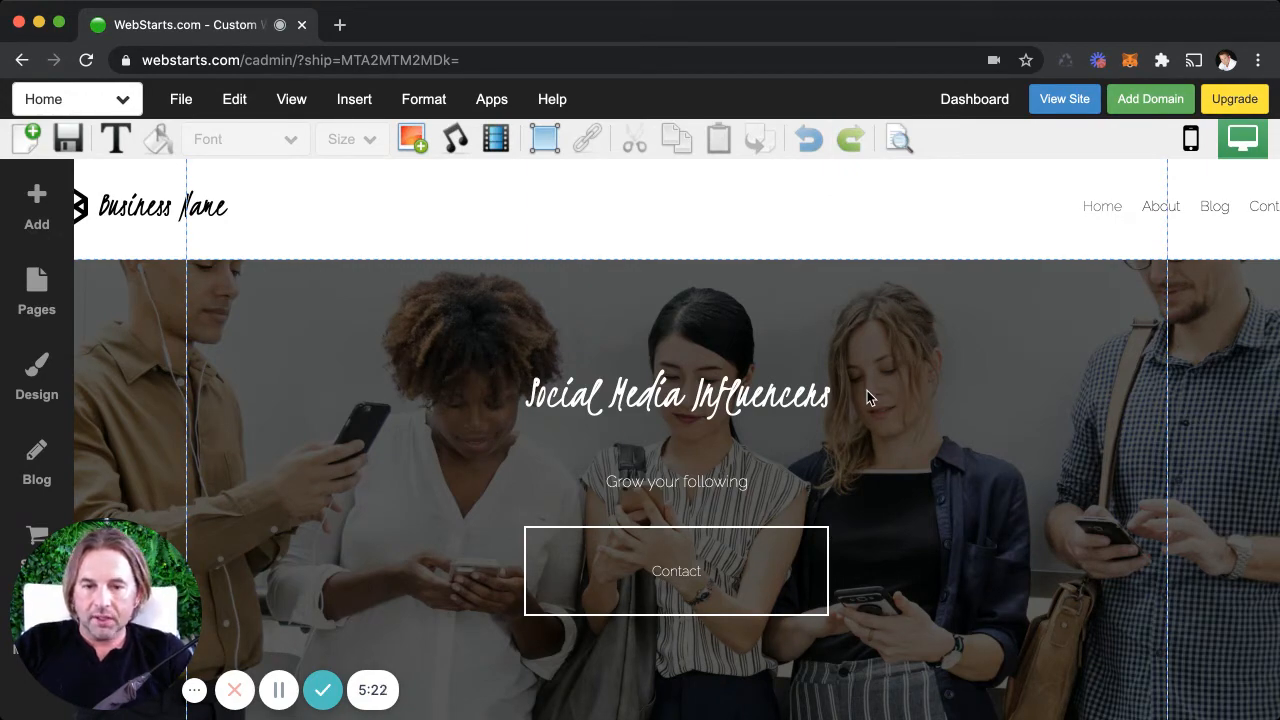
scroll(down, 3)
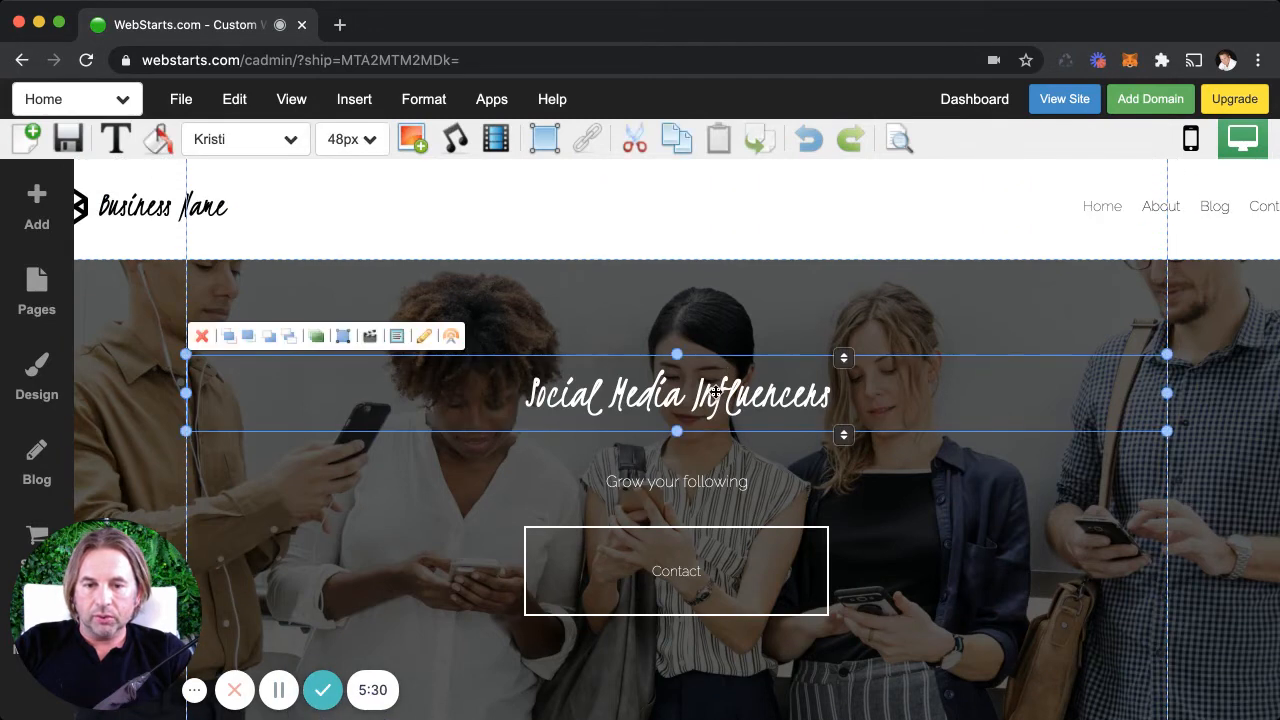
mouse_move(330, 358)
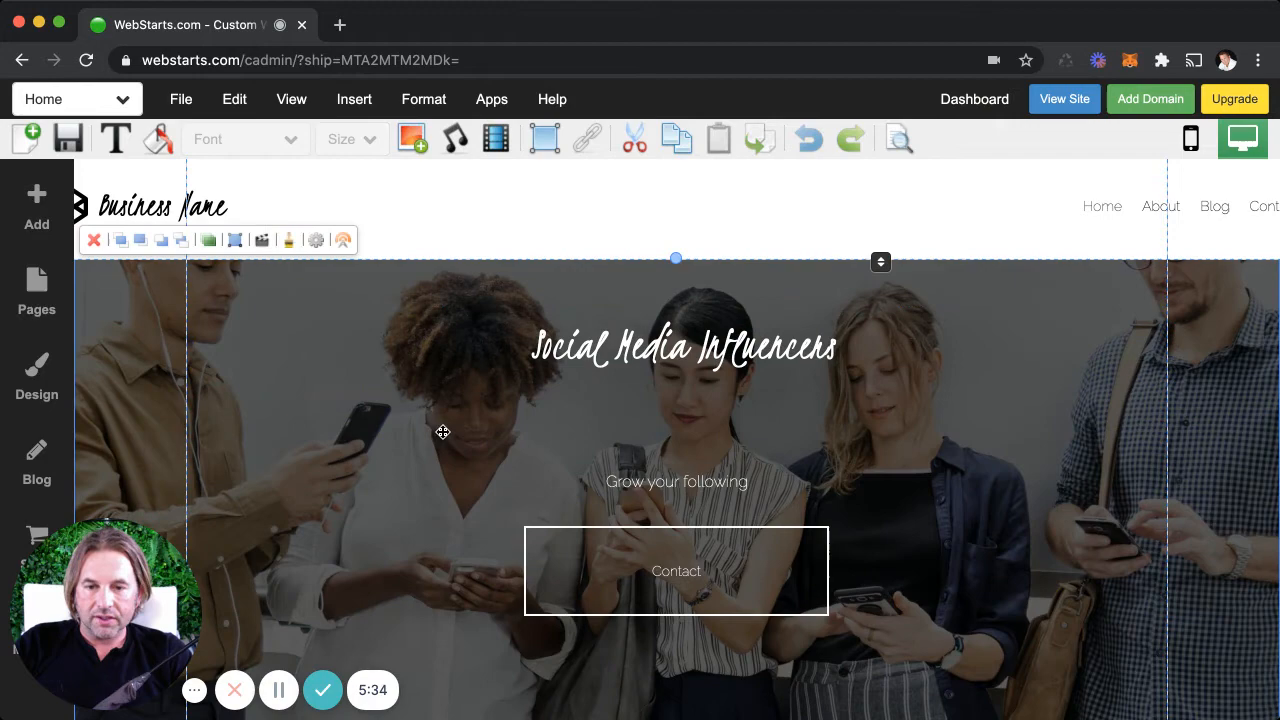
- Move the Social Media Influencers heading higher on the hero image and deselect it
click(676, 572)
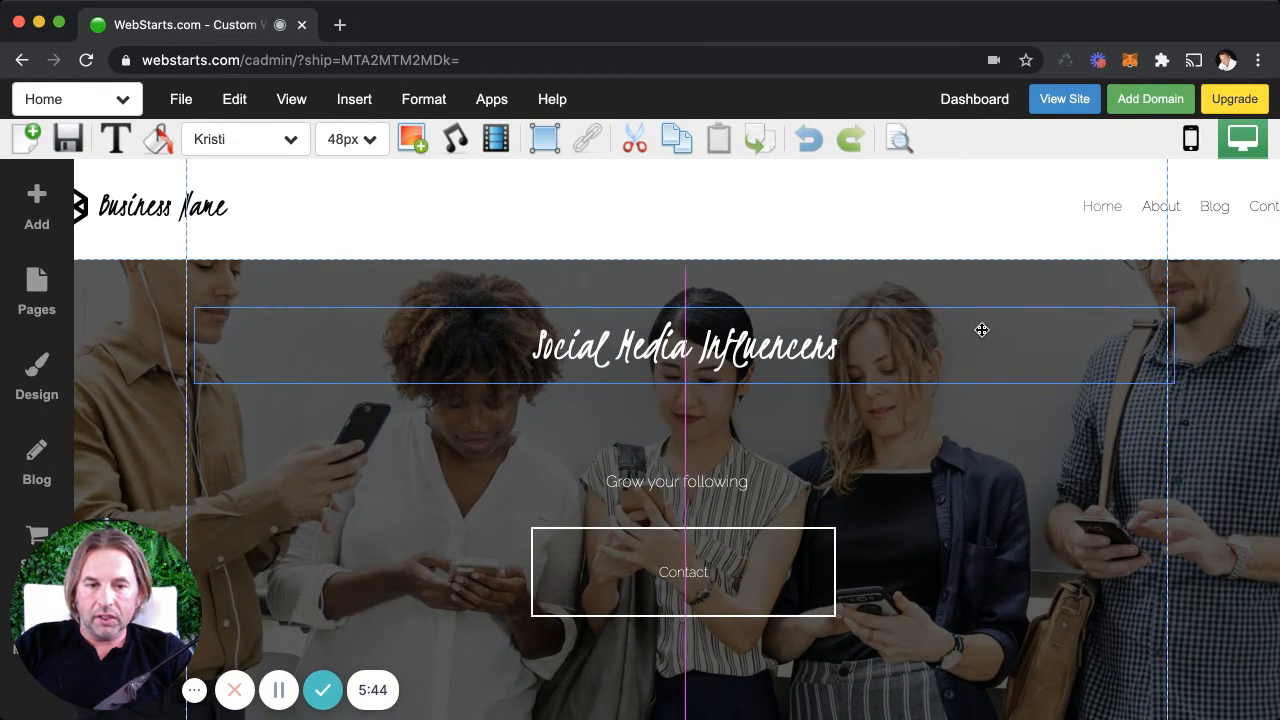
click(684, 348)
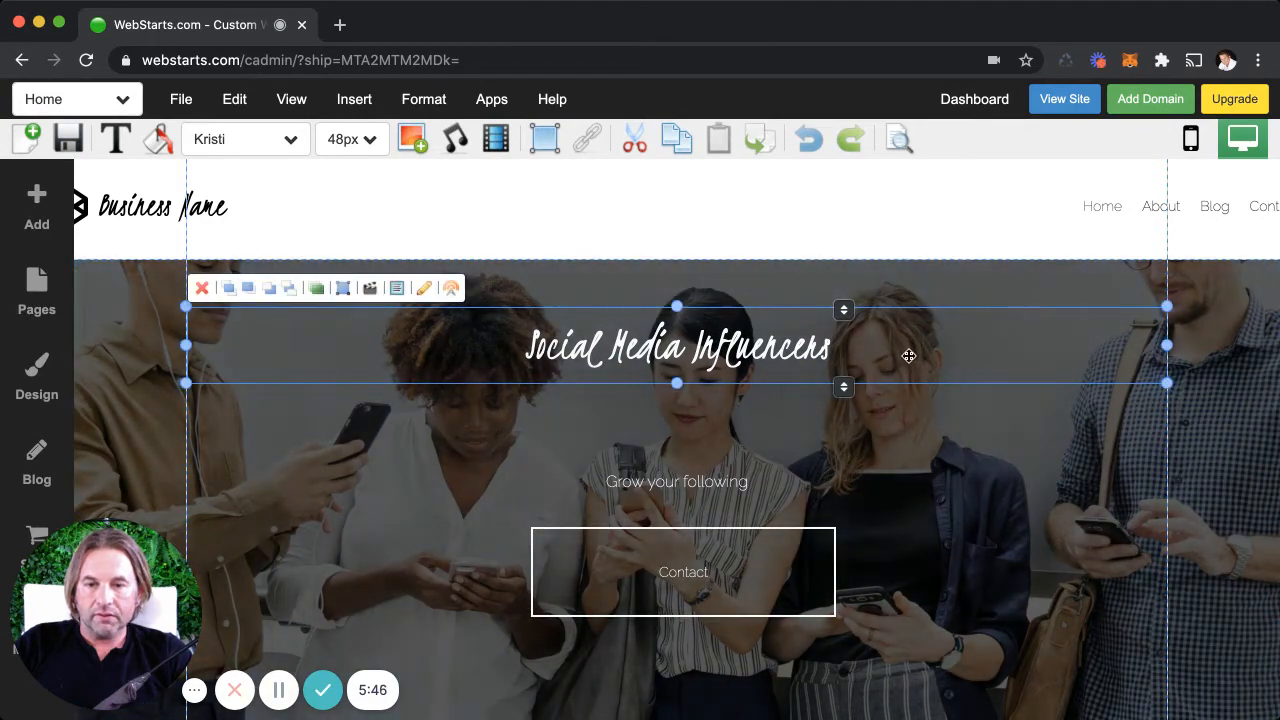
mouse_move(288, 288)
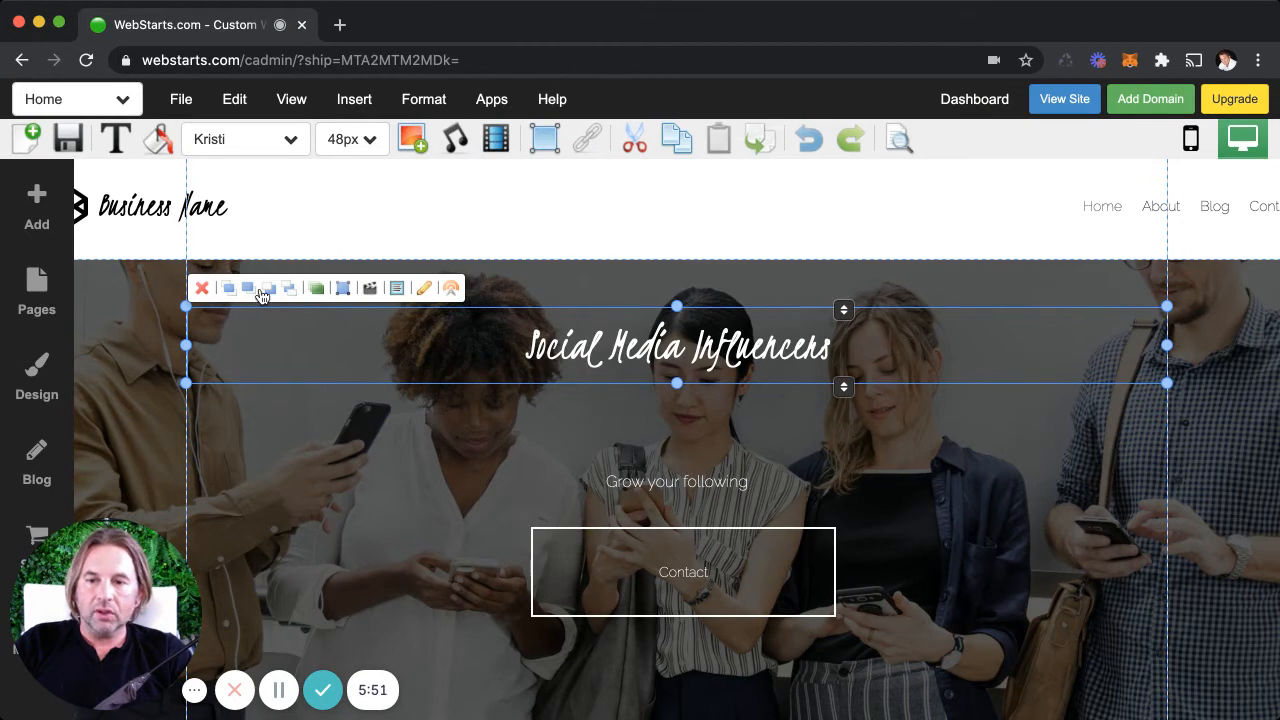
mouse_move(290, 288)
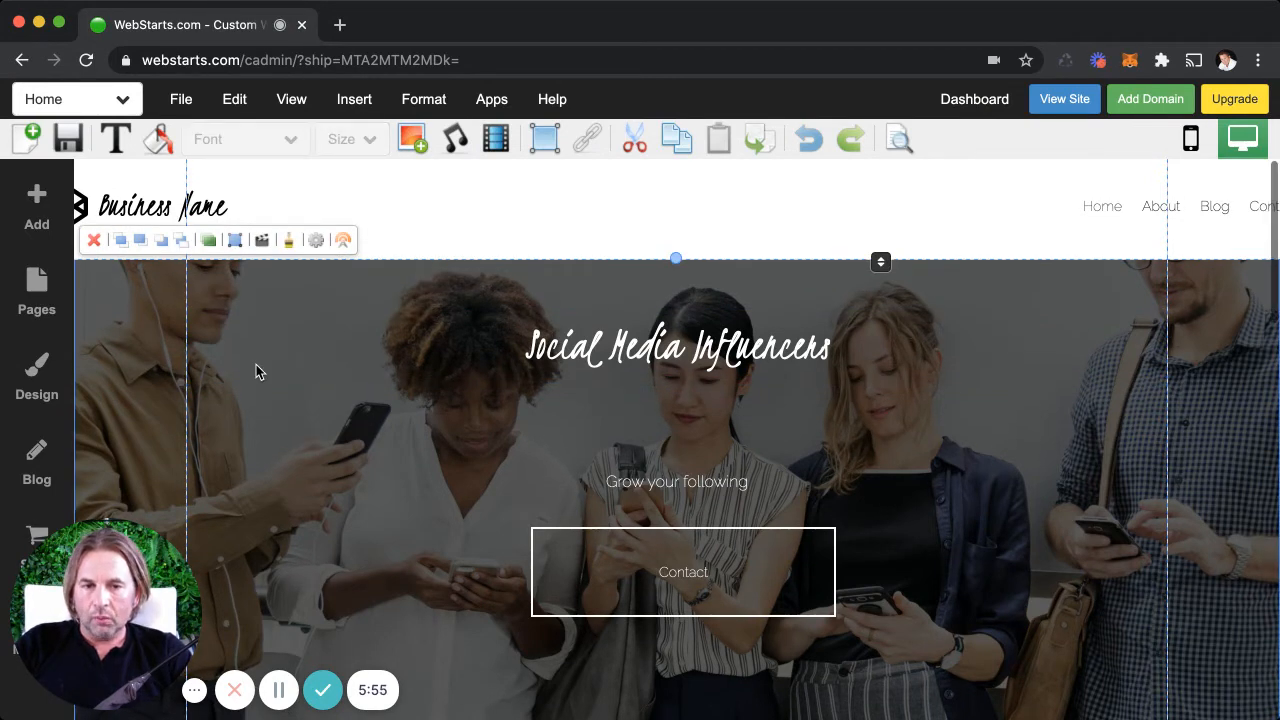
click(76, 100)
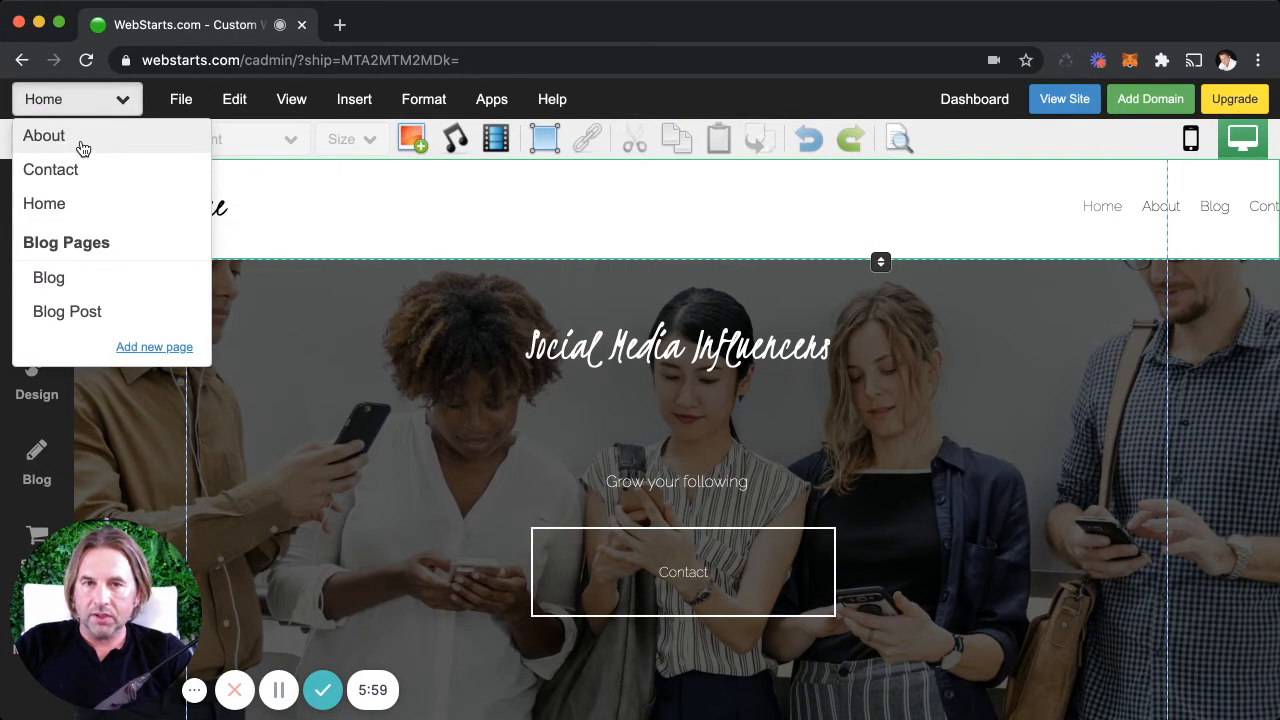
- Switch the editor to the Contact page and reopen the list of site pages
click(50, 168)
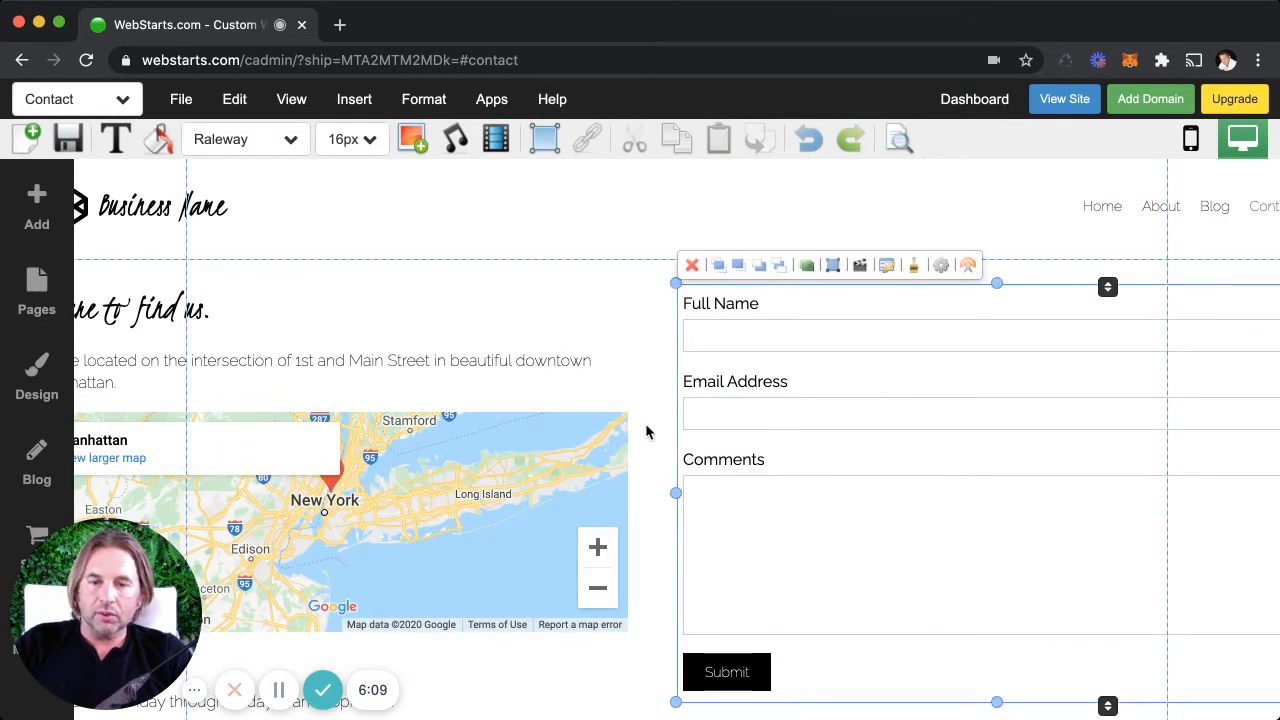
mouse_move(400, 236)
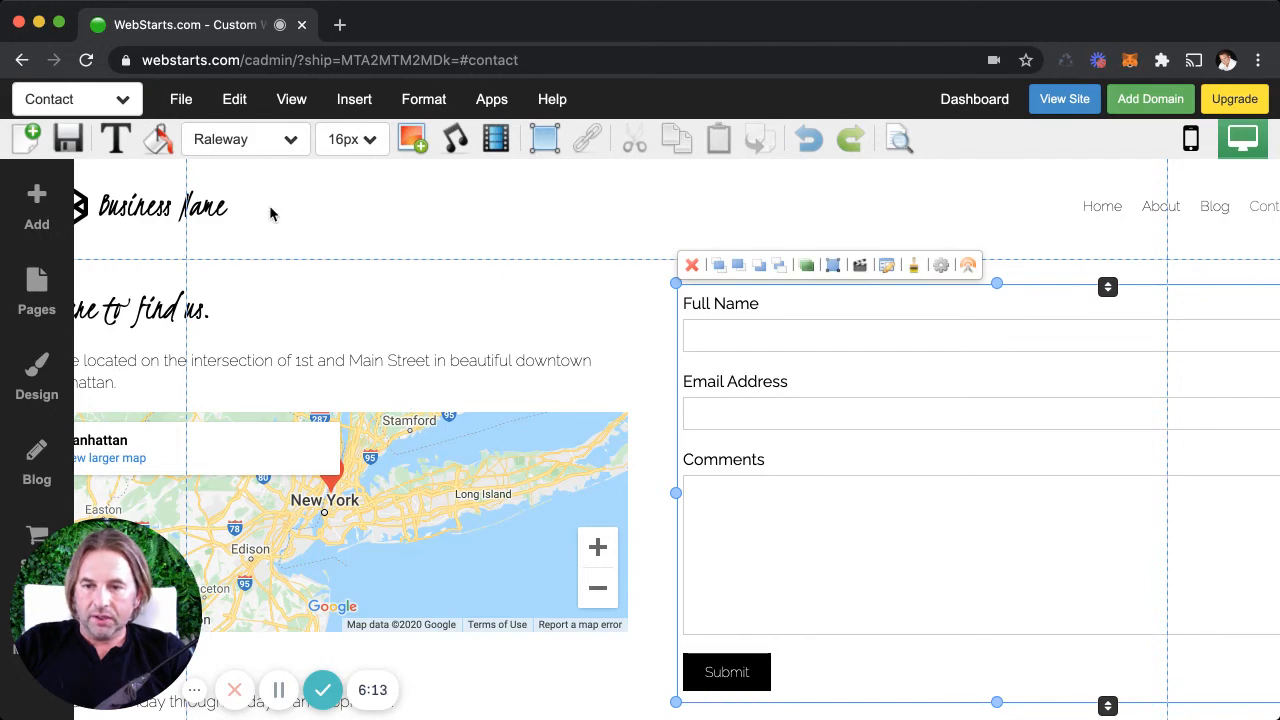
click(76, 100)
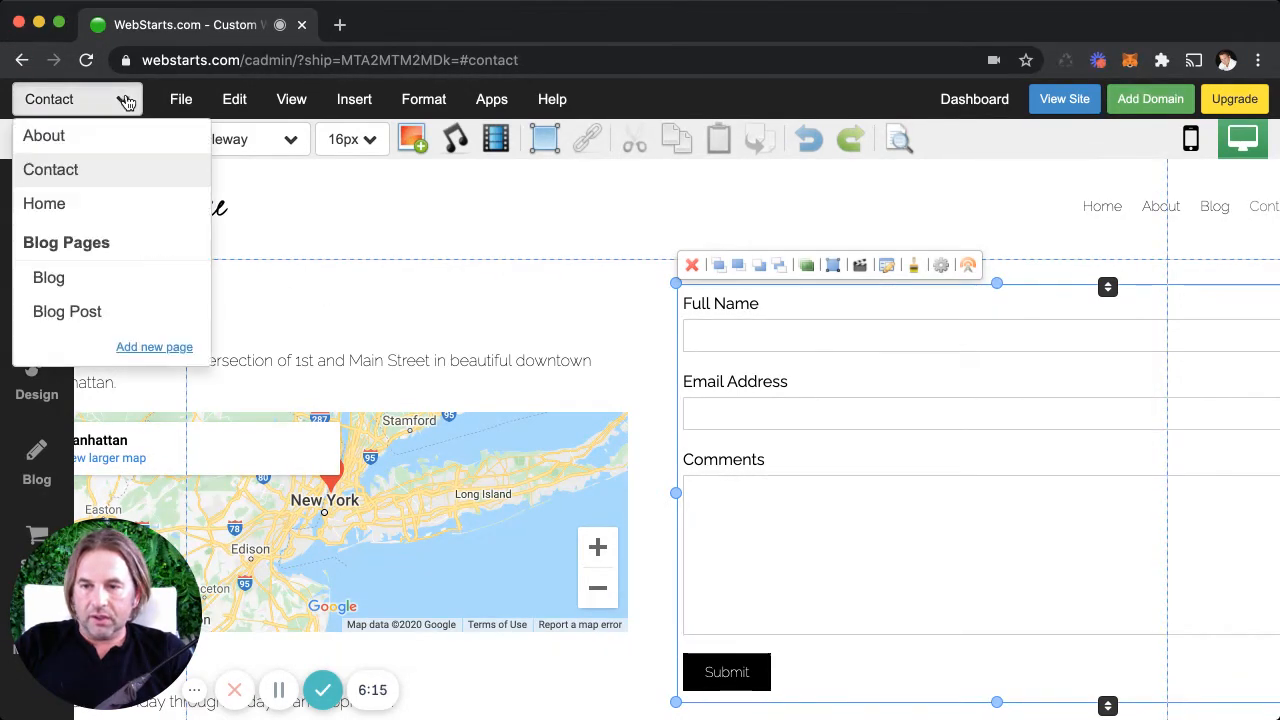
click(400, 226)
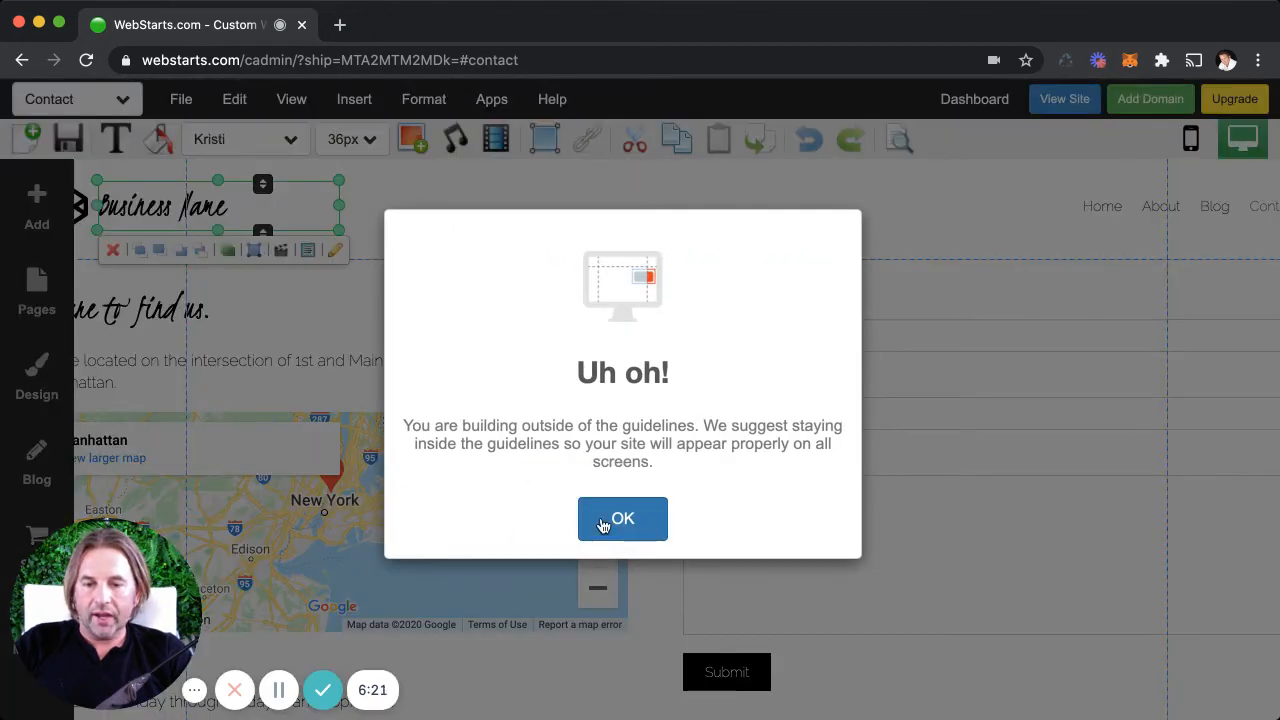
click(622, 518)
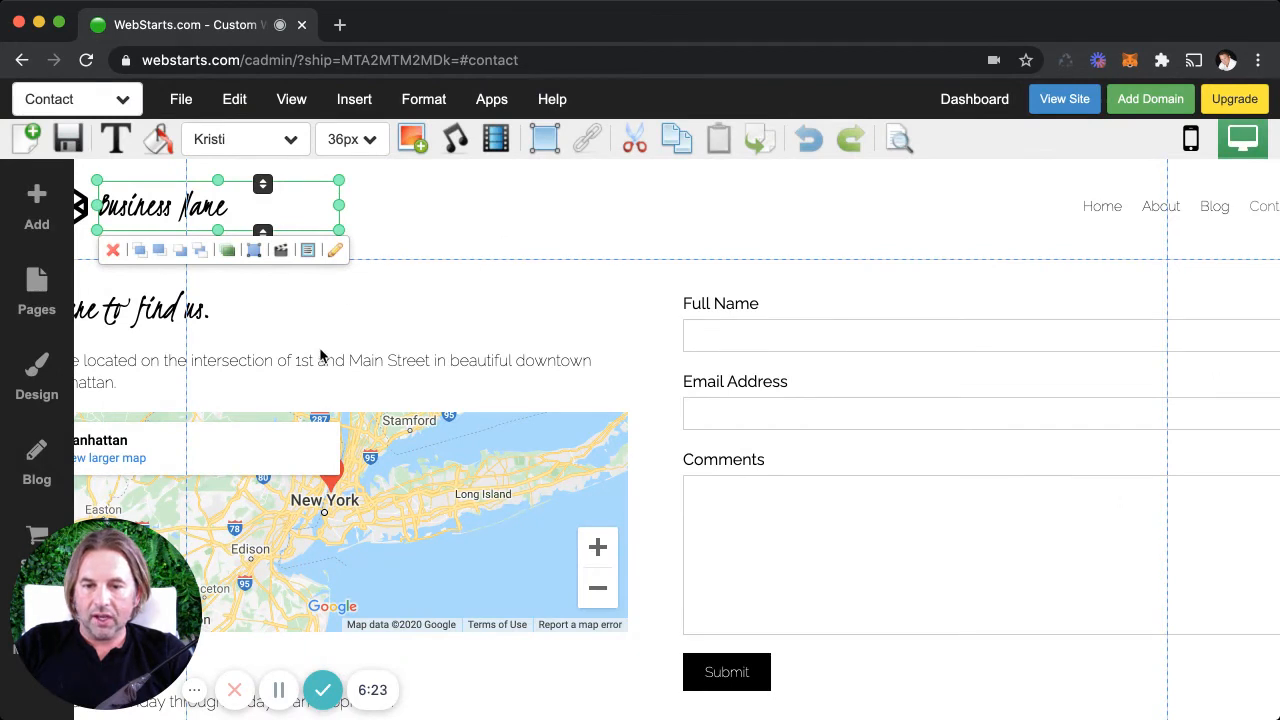
mouse_move(780, 216)
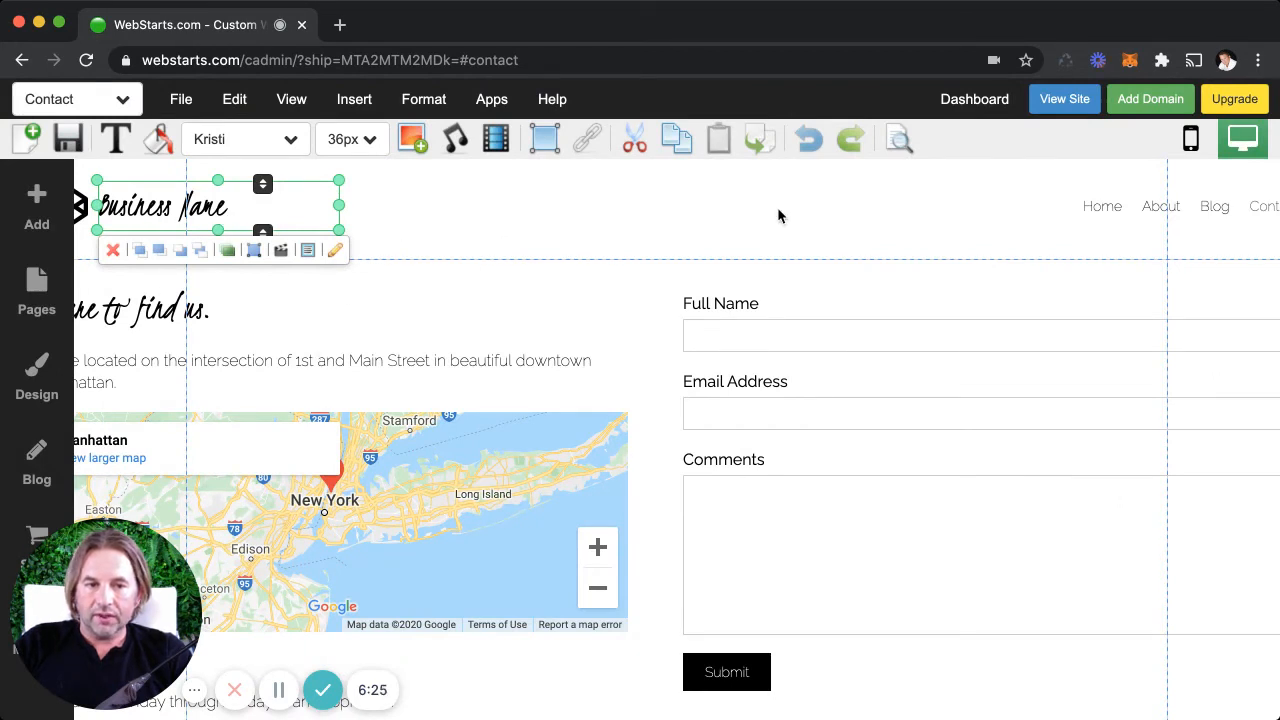
mouse_move(520, 232)
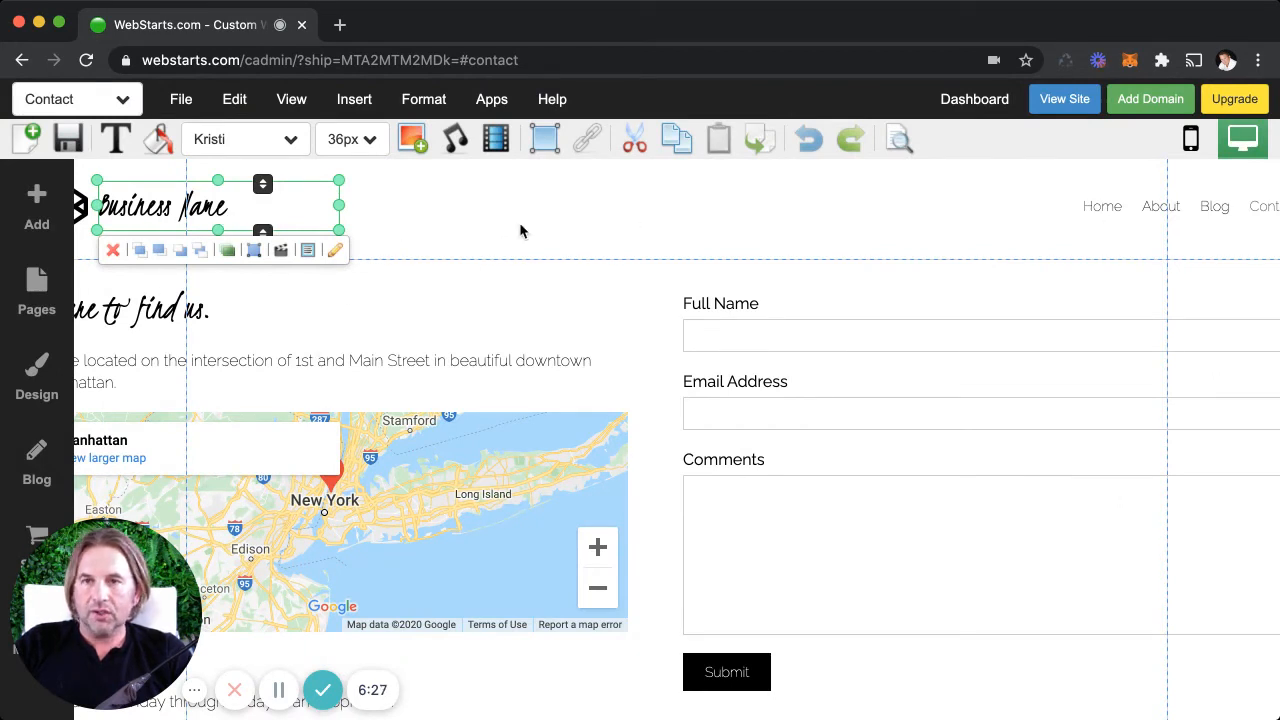
mouse_move(1176, 238)
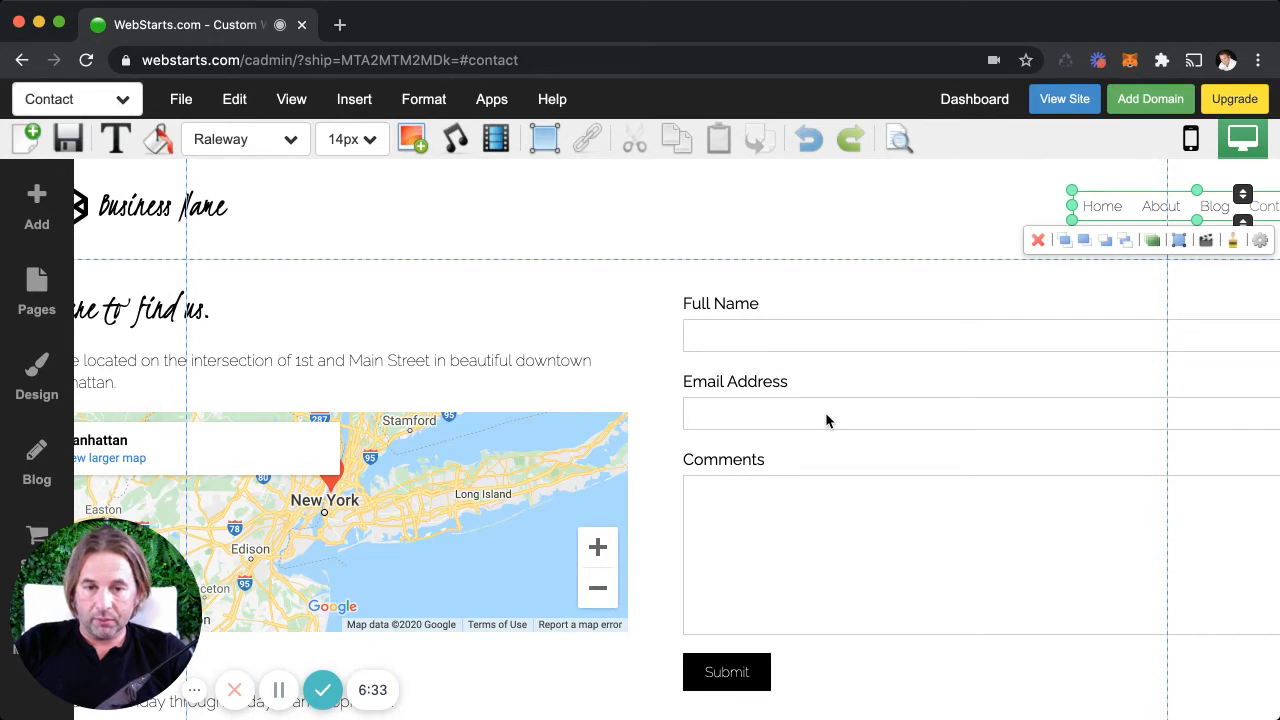
mouse_move(856, 486)
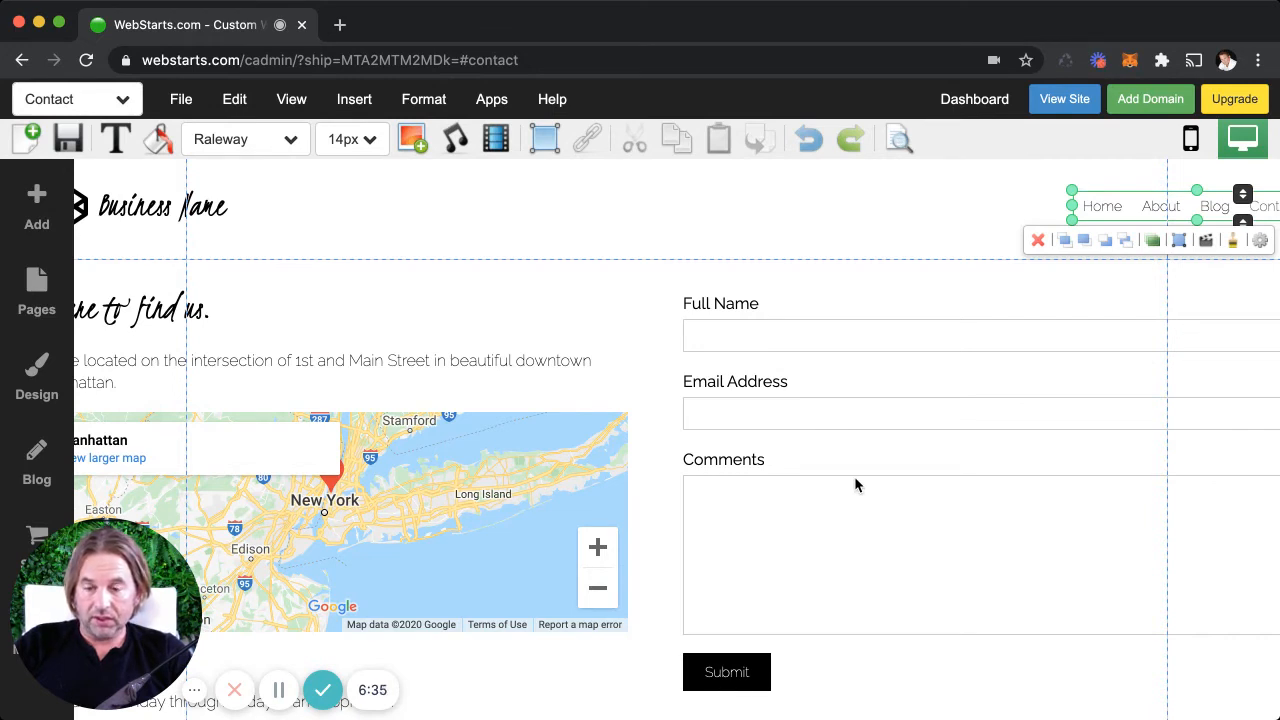
scroll(down, 3)
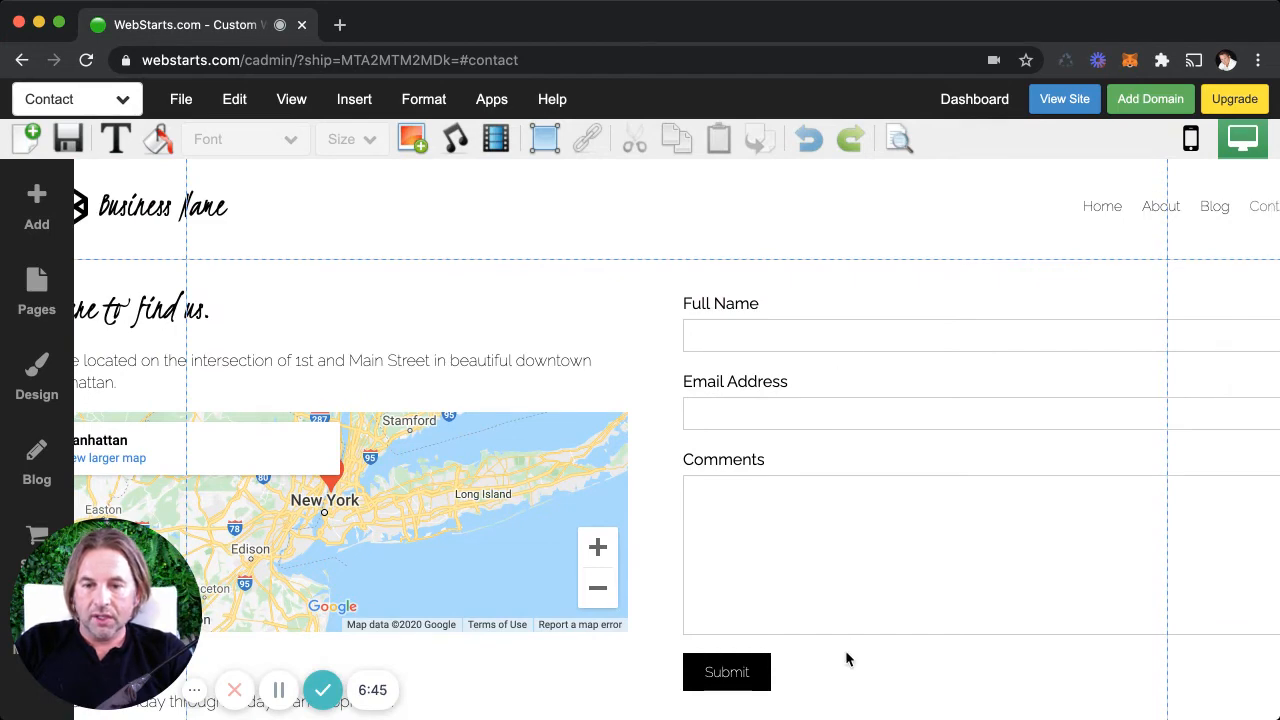
scroll(down, 3)
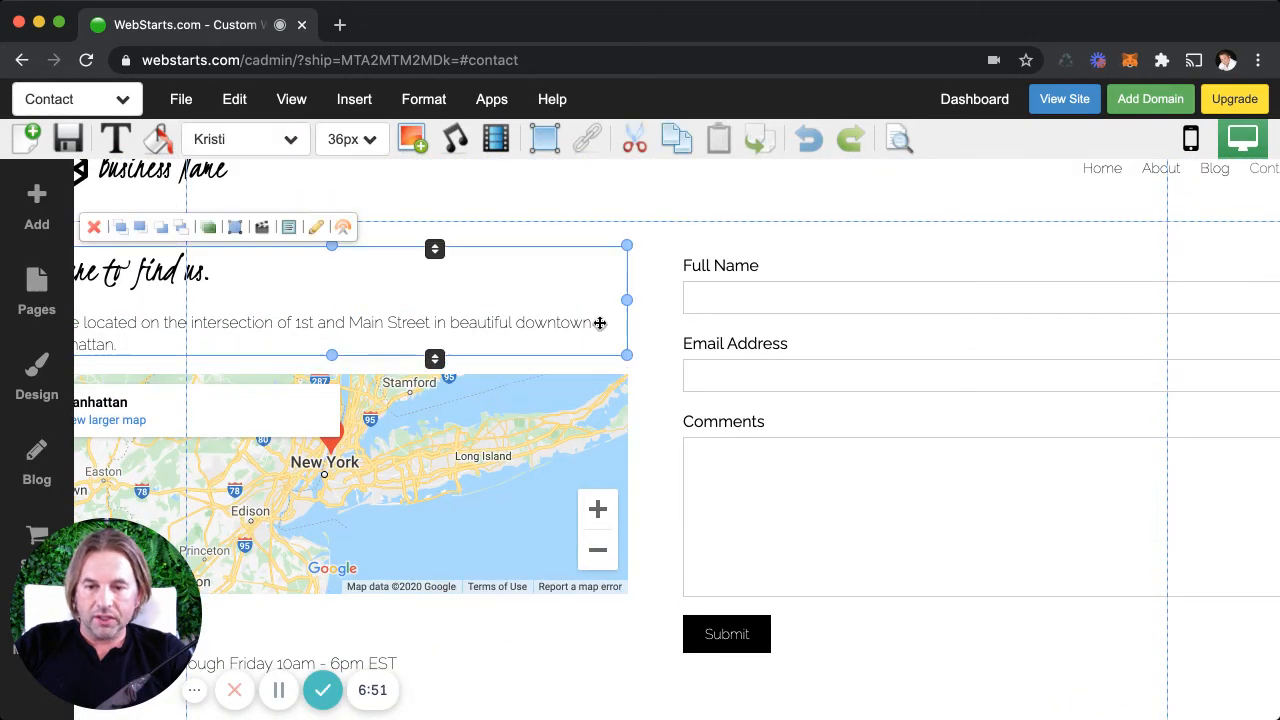
scroll(down, 3)
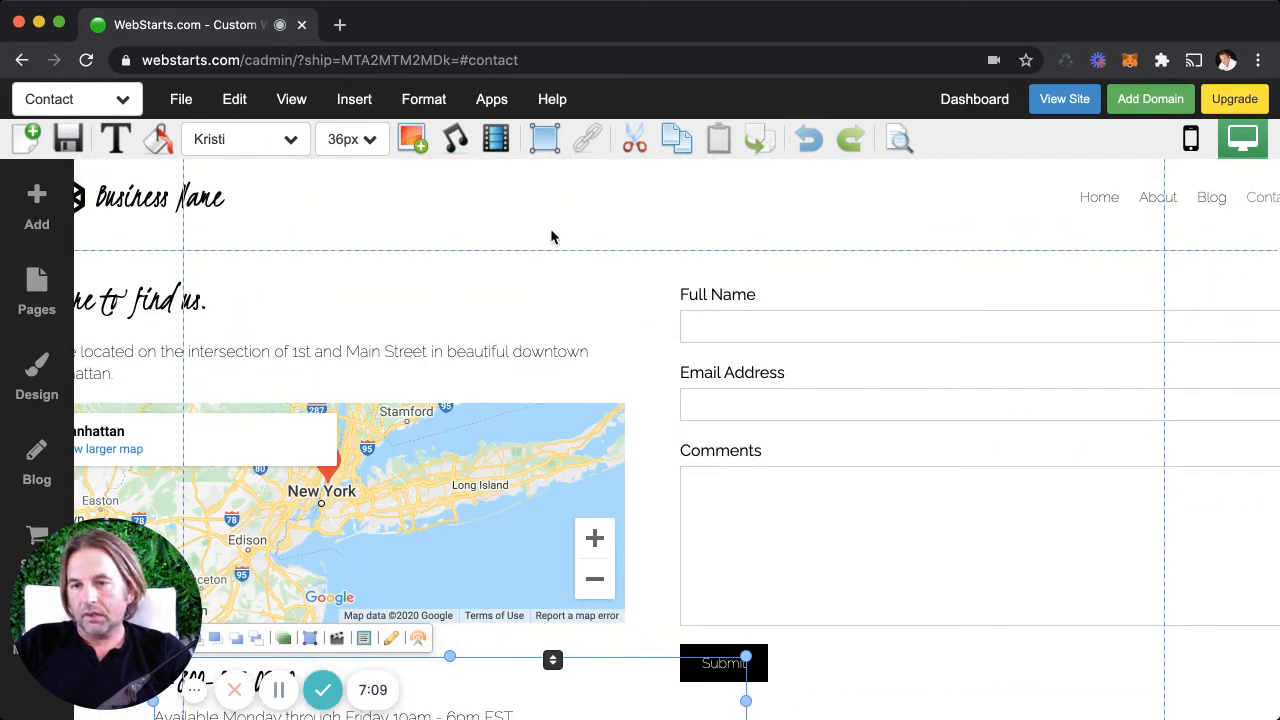
- Start a new page from the File menu, continuing past the unsaved-changes prompt
click(180, 100)
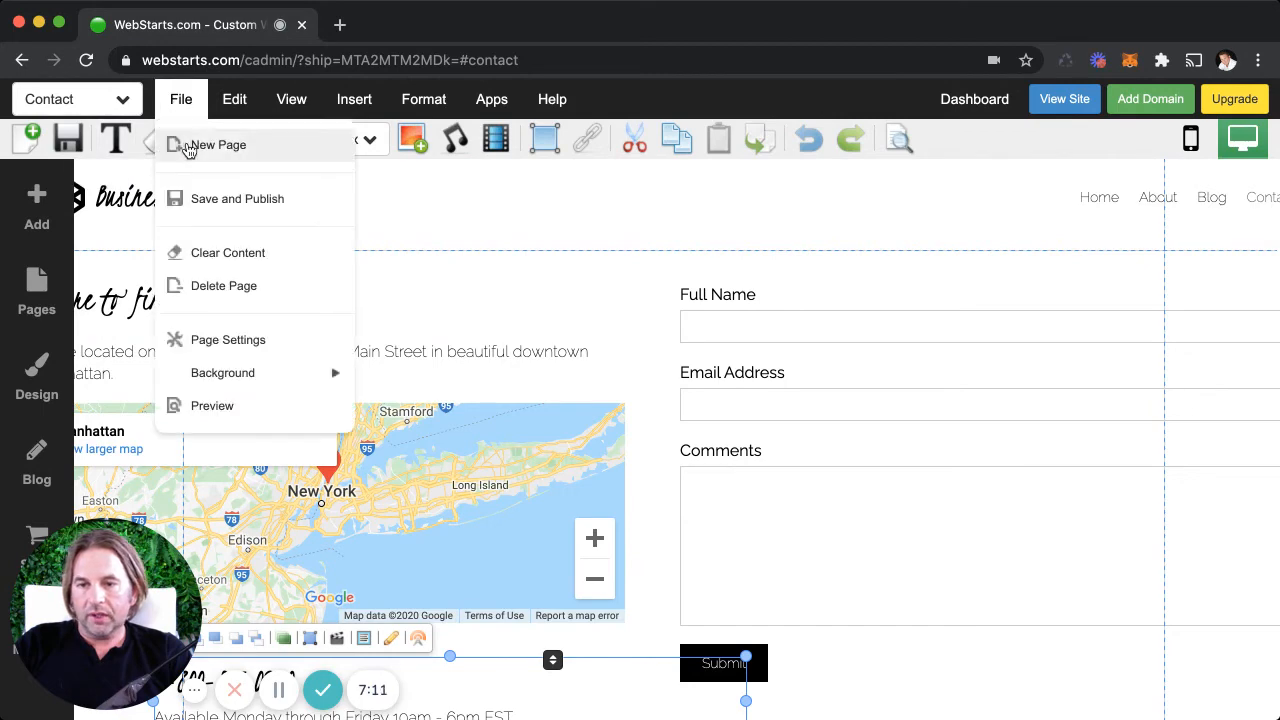
click(216, 144)
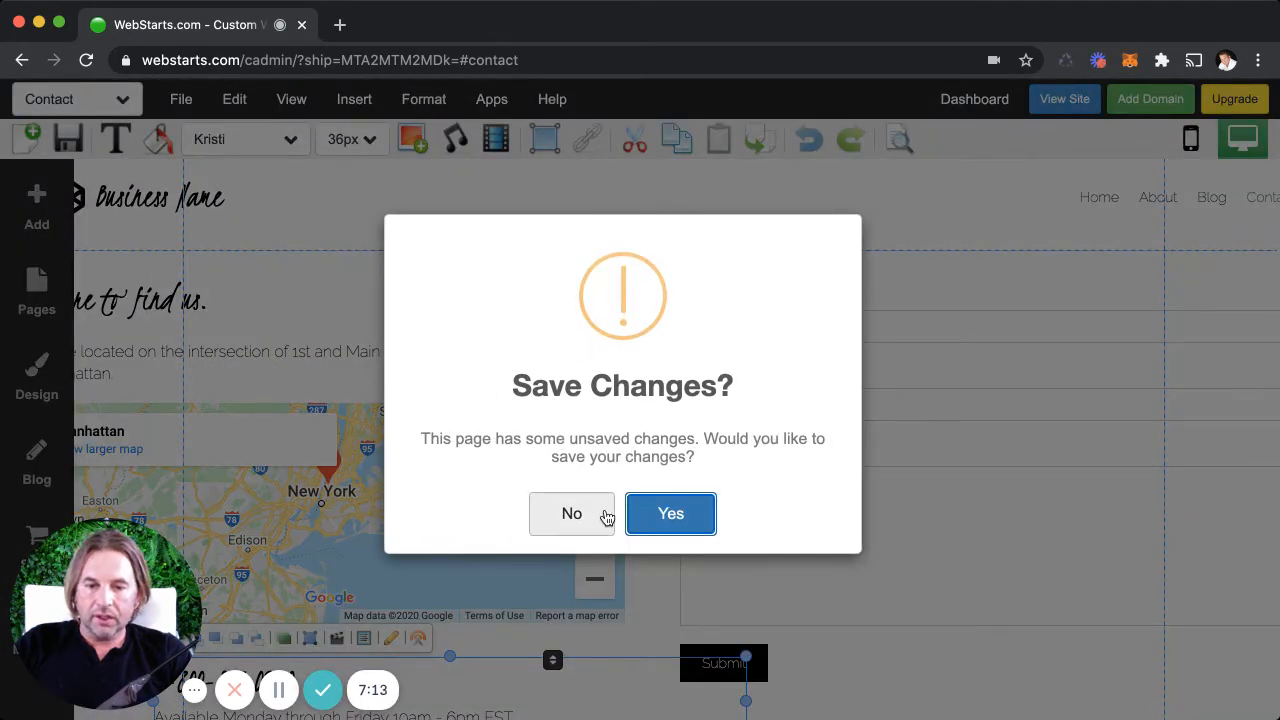
click(572, 512)
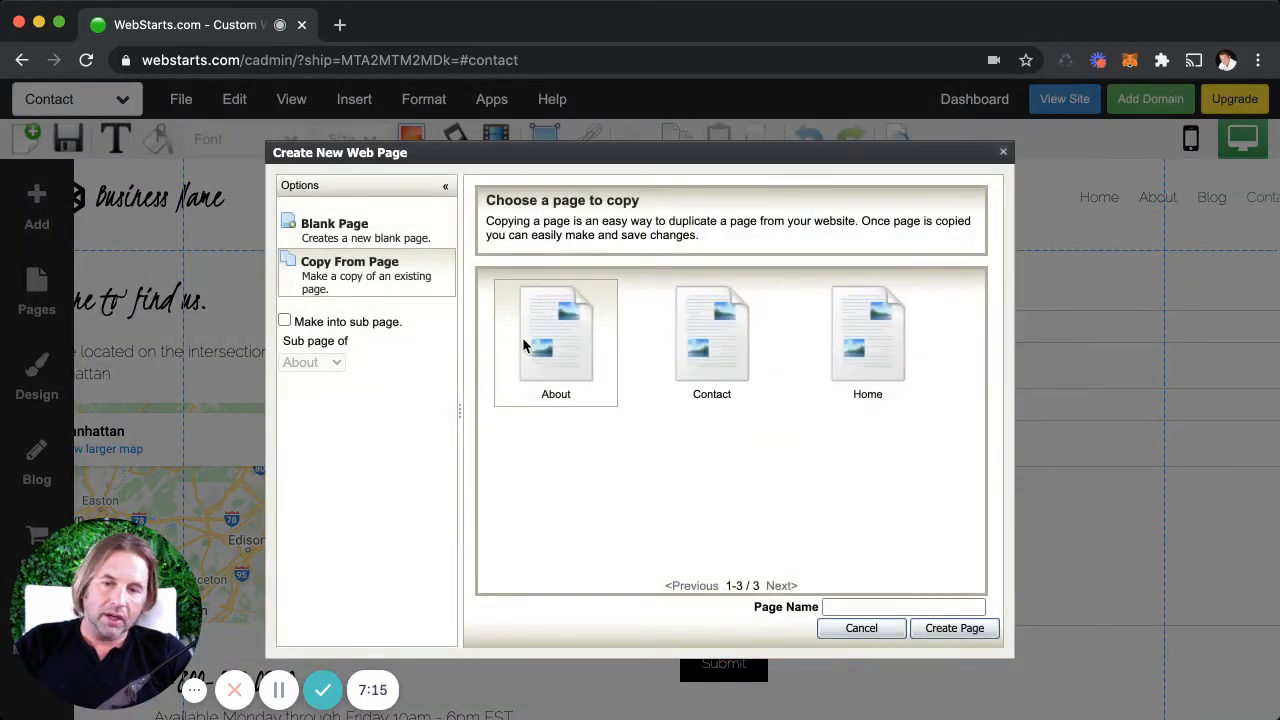
mouse_move(560, 350)
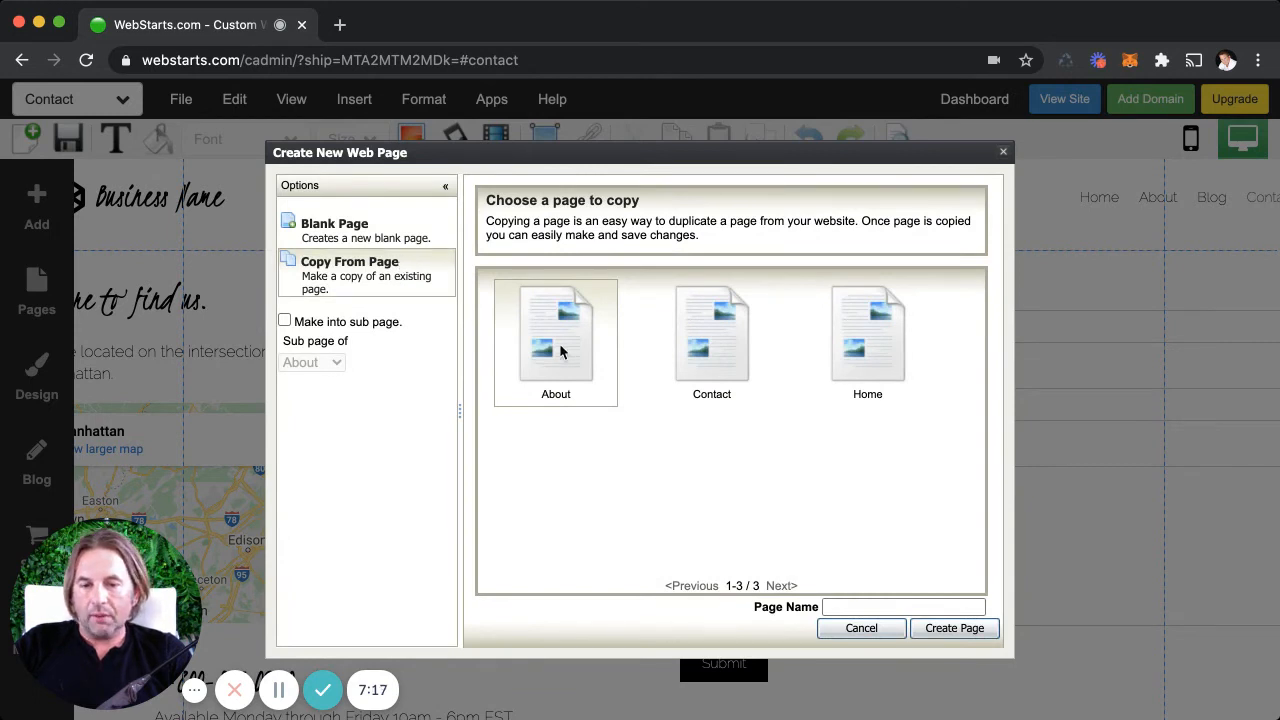
mouse_move(850, 392)
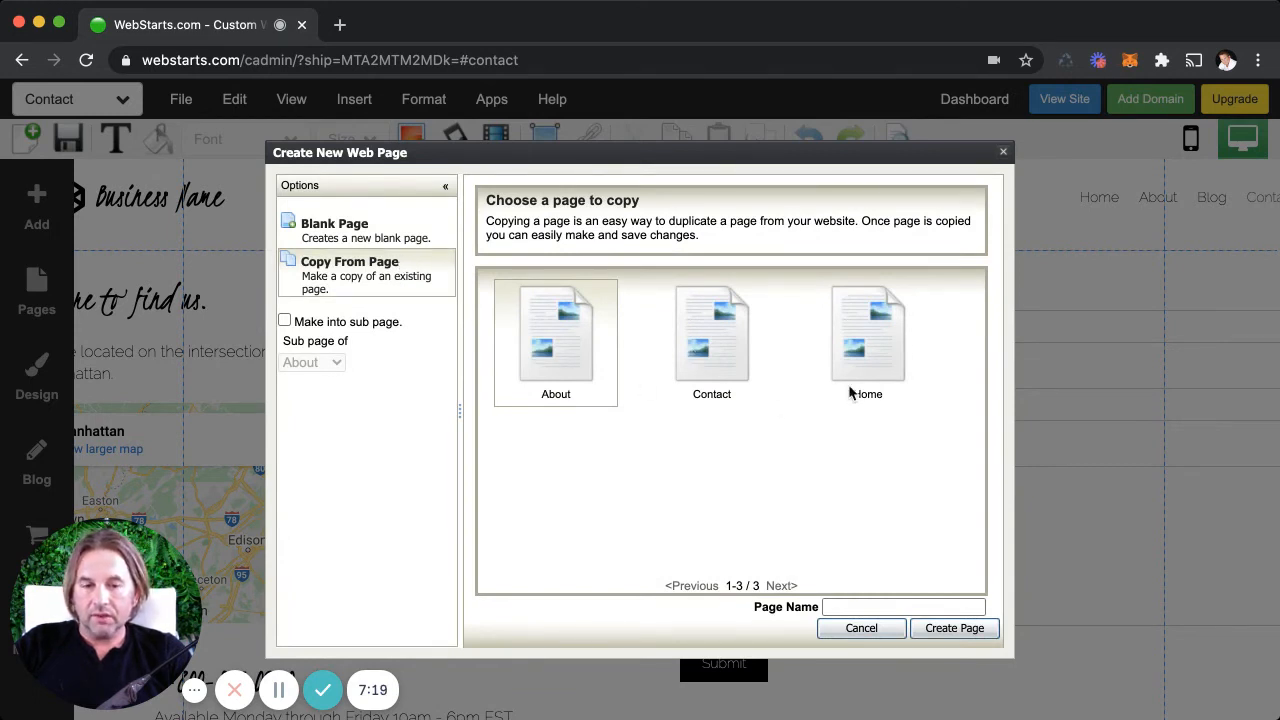
mouse_move(836, 272)
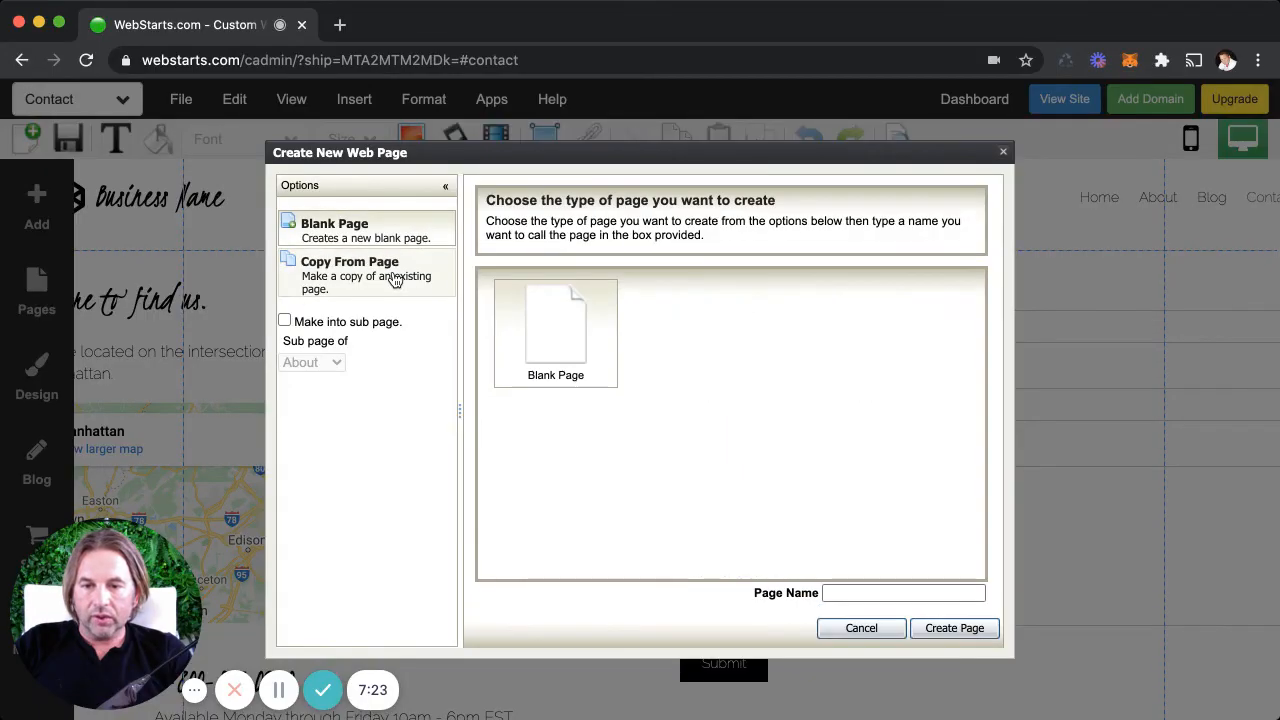
- Create a blank page named Products
click(904, 592)
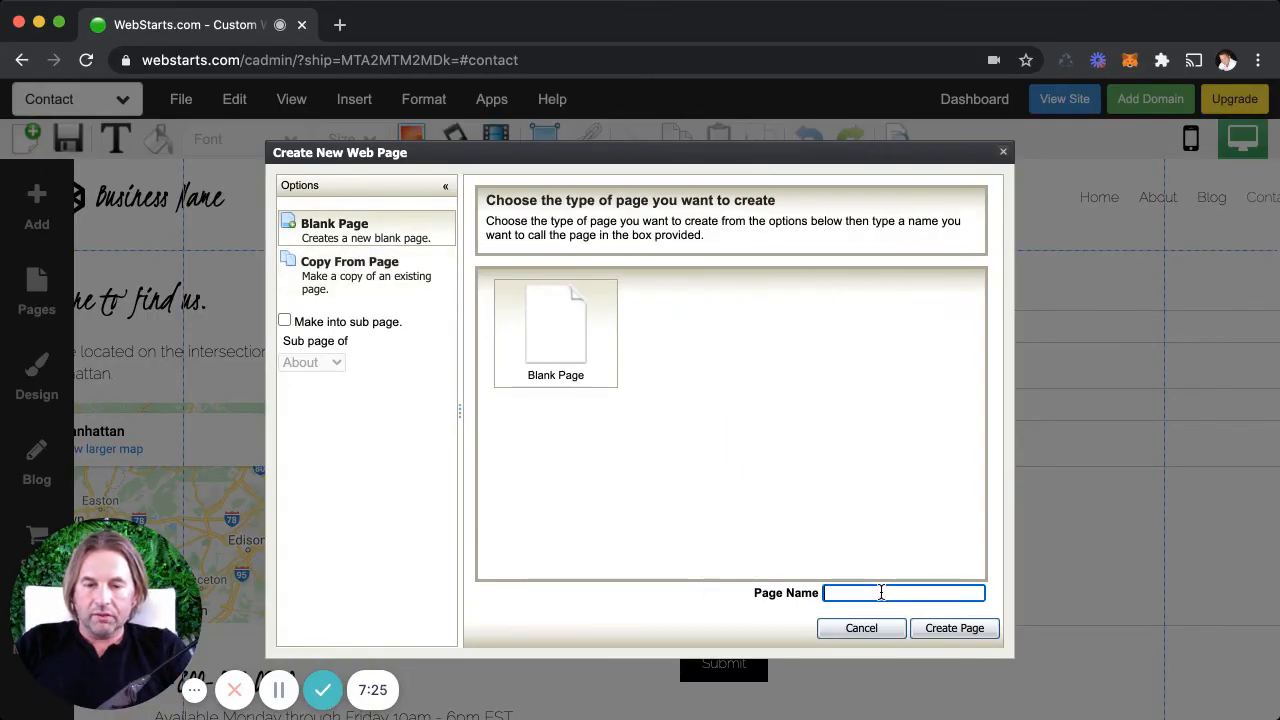
text(Products)
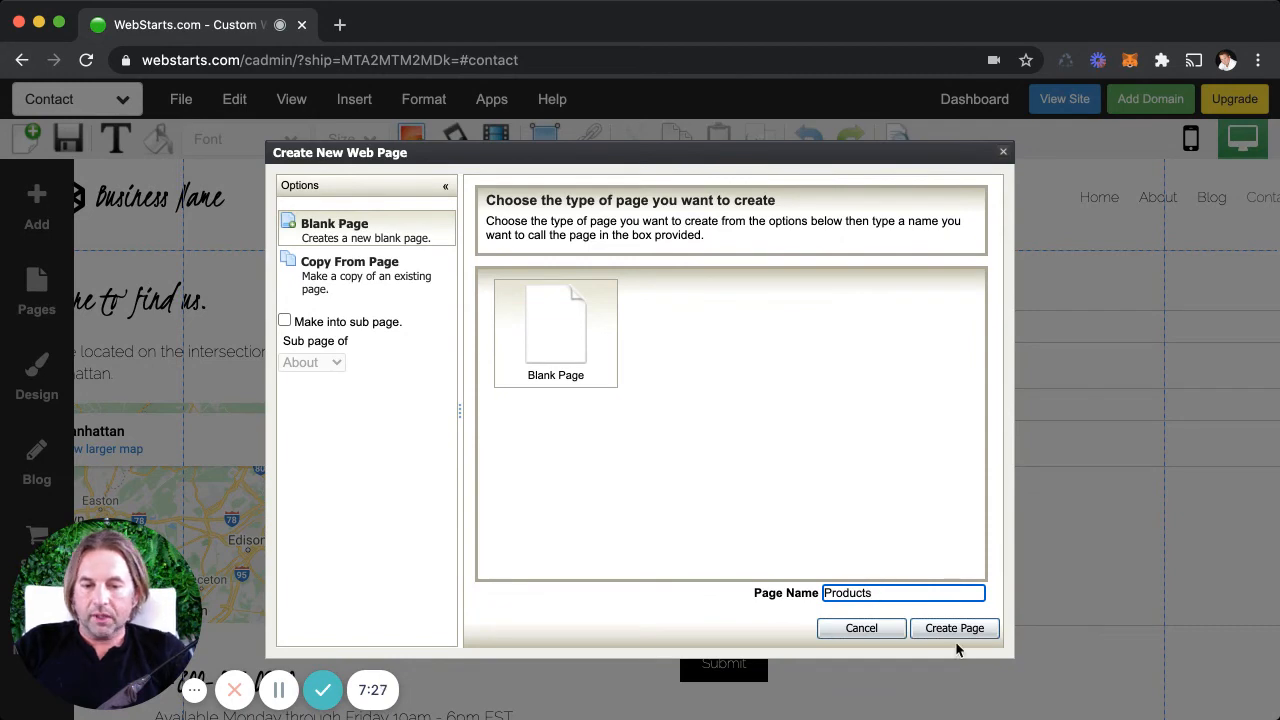
click(952, 628)
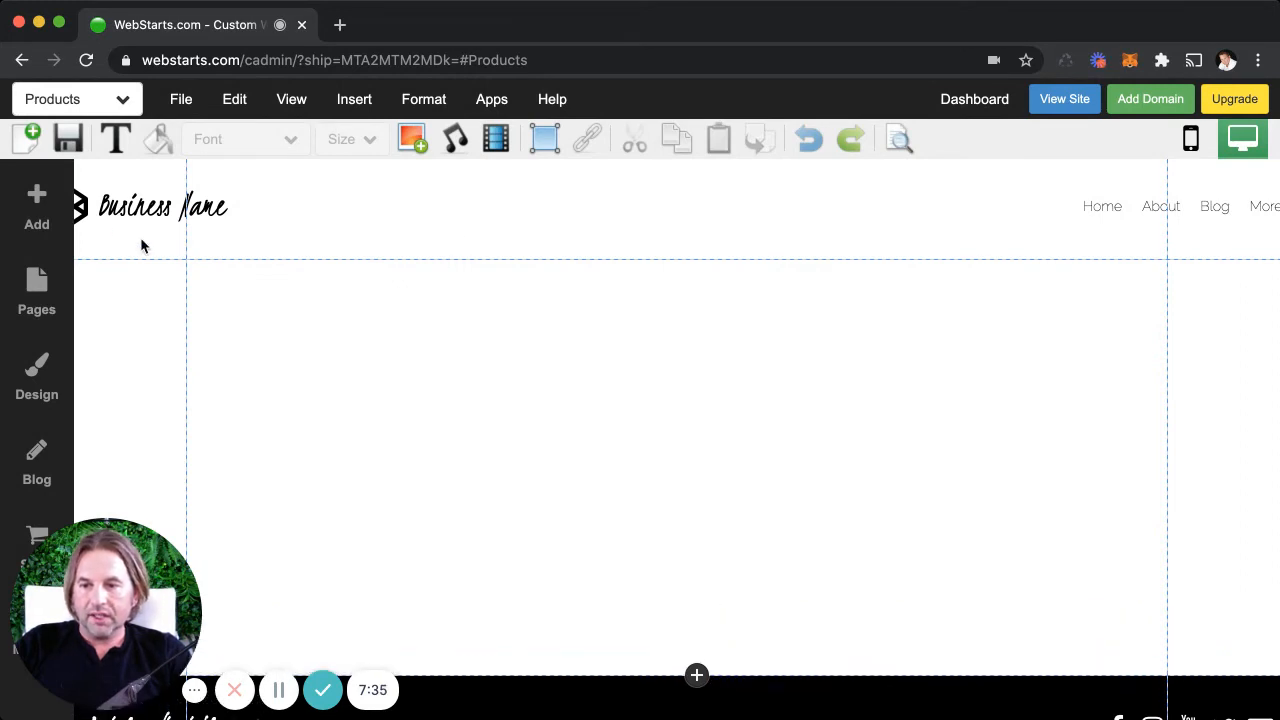
click(36, 204)
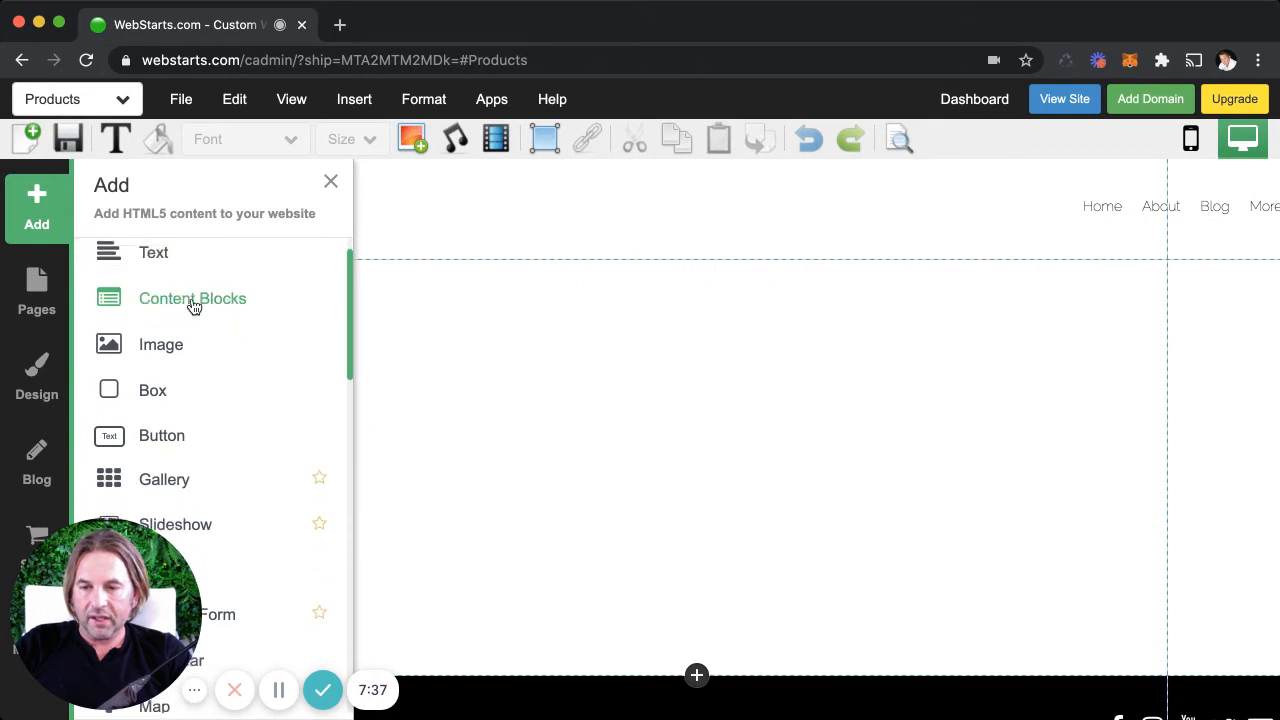
click(152, 252)
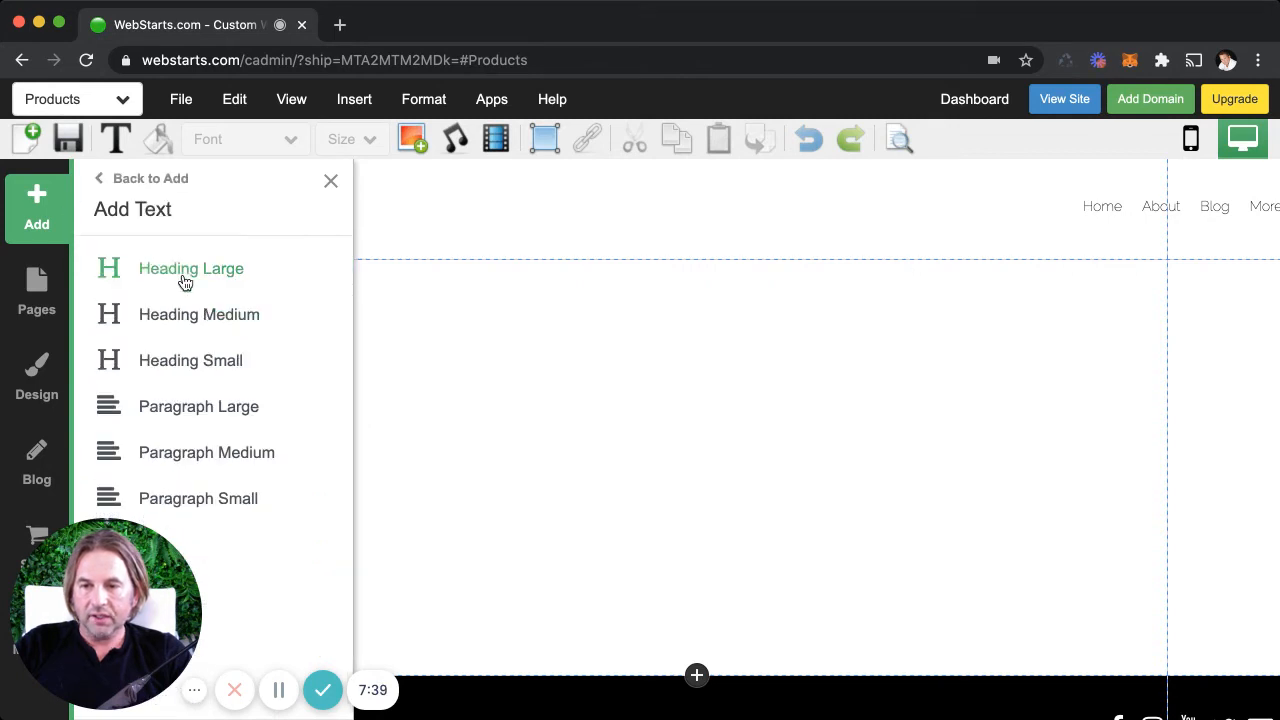
click(192, 268)
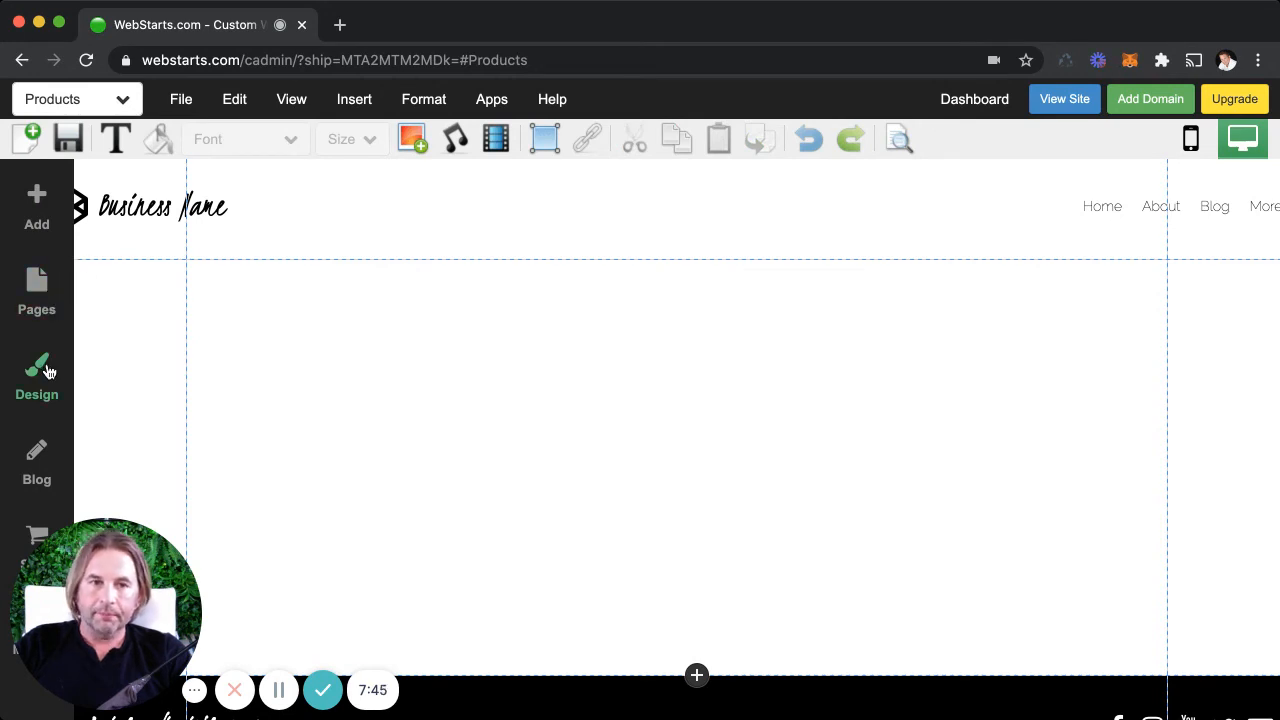
mouse_move(56, 370)
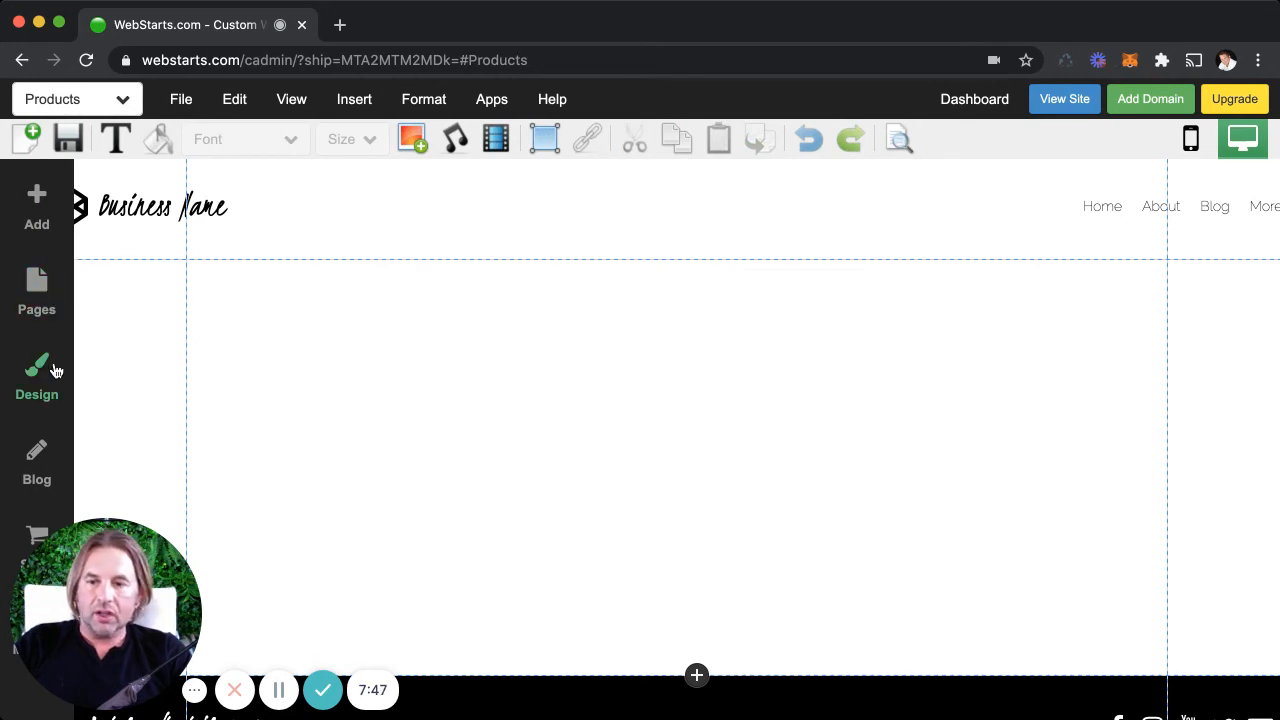
click(36, 376)
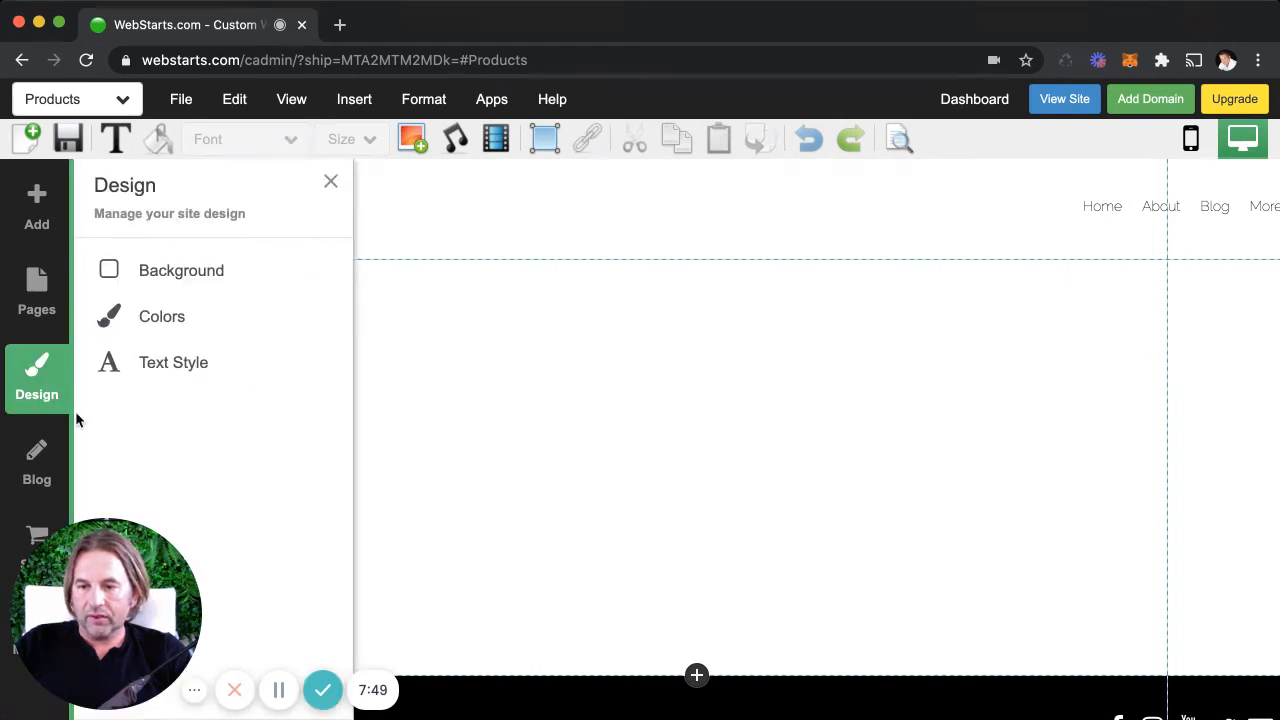
click(160, 316)
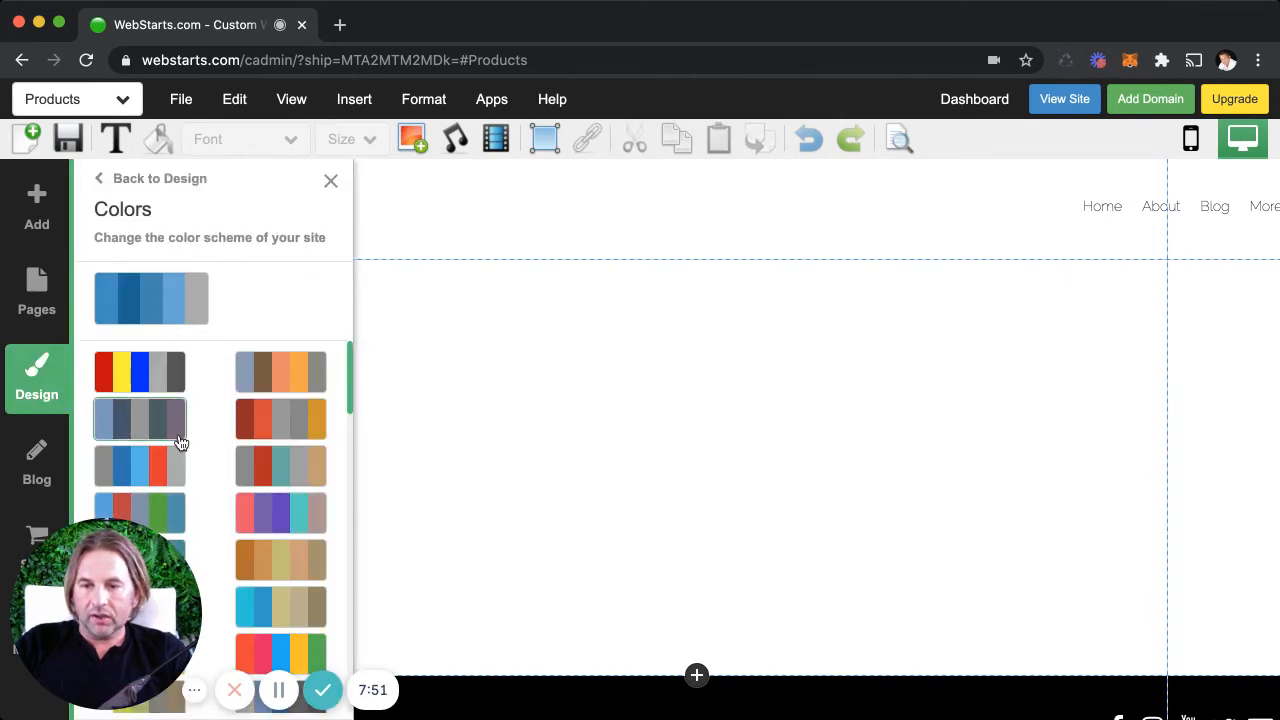
scroll(down, 3)
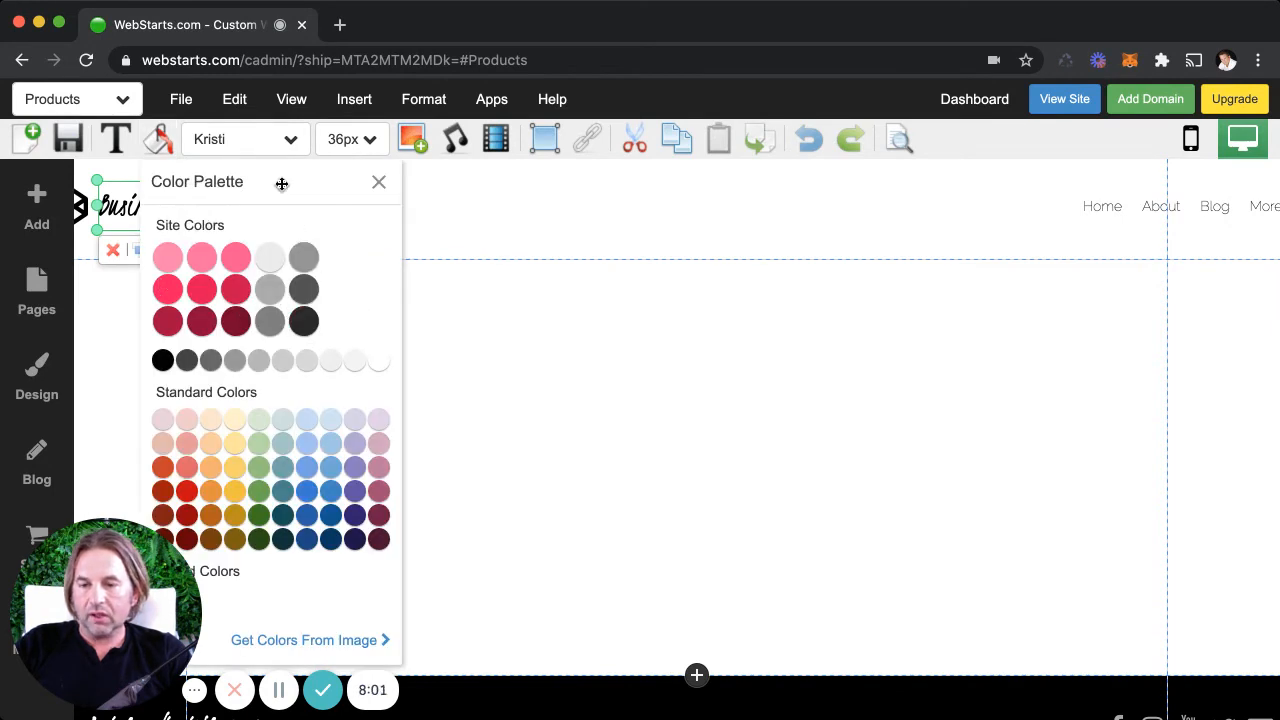
mouse_move(292, 264)
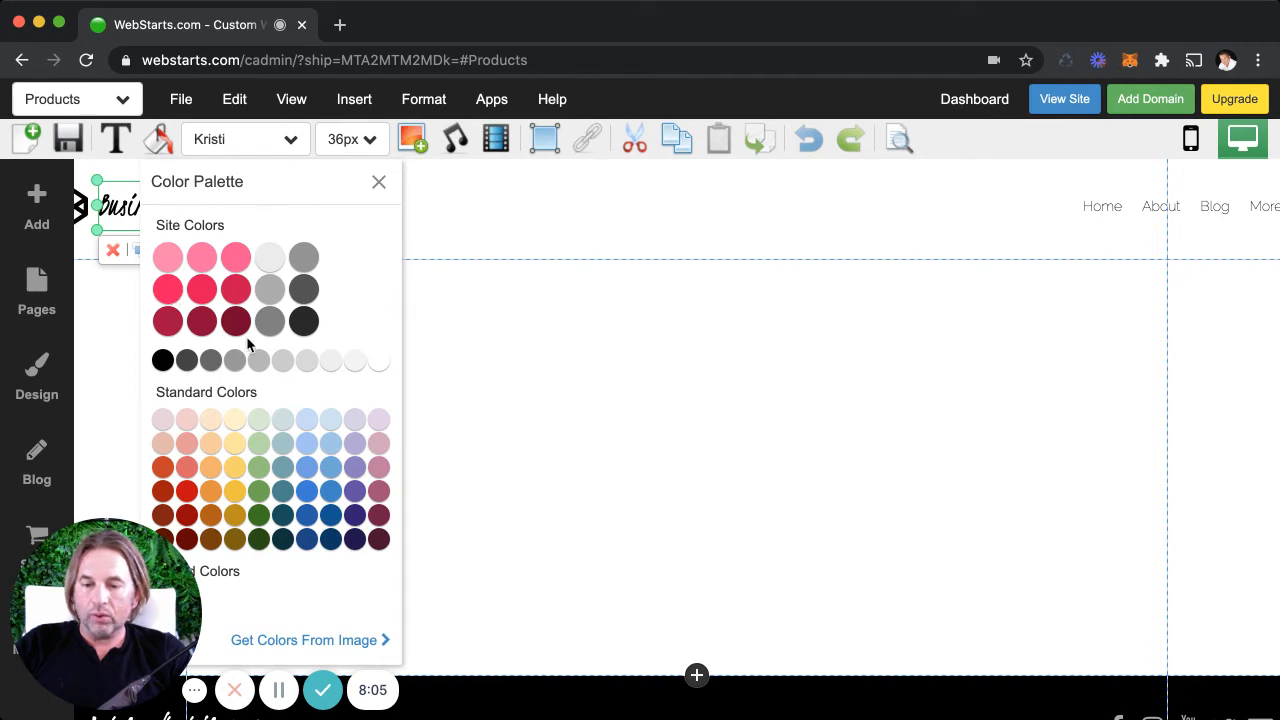
mouse_move(344, 376)
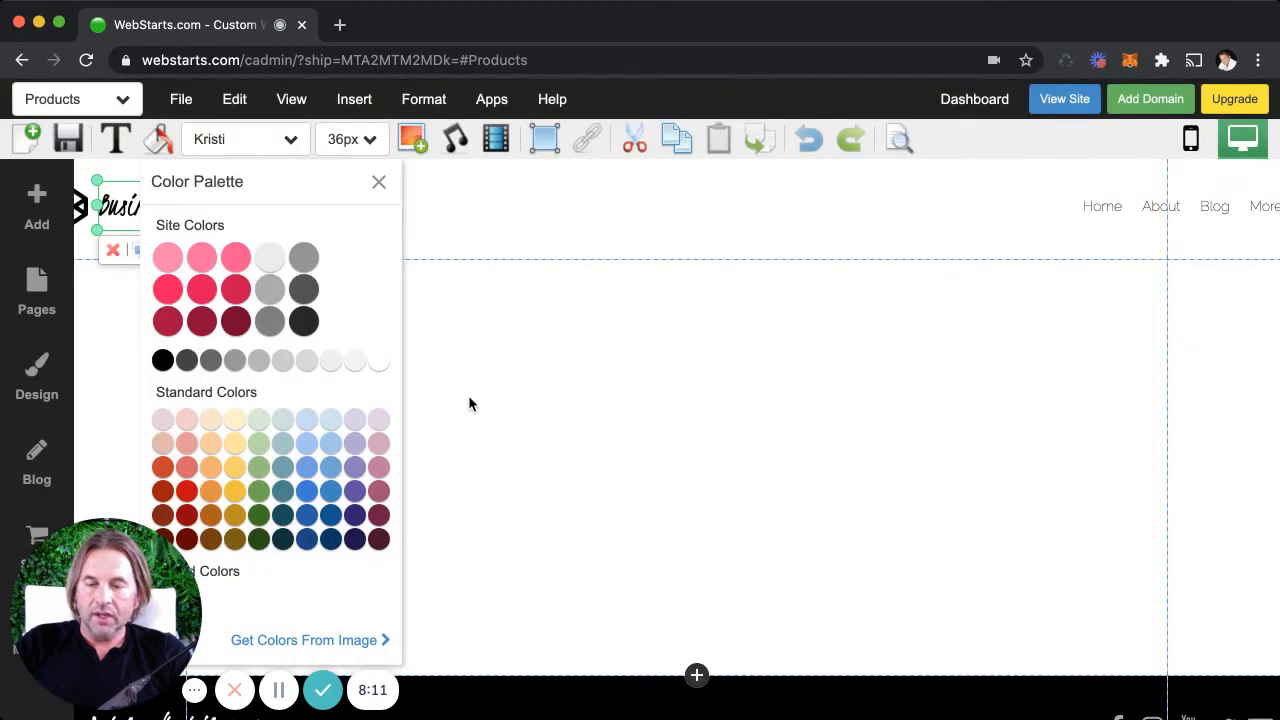
mouse_move(388, 384)
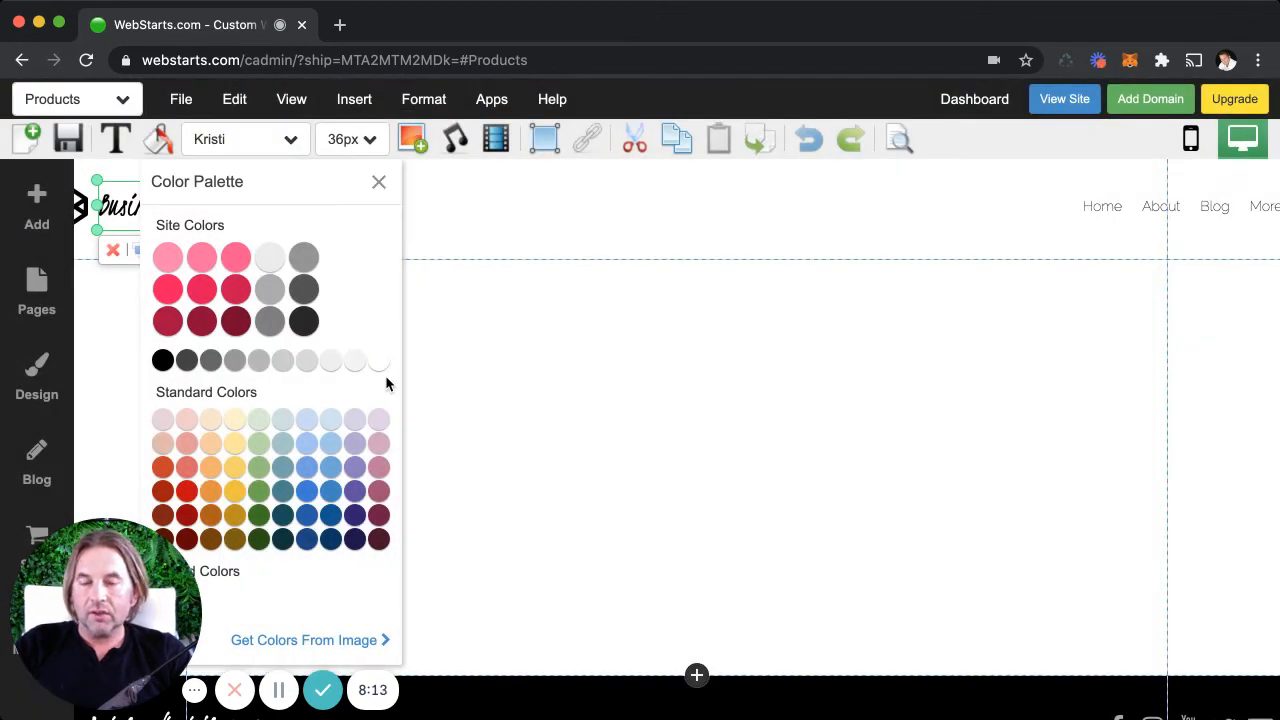
click(378, 180)
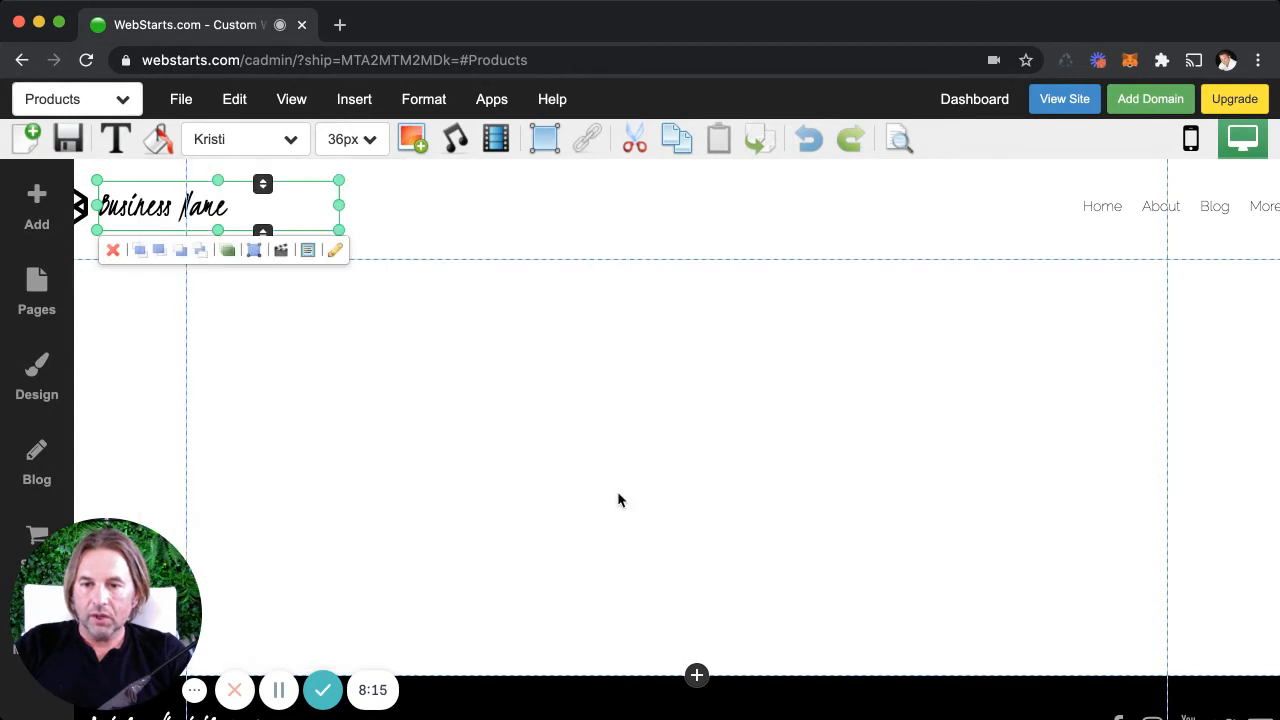
mouse_move(600, 500)
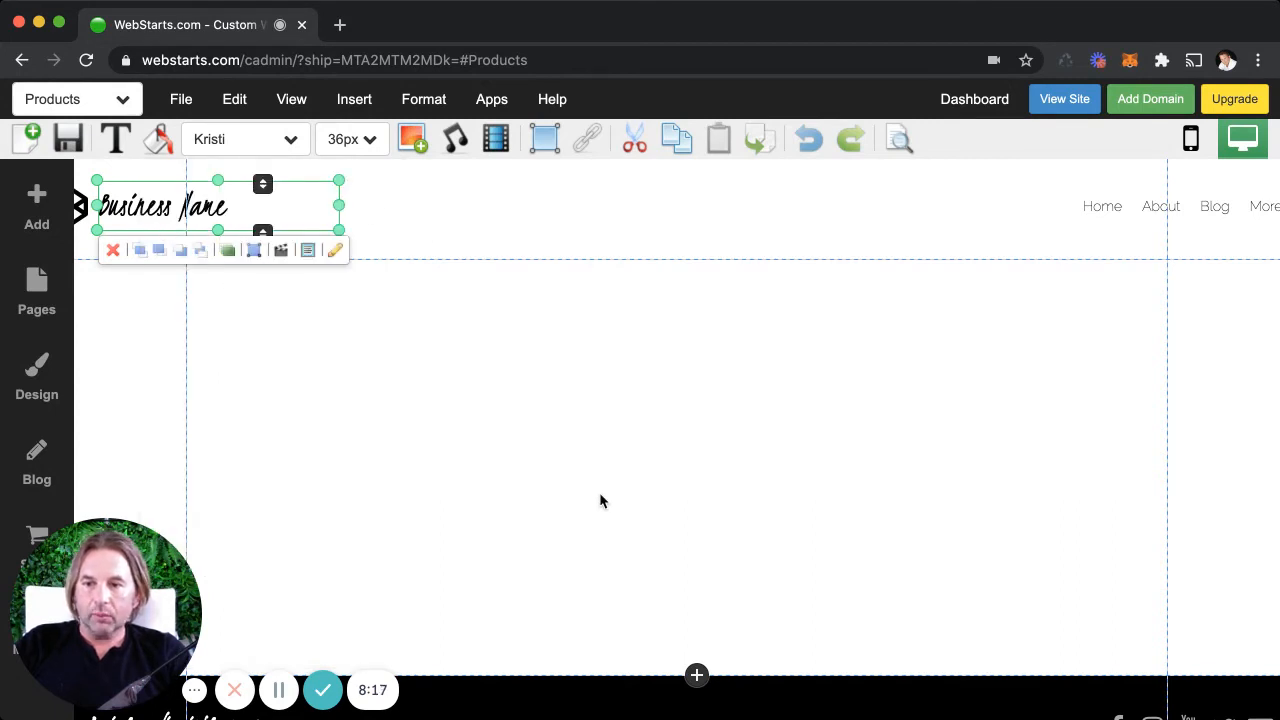
mouse_move(230, 434)
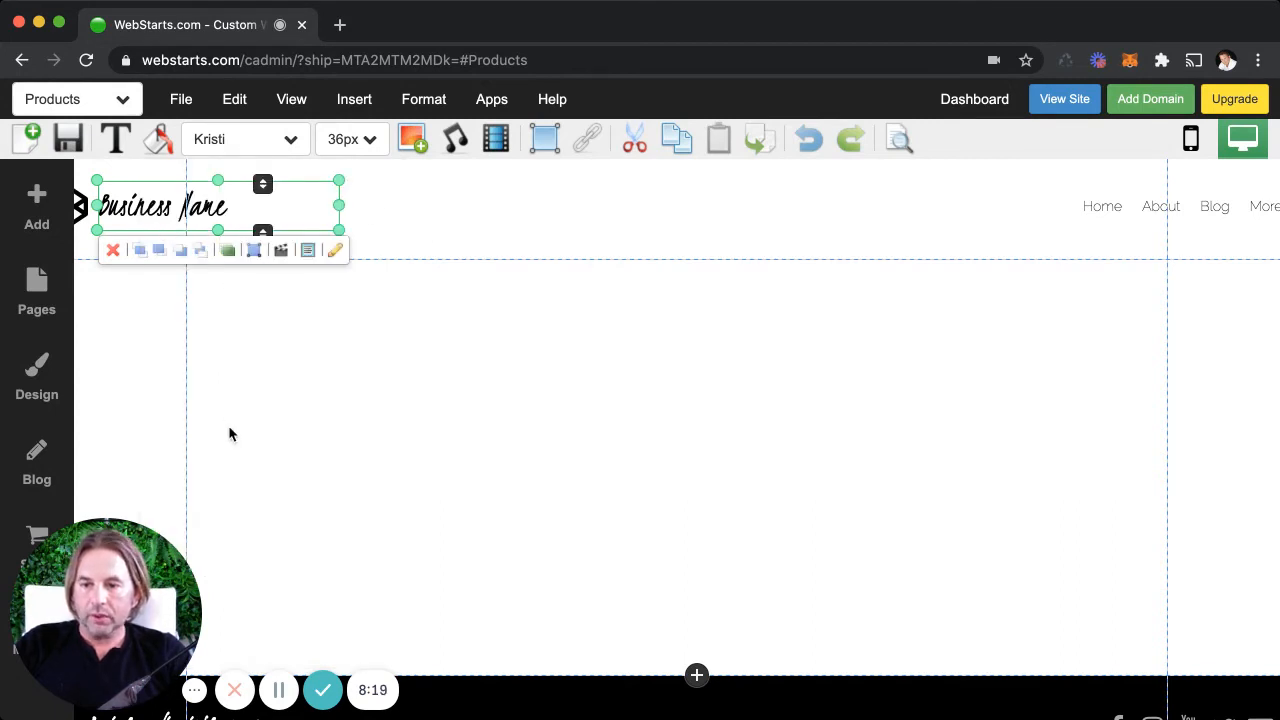
- Review the default Heading Large text style in the site design settings
click(36, 376)
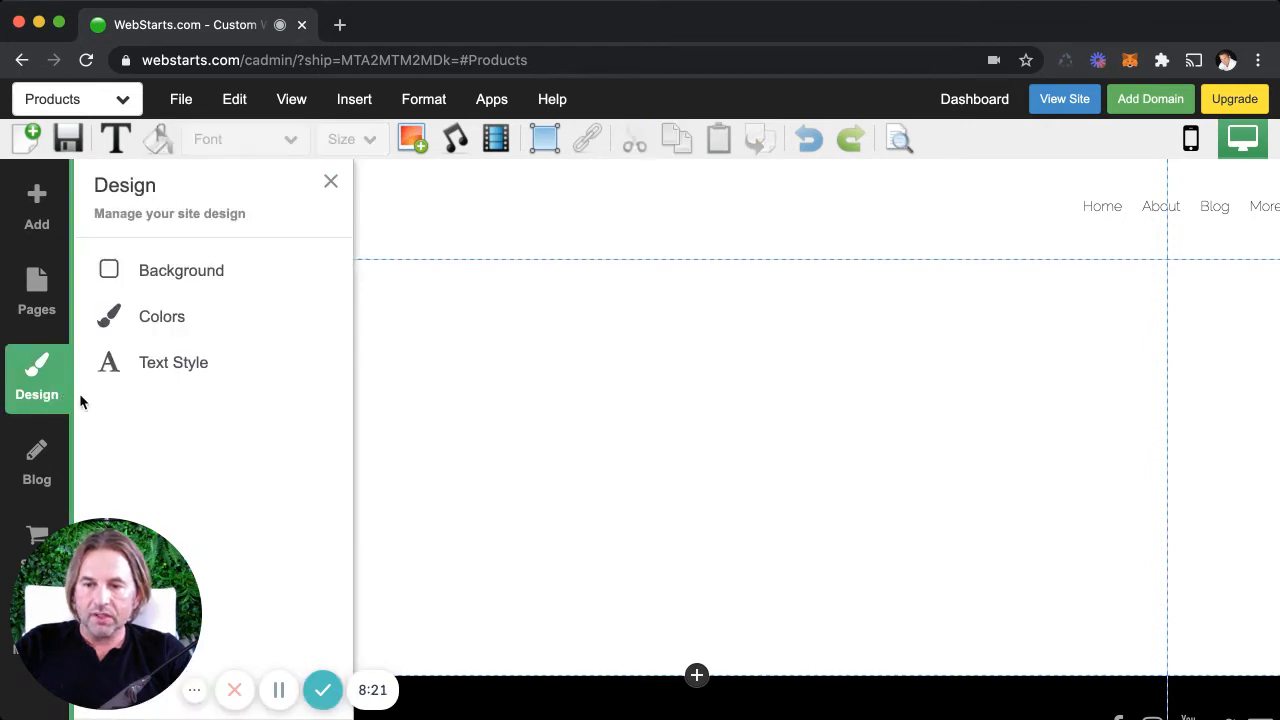
click(172, 362)
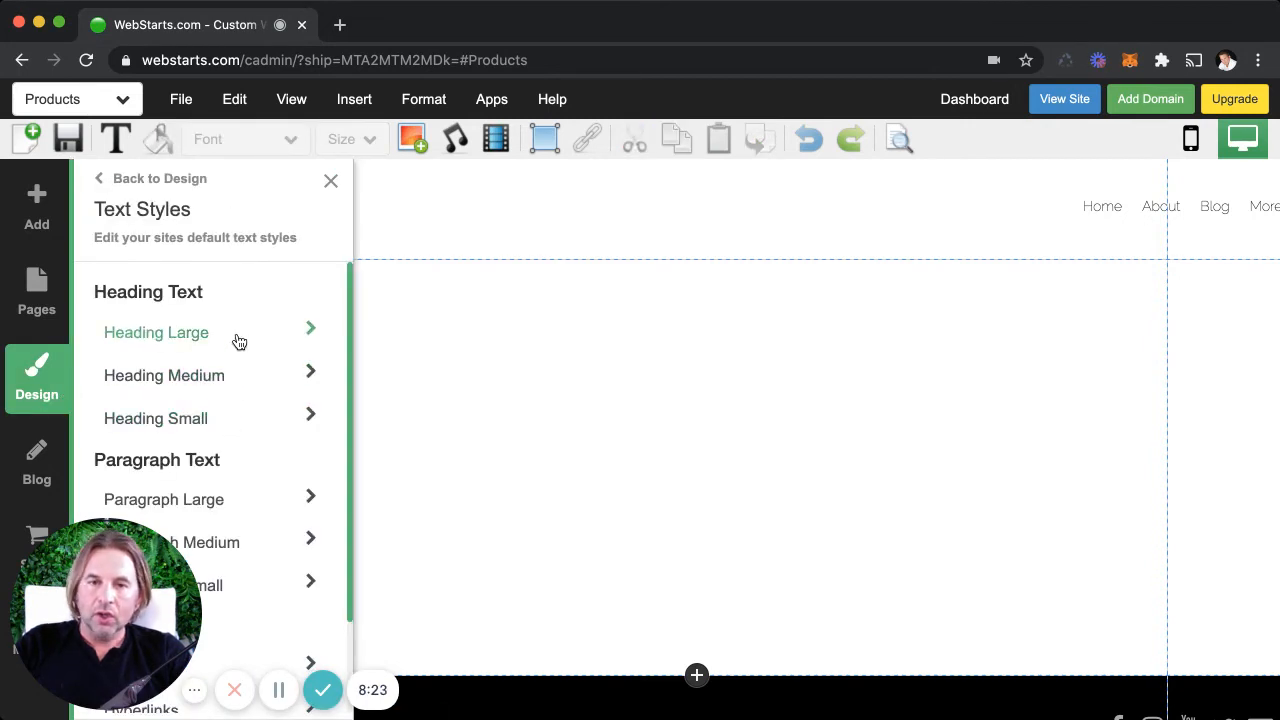
click(156, 332)
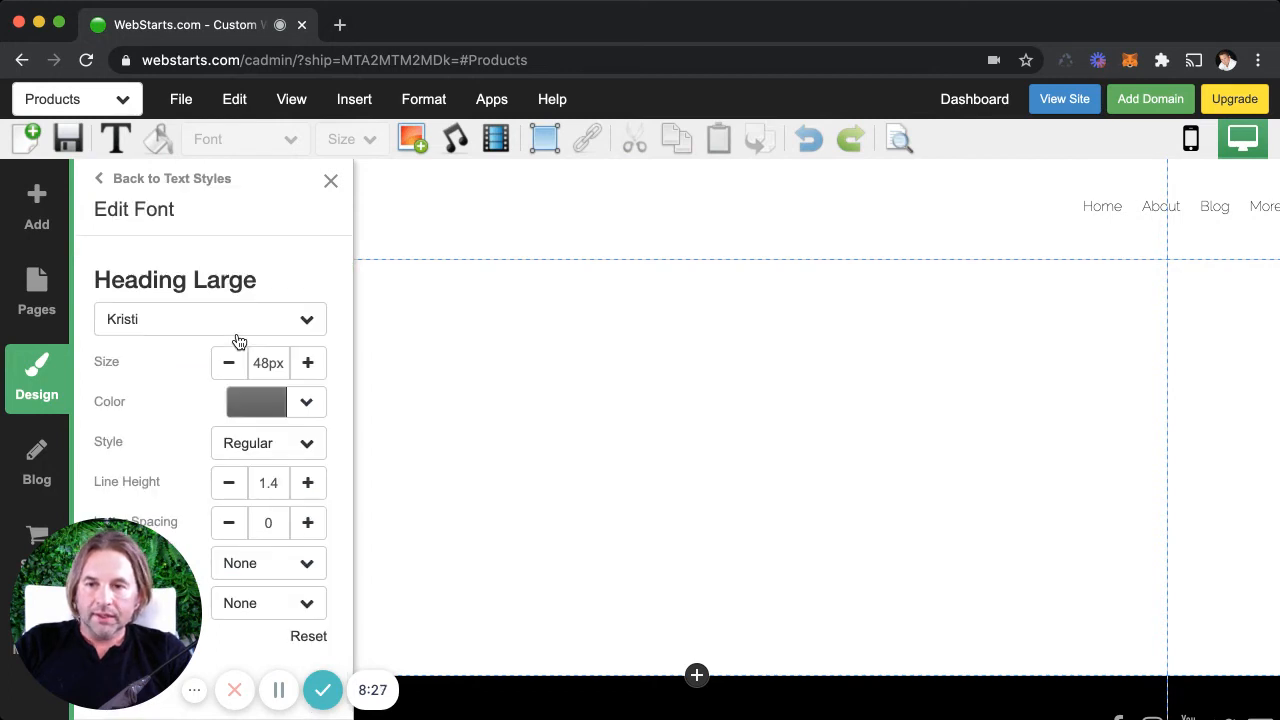
mouse_move(320, 340)
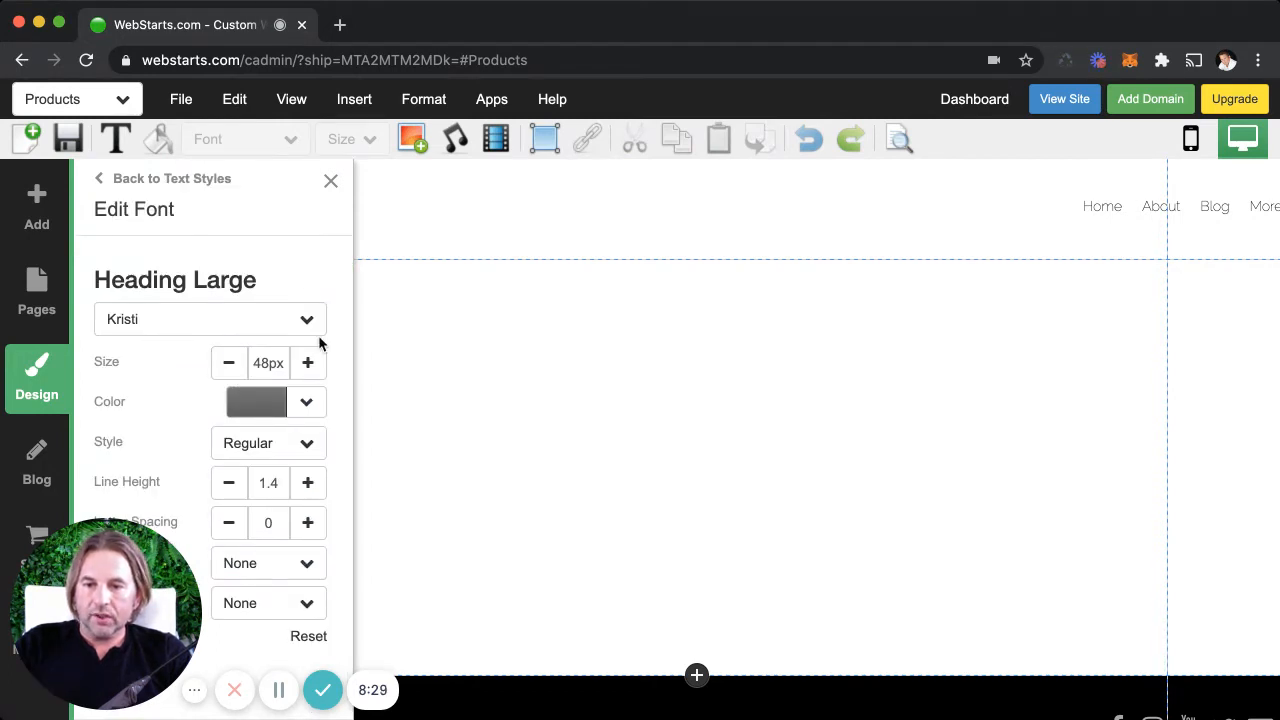
- Show the font choices for the Business Name heading
click(210, 320)
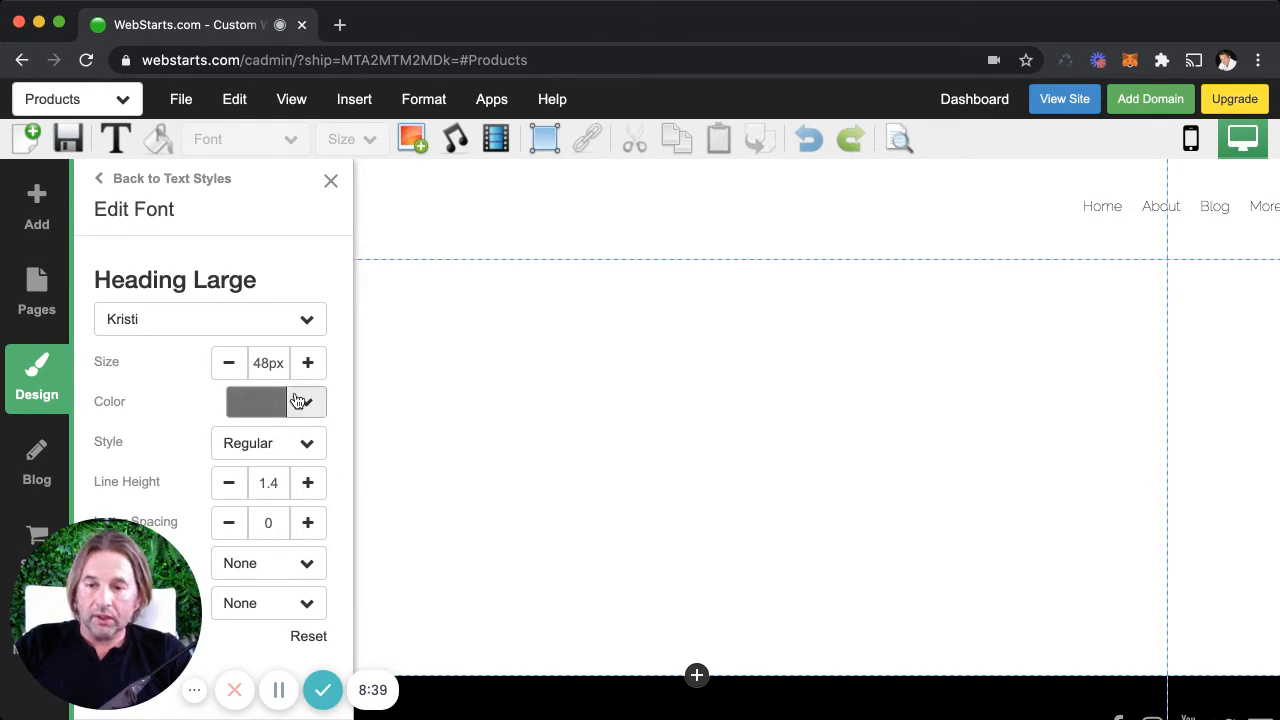
click(210, 318)
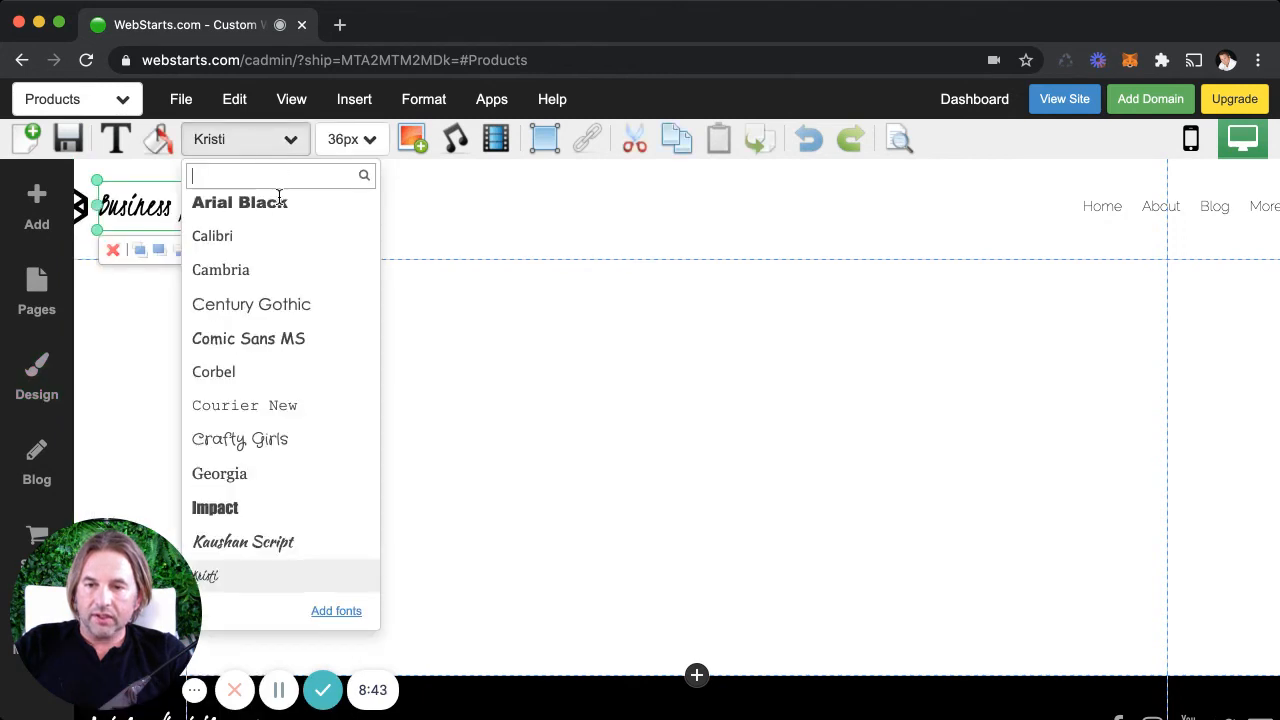
- Browse the Add fonts catalogue and close it without changes
click(336, 610)
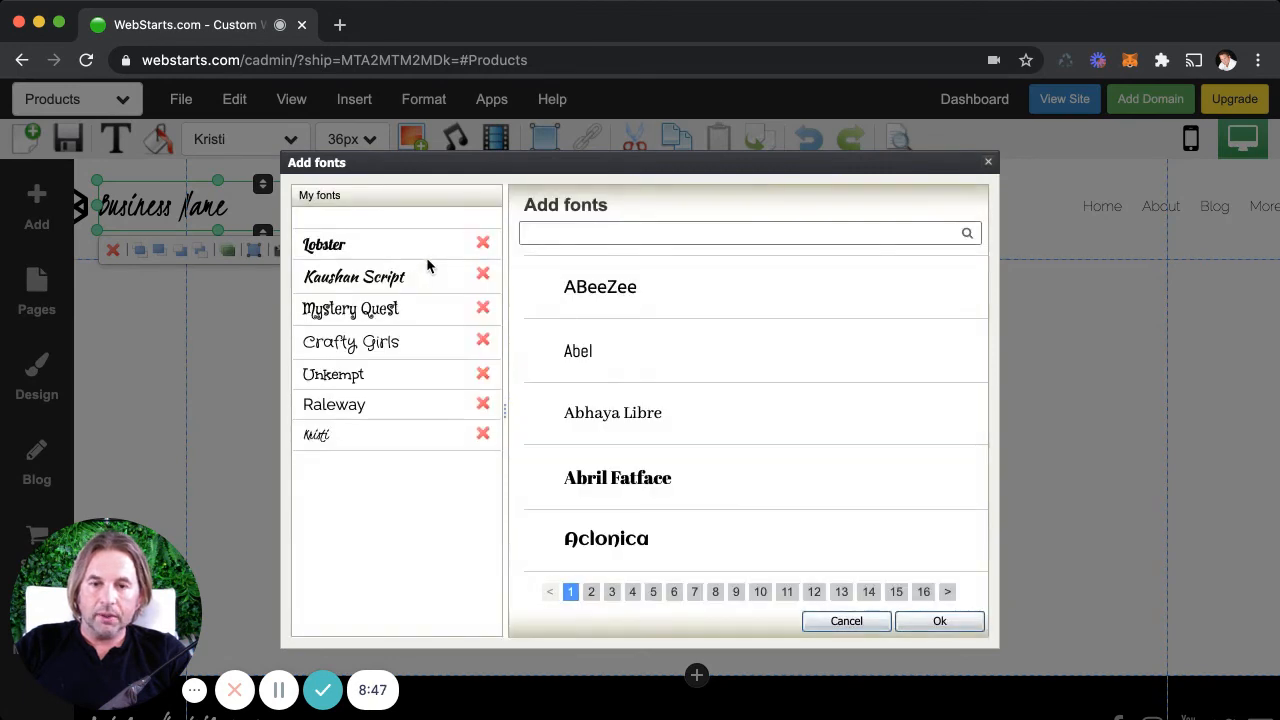
mouse_move(980, 216)
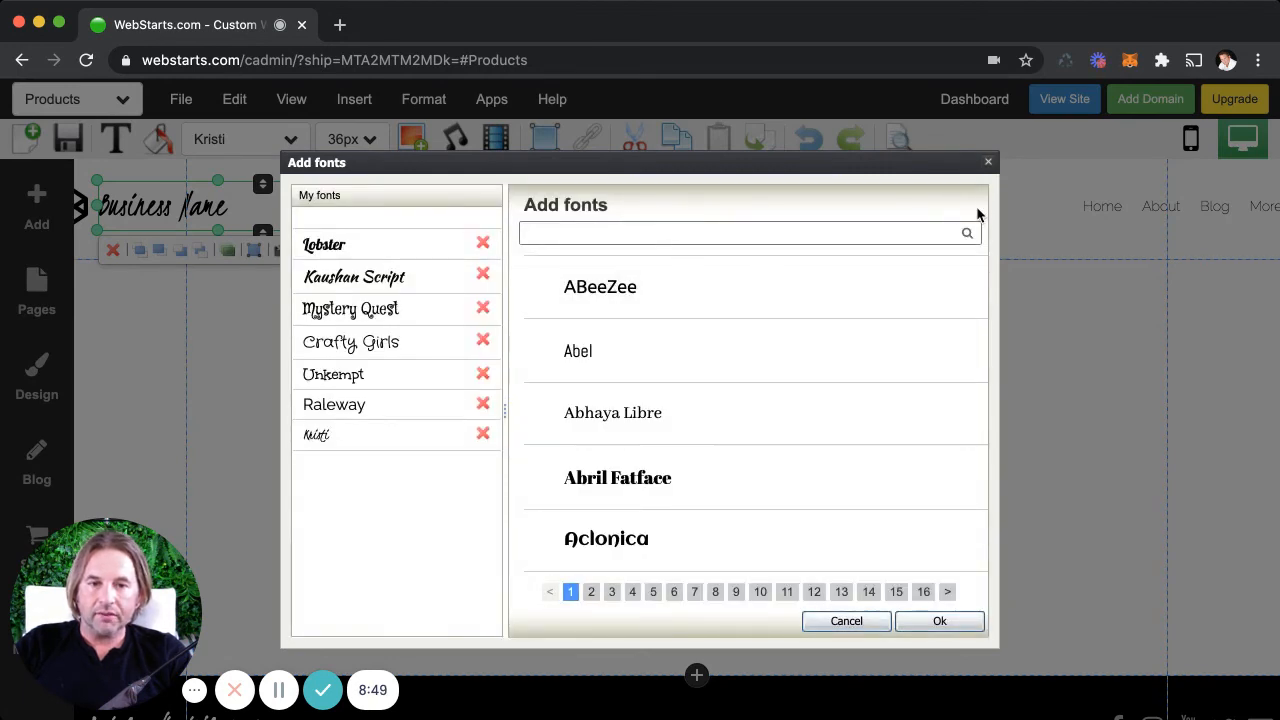
click(844, 620)
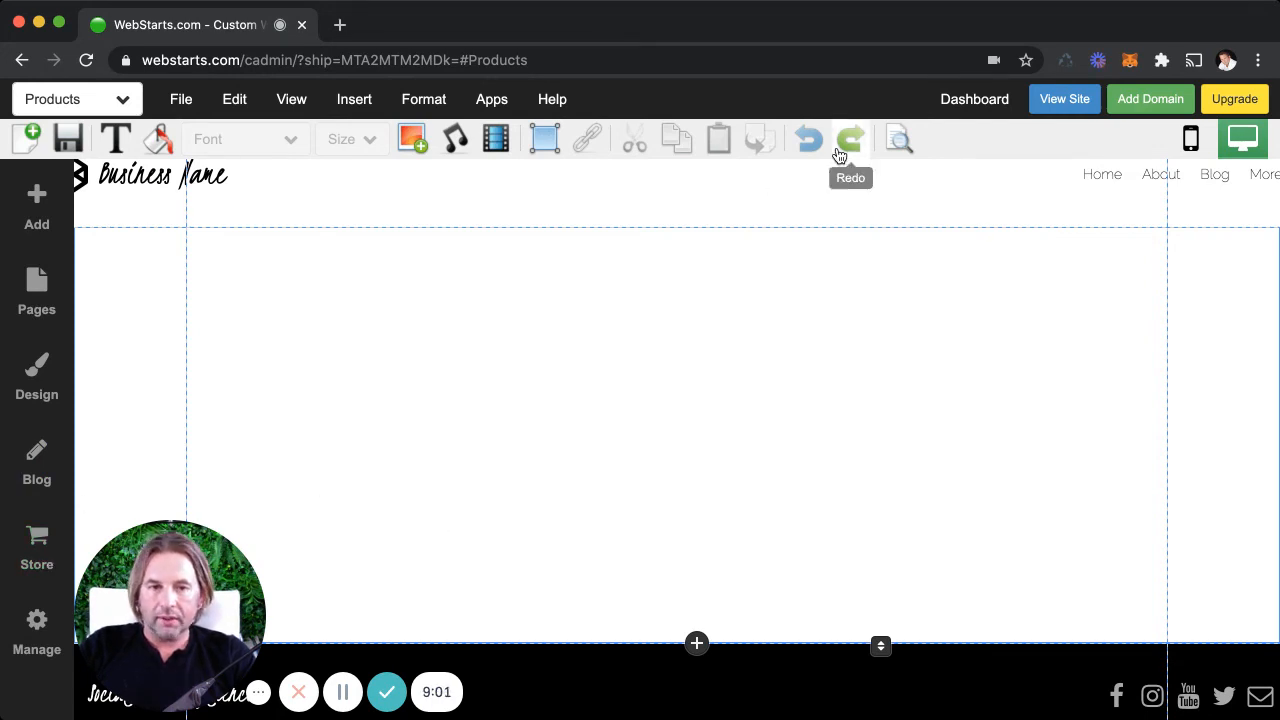
mouse_move(738, 108)
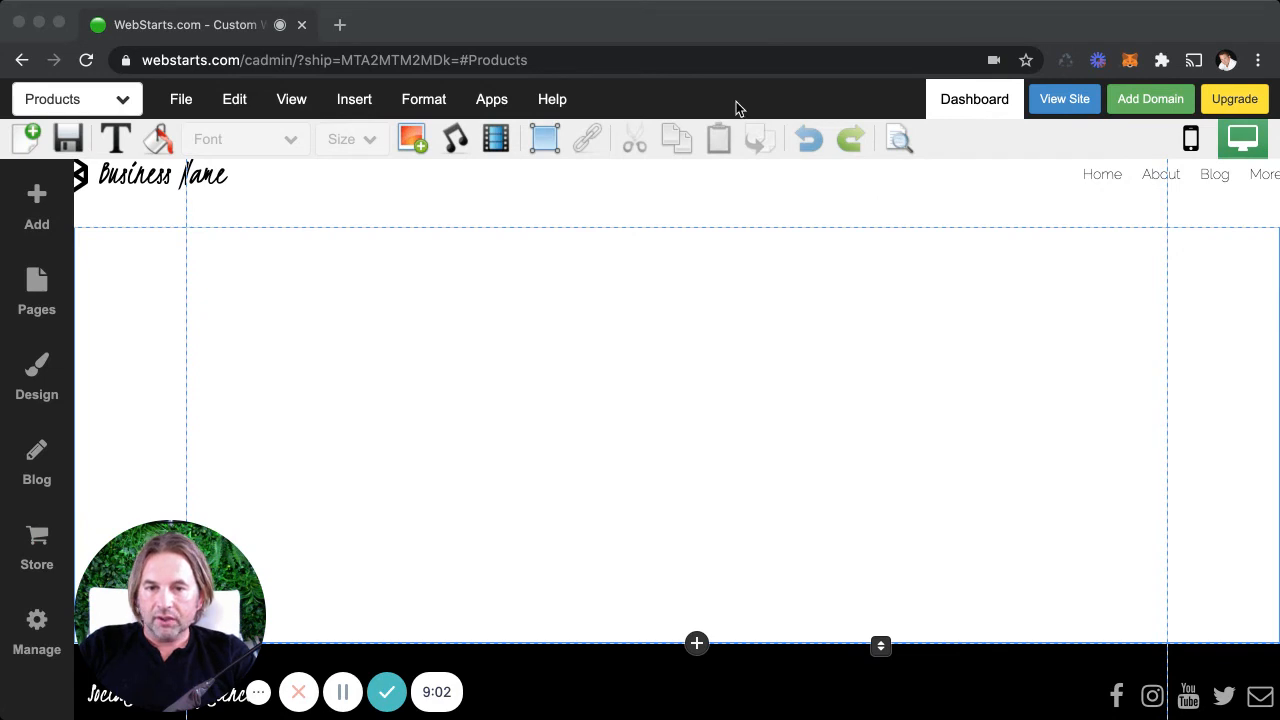
mouse_move(764, 102)
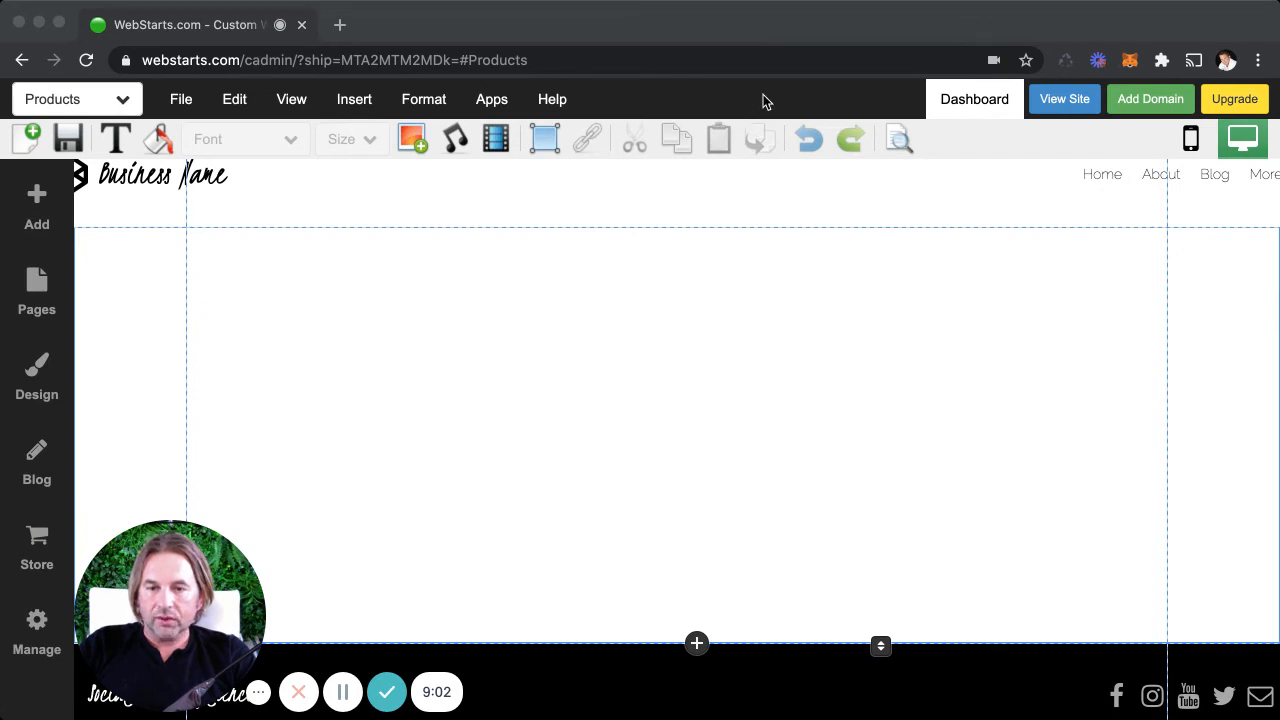
- Return to the dashboard, enter blog management and start a new blog post
click(974, 100)
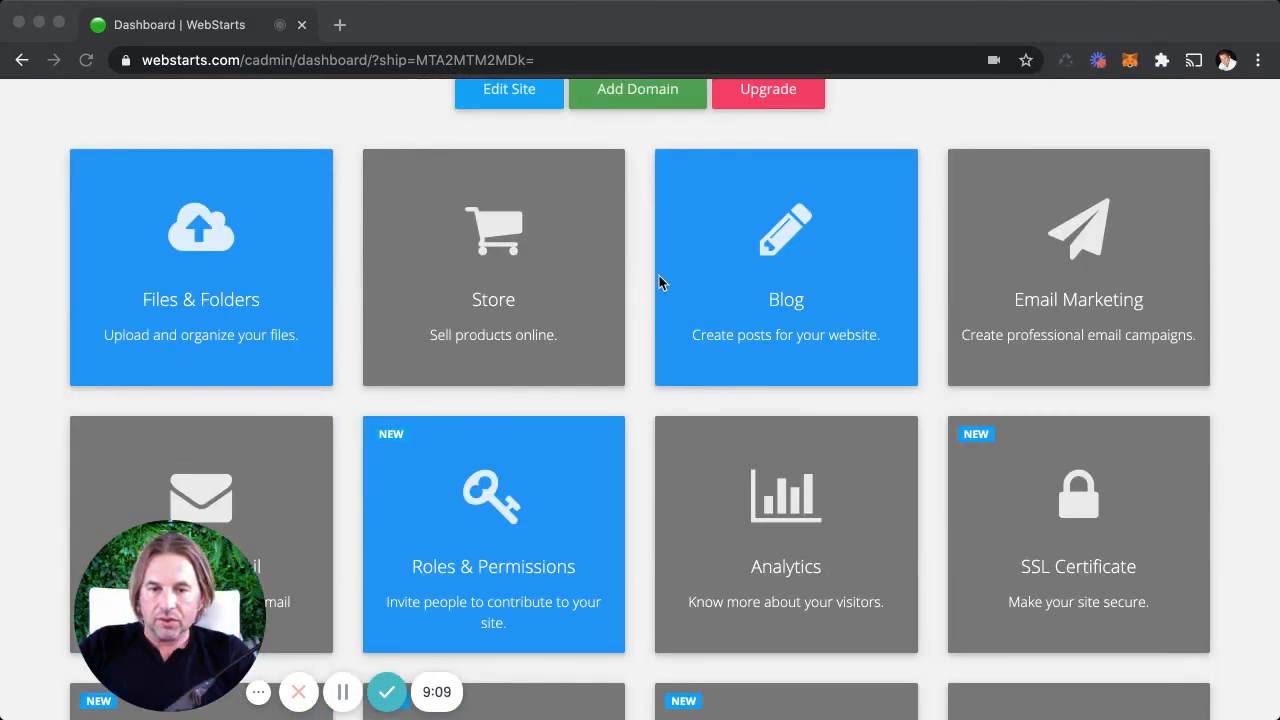
click(784, 268)
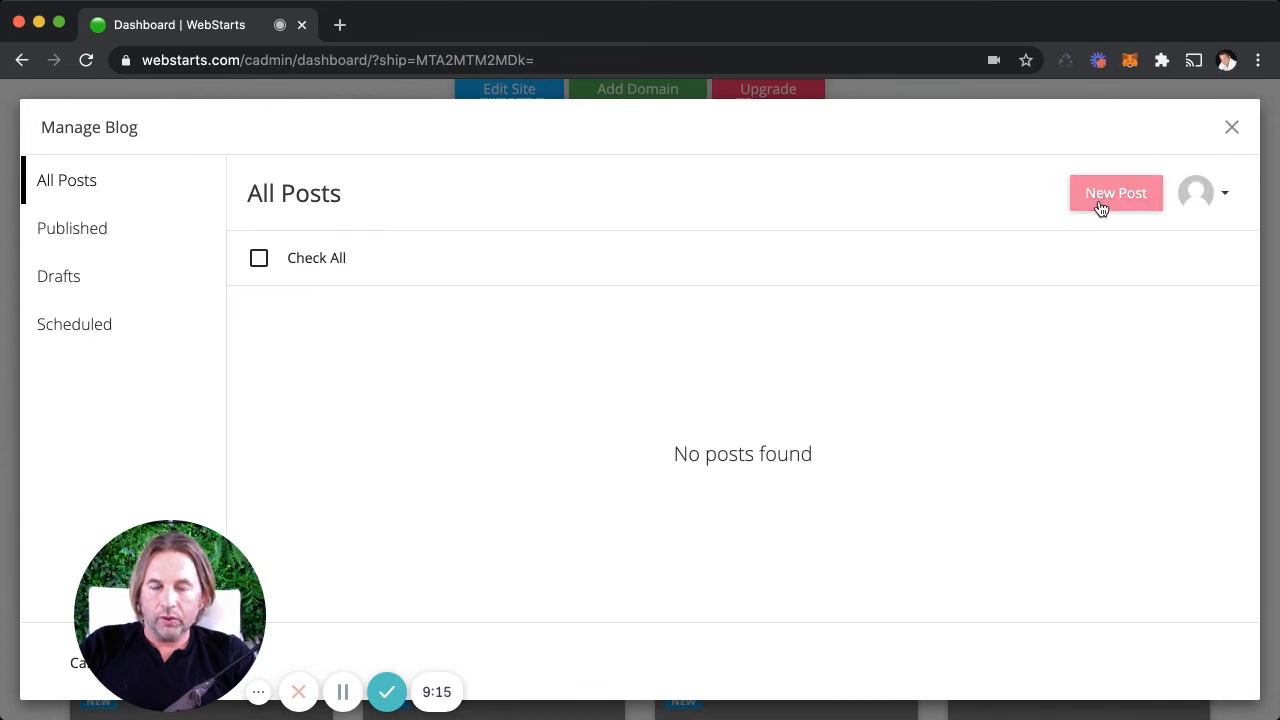
click(1116, 192)
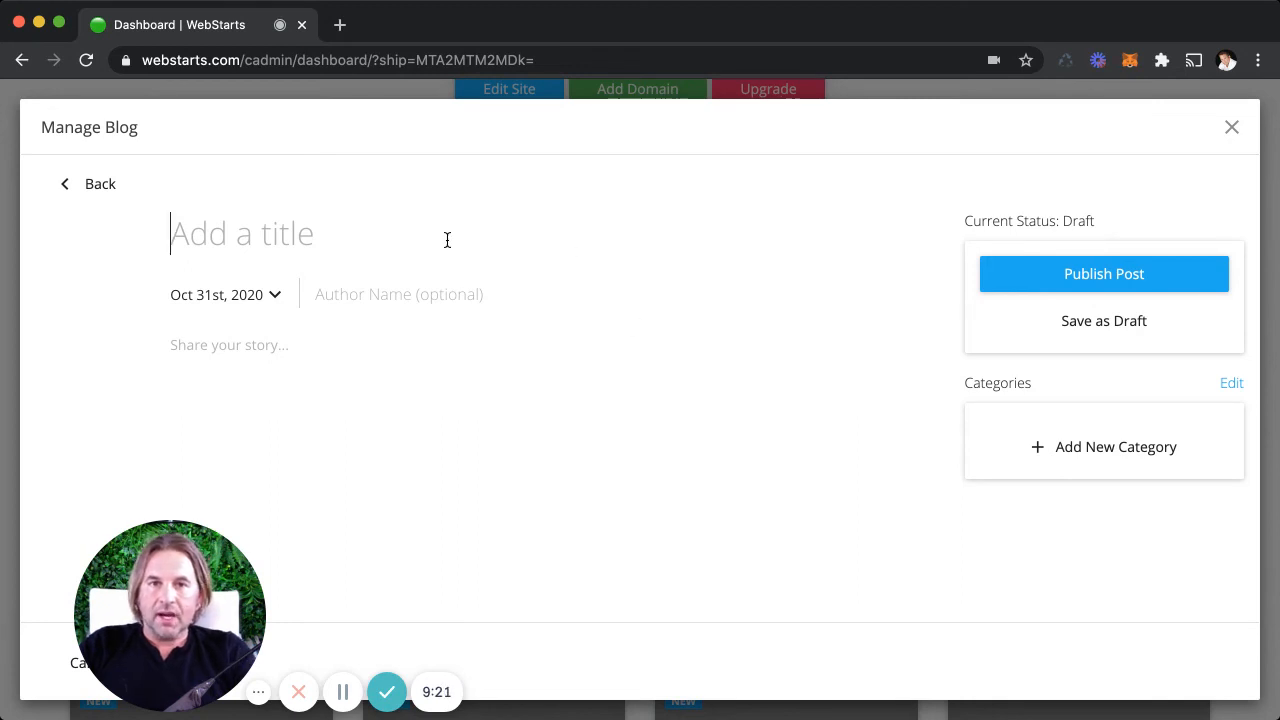
- View the live site's Blog page, confirm it has no posts, and return to the dashboard
click(1232, 128)
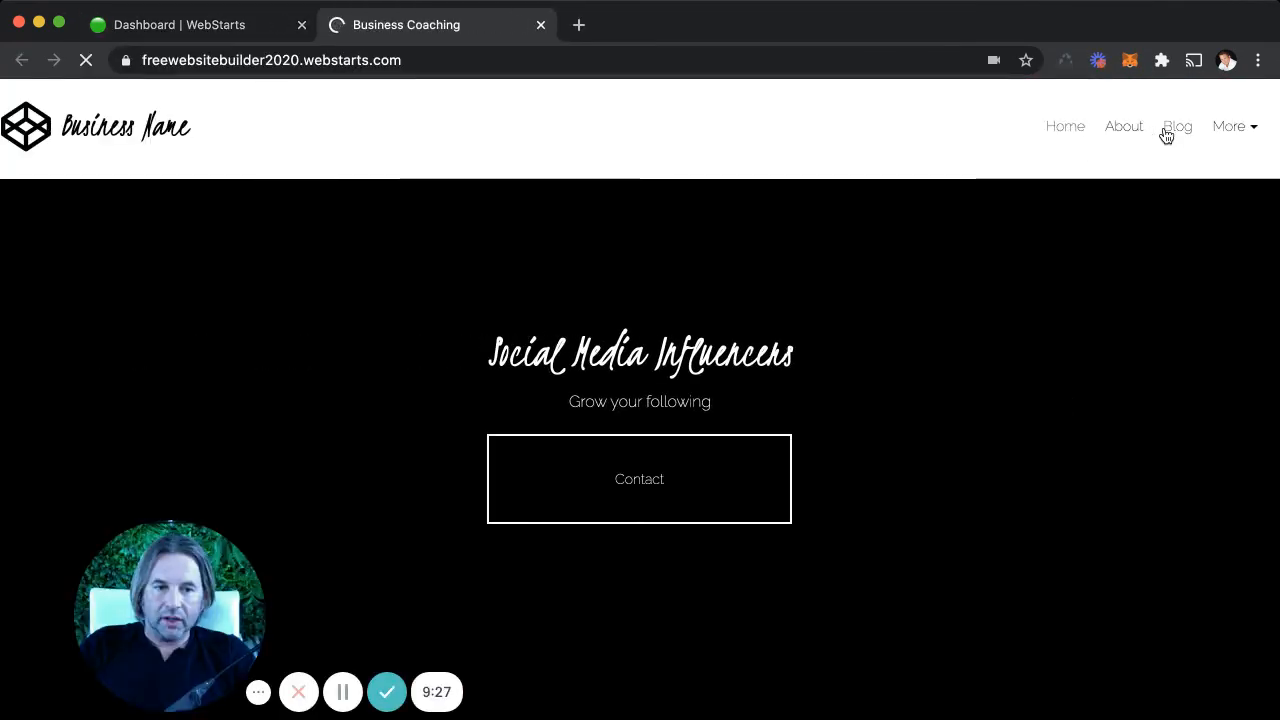
click(1176, 126)
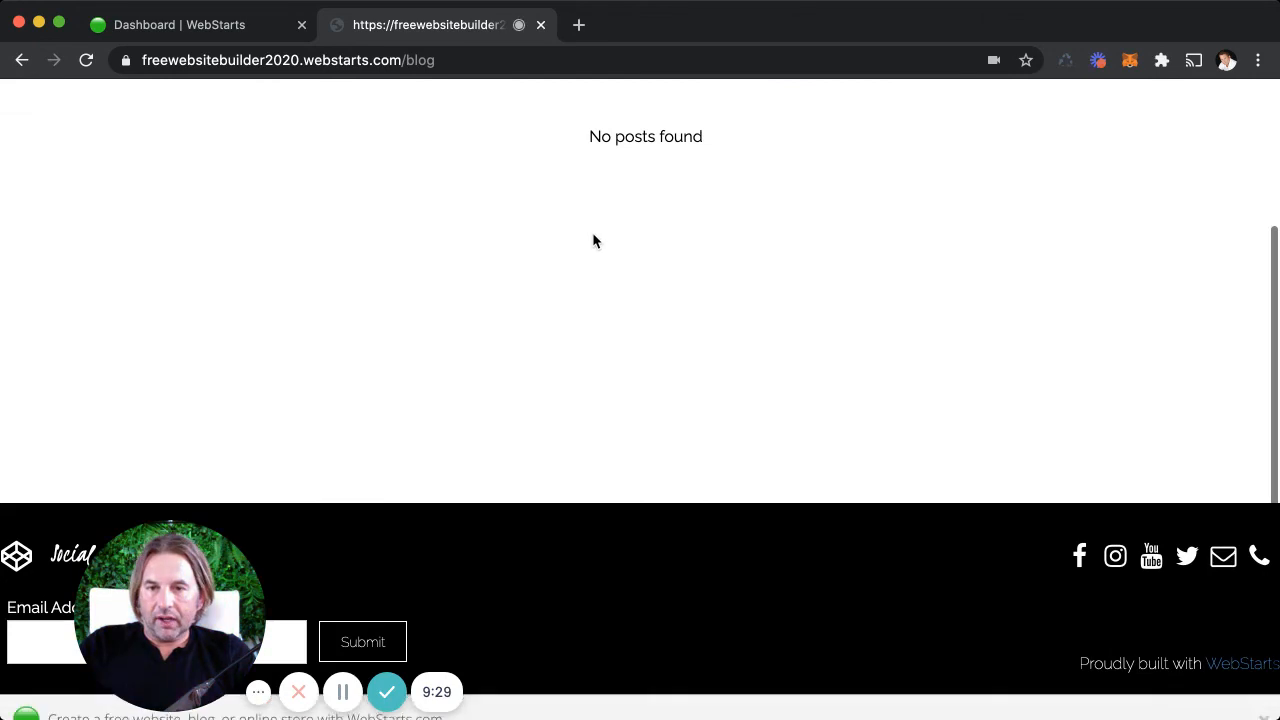
click(180, 24)
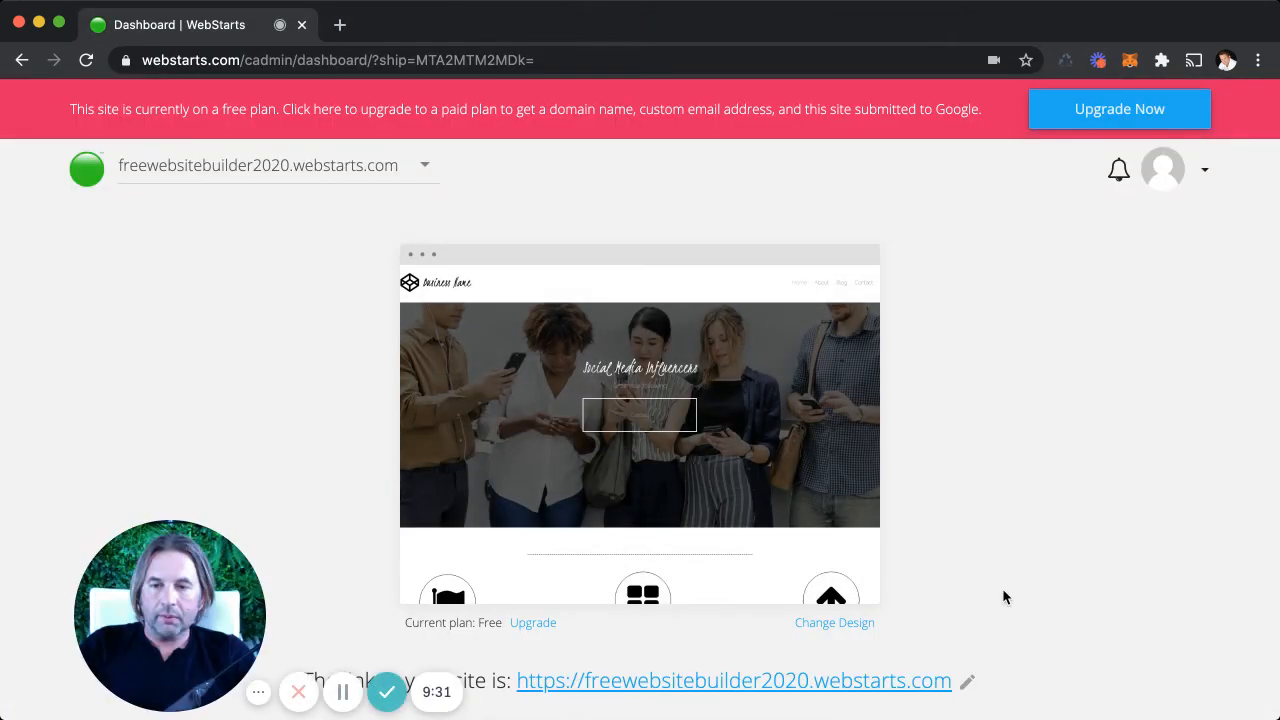
- Scroll through the dashboard tiles and reopen the site editor on the Home page
scroll(down, 3)
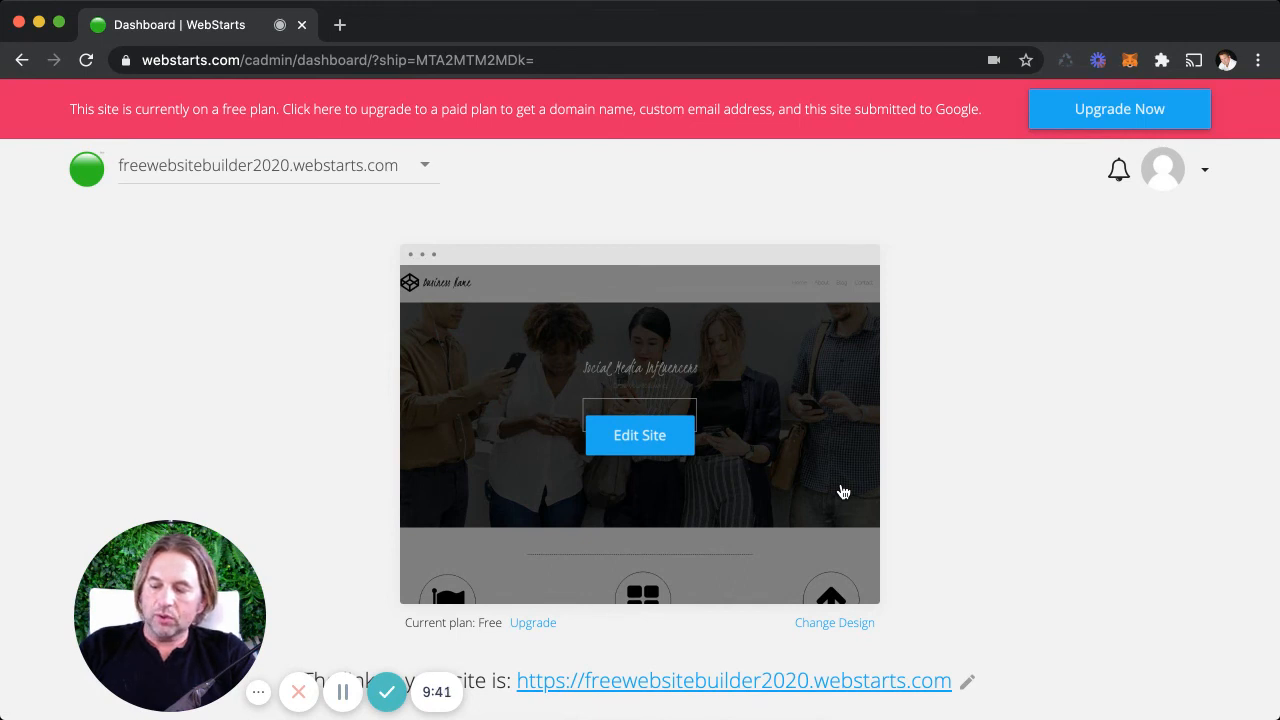
mouse_move(912, 474)
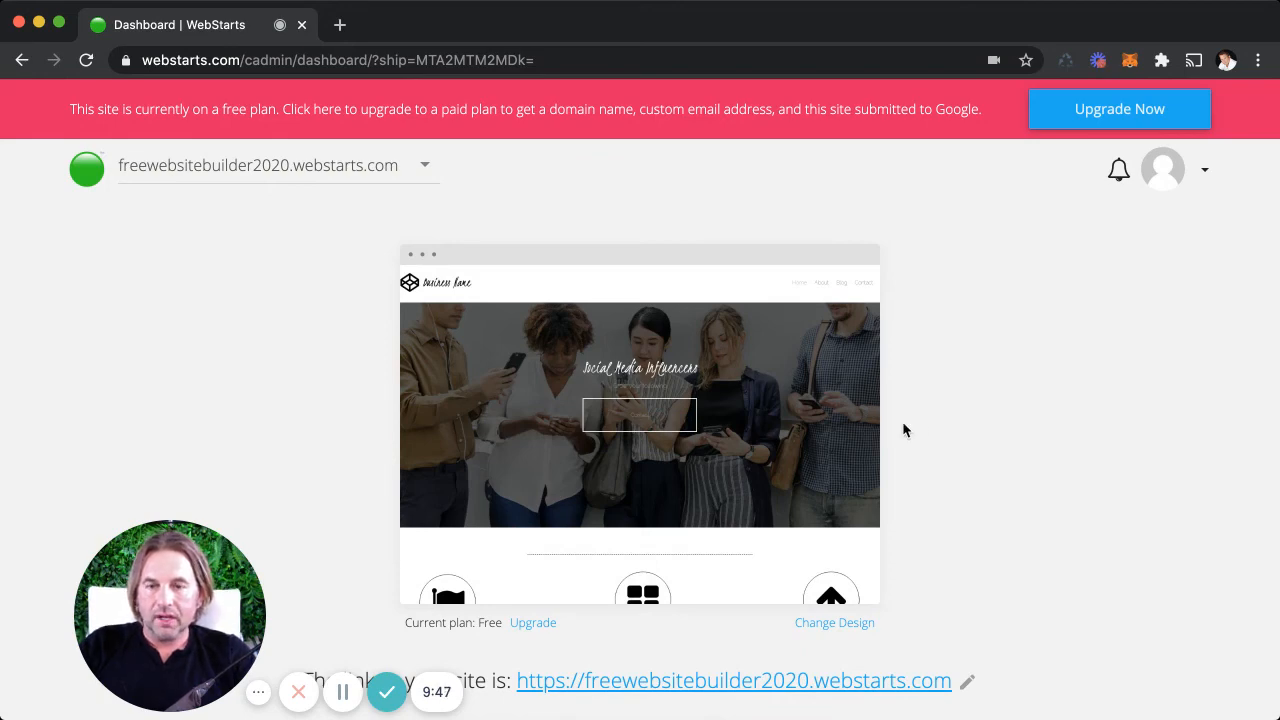
scroll(down, 3)
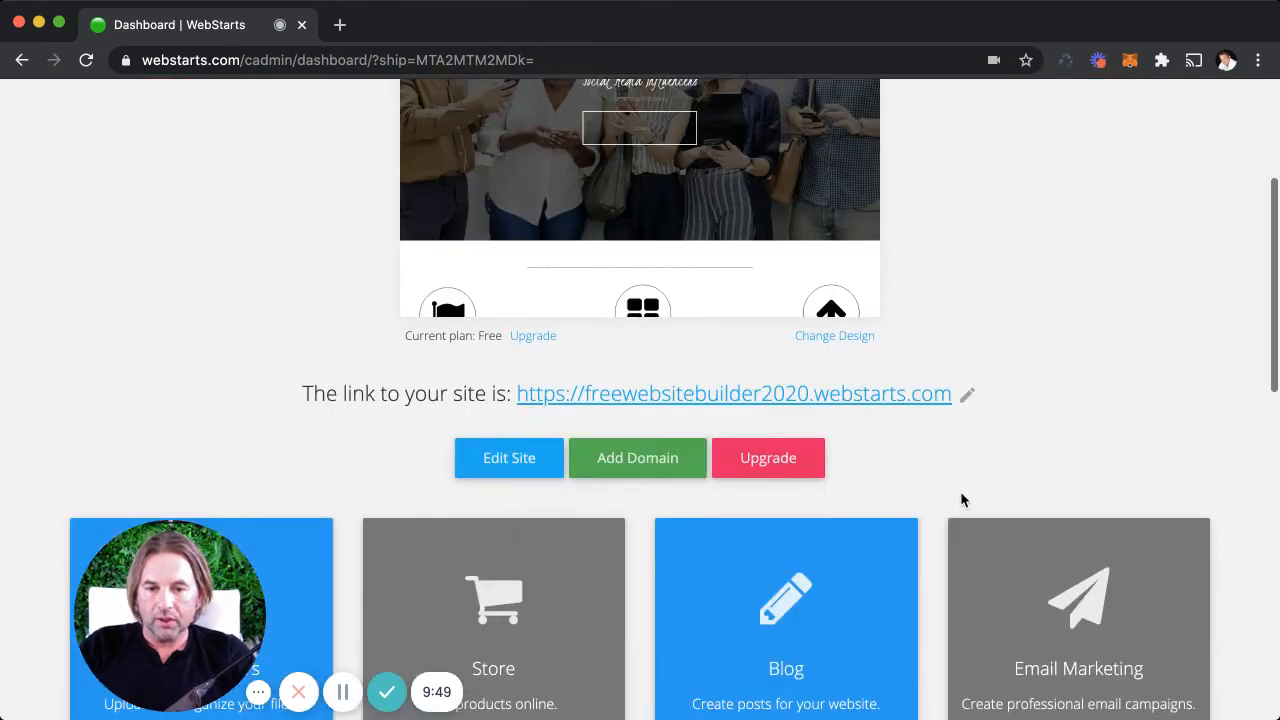
scroll(down, 3)
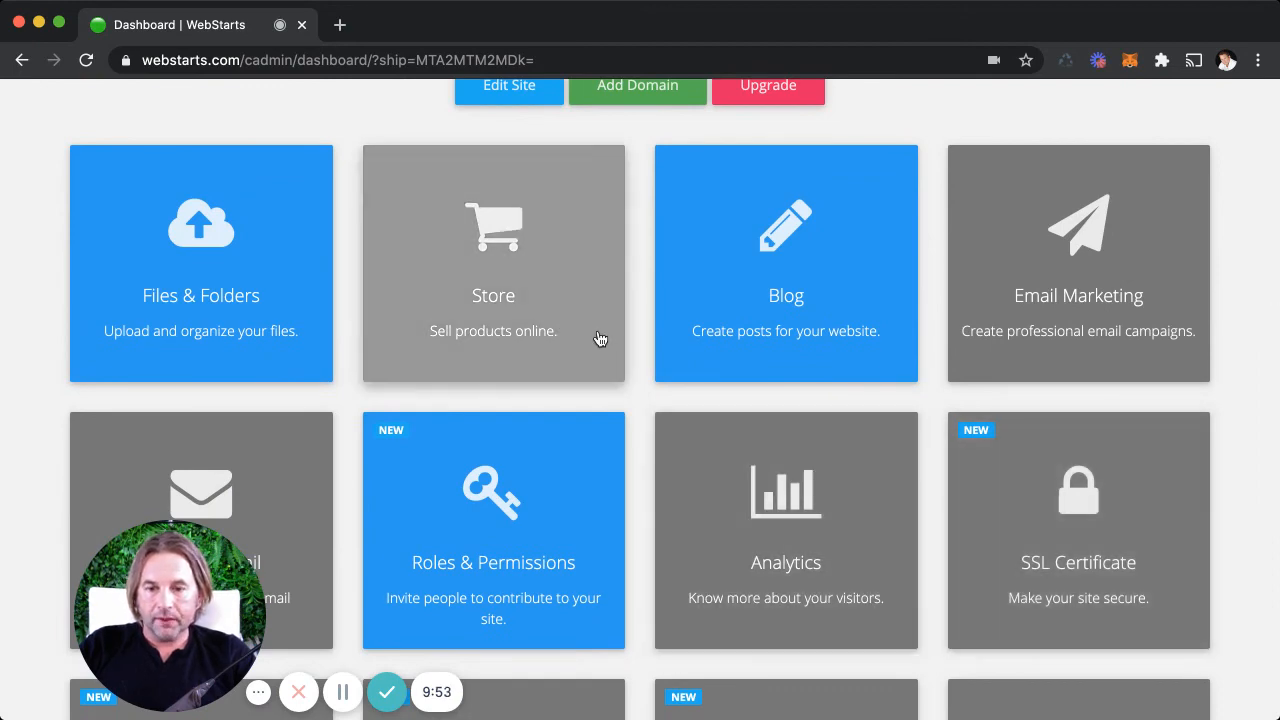
scroll(down, 3)
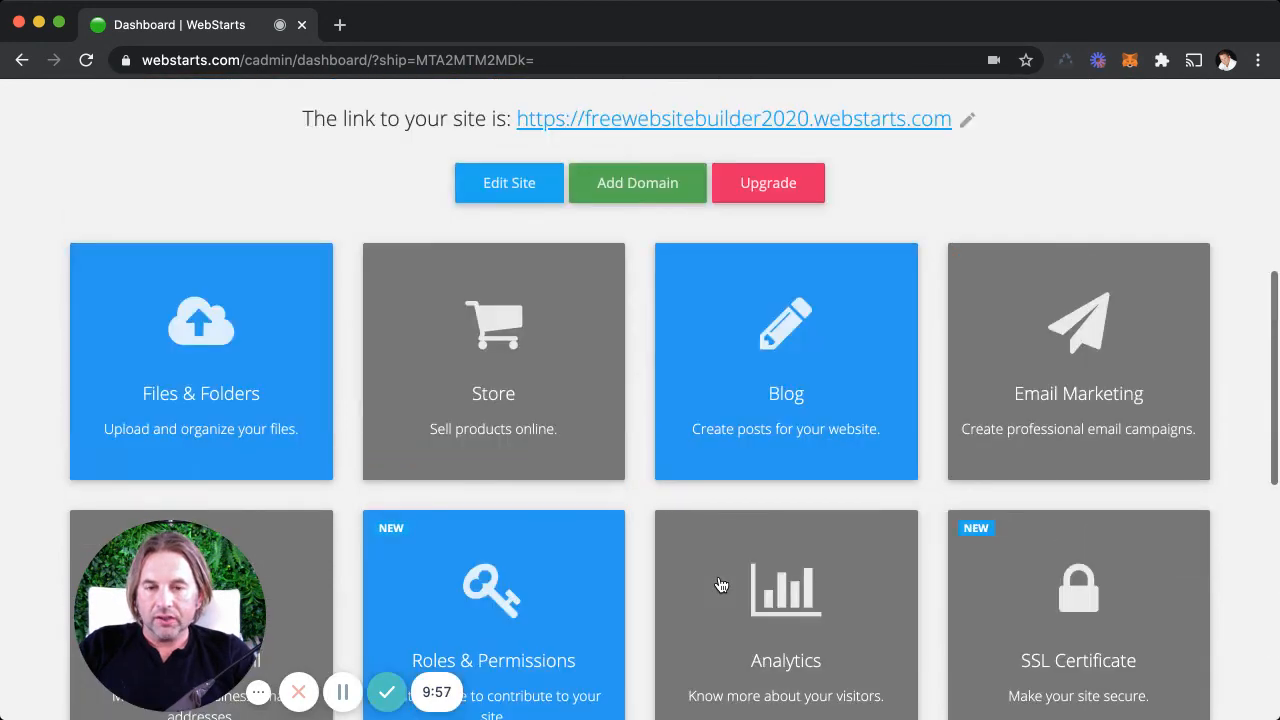
click(508, 182)
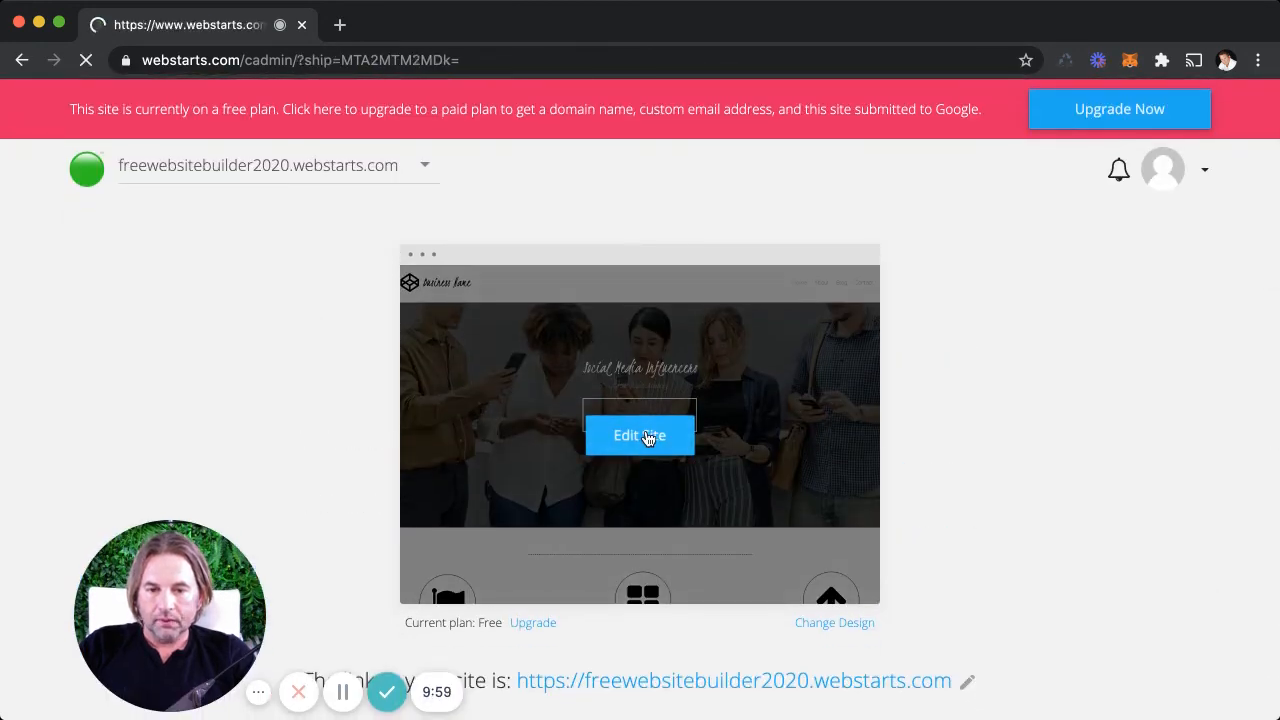
click(640, 436)
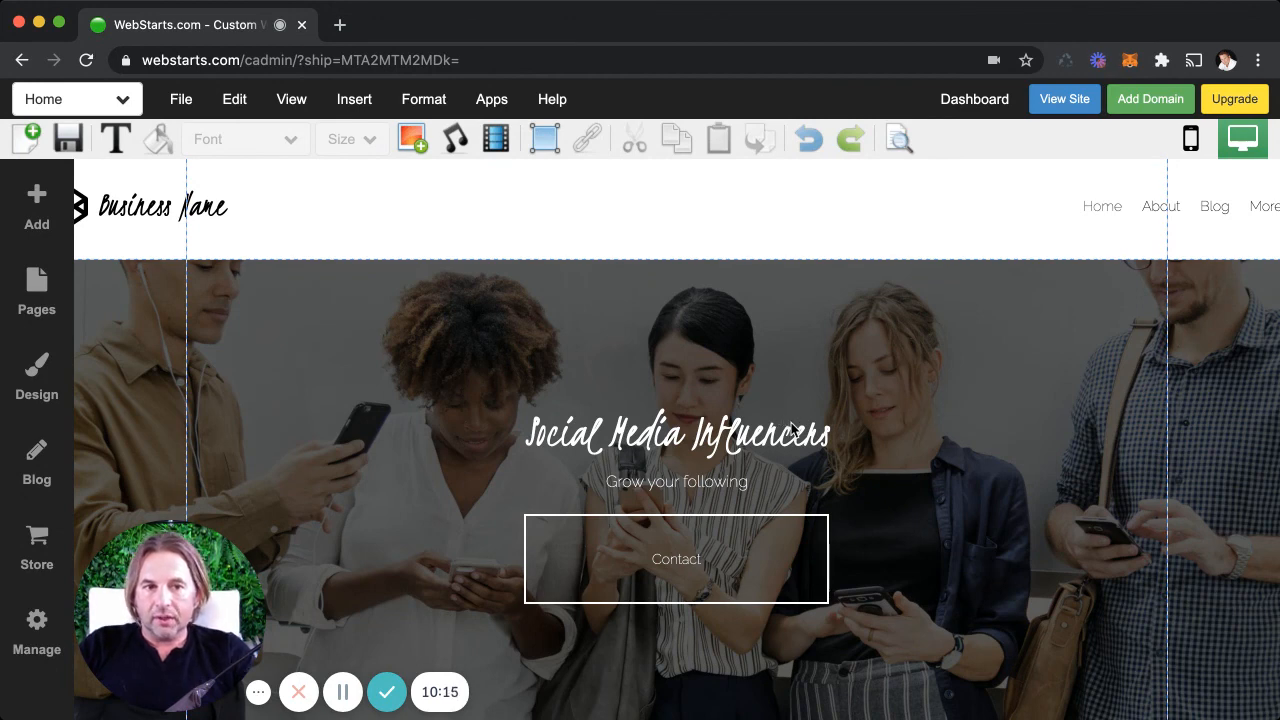
- Go to Add Domain, choose 'I Already Have A Domain Name' and focus its empty domain field
click(1150, 100)
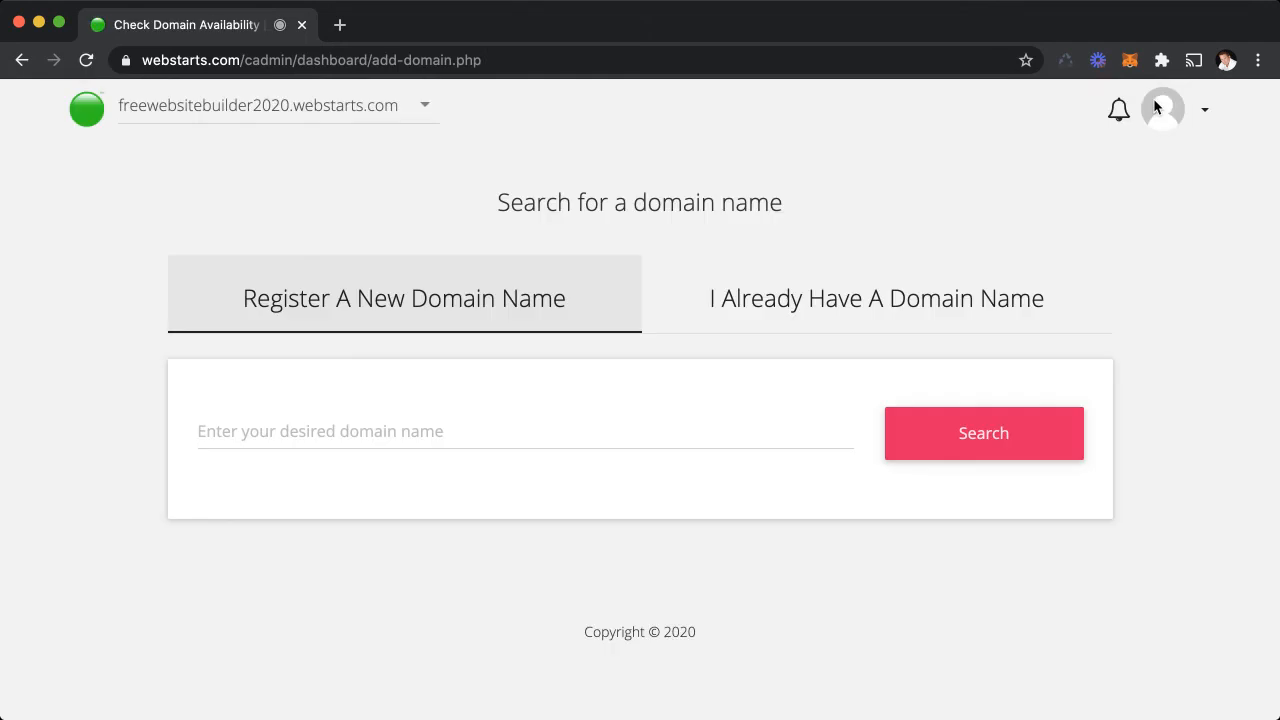
click(524, 432)
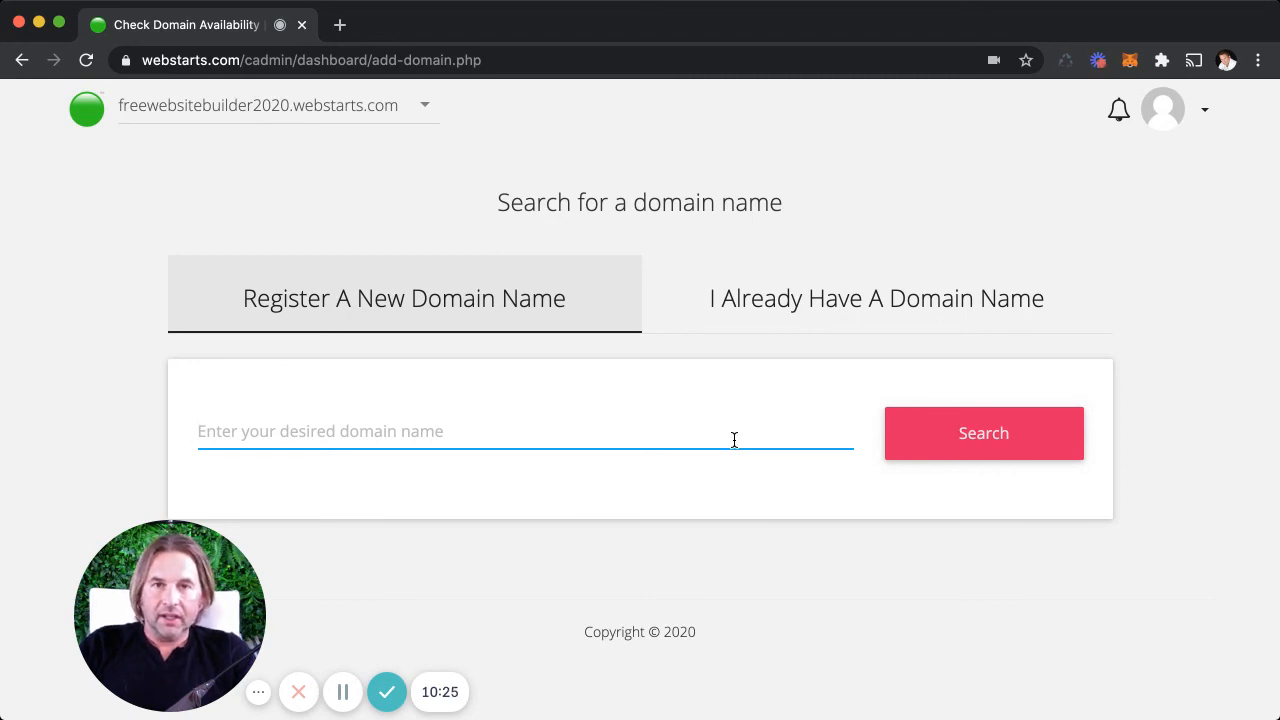
click(876, 298)
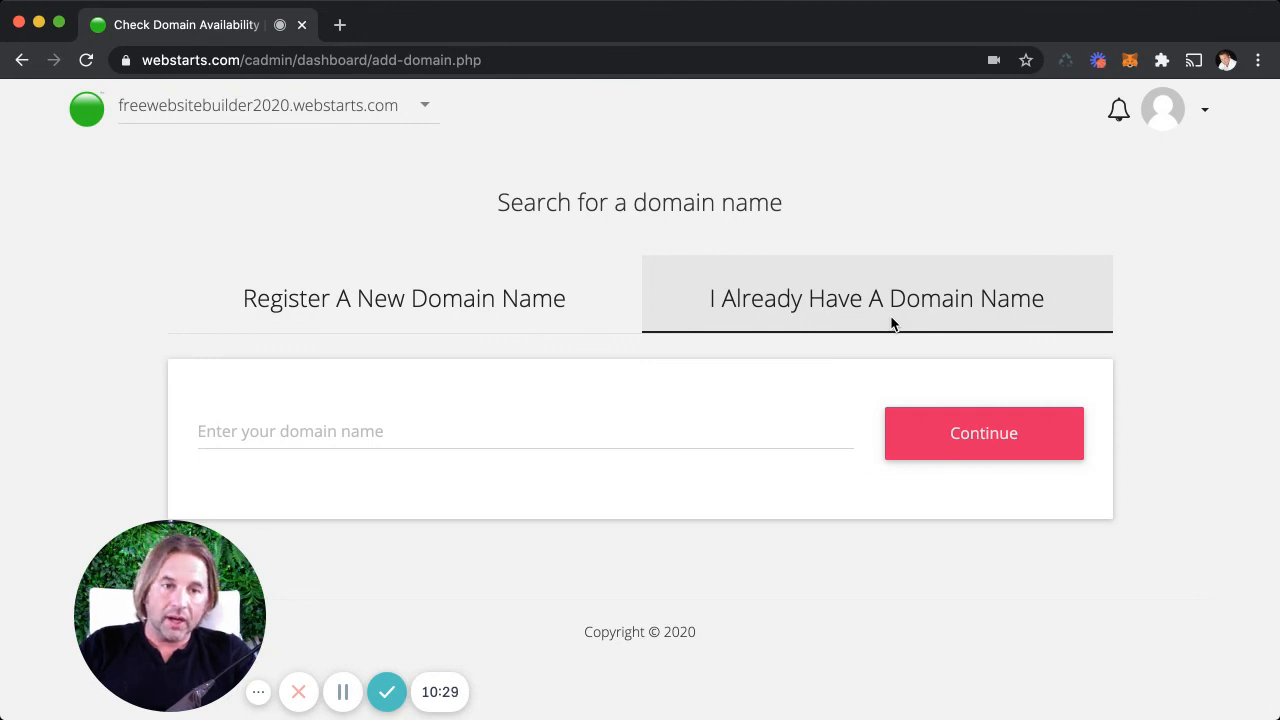
mouse_move(1036, 354)
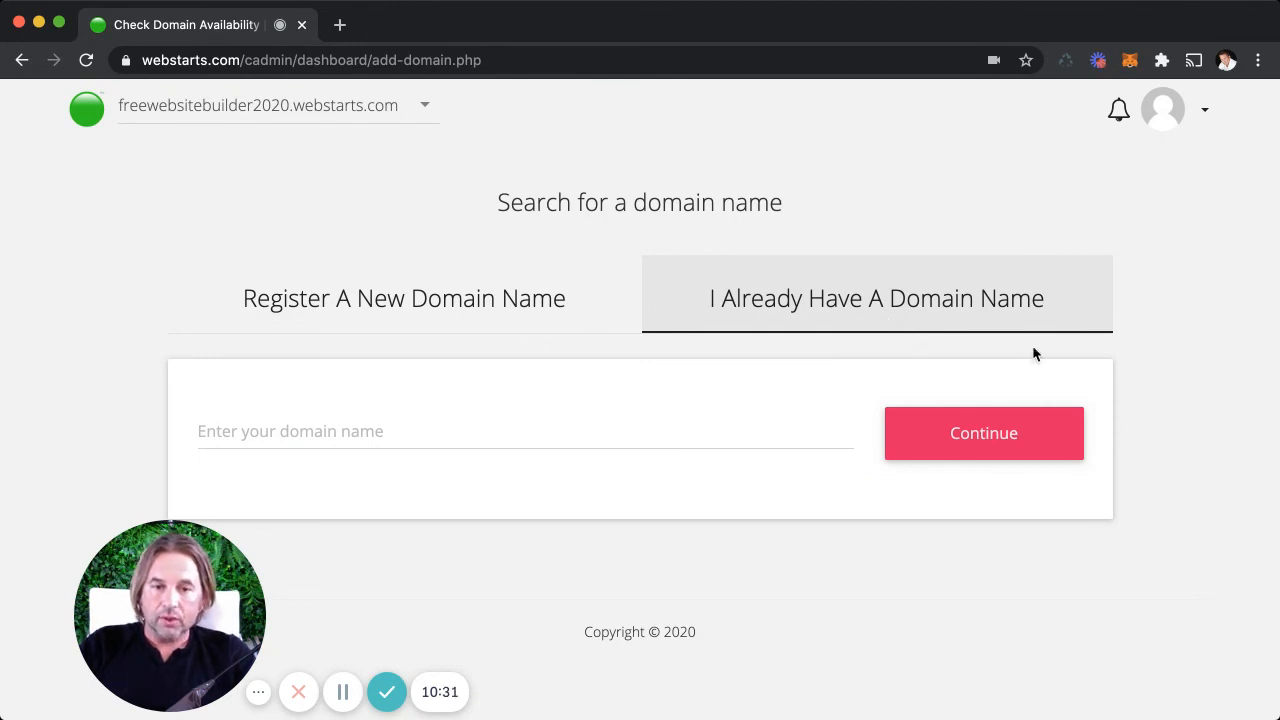
mouse_move(816, 338)
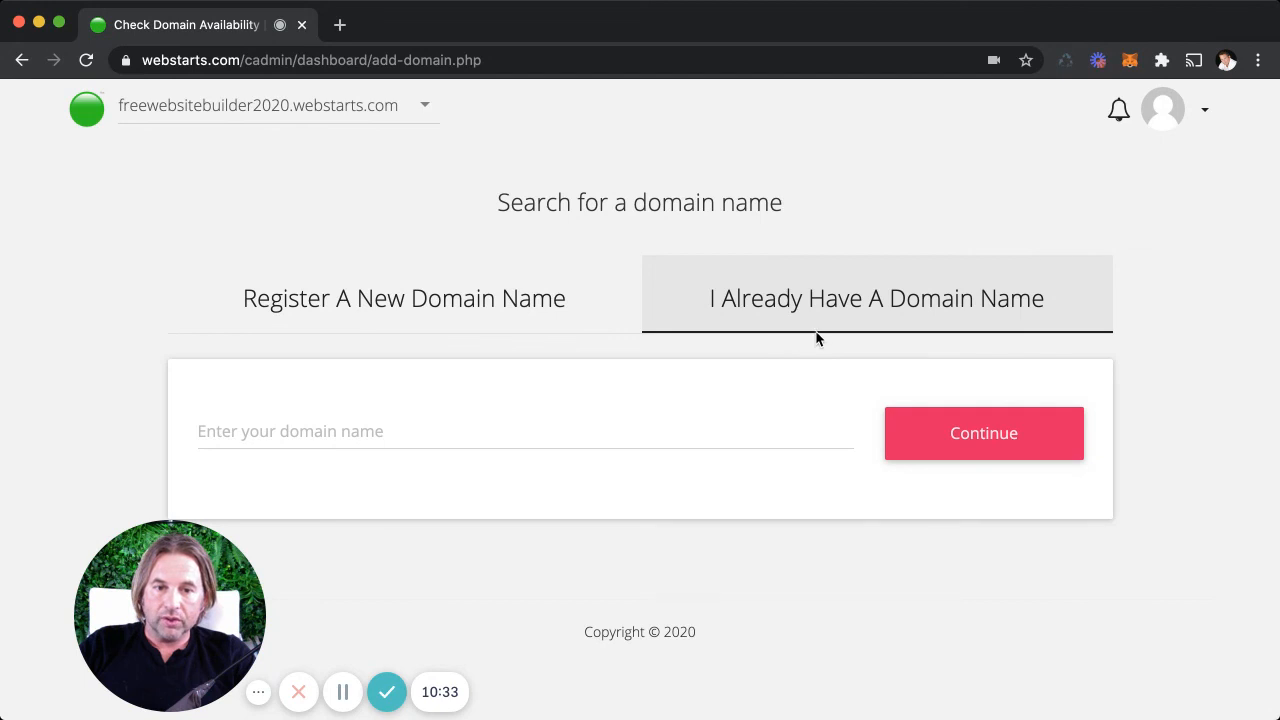
mouse_move(826, 326)
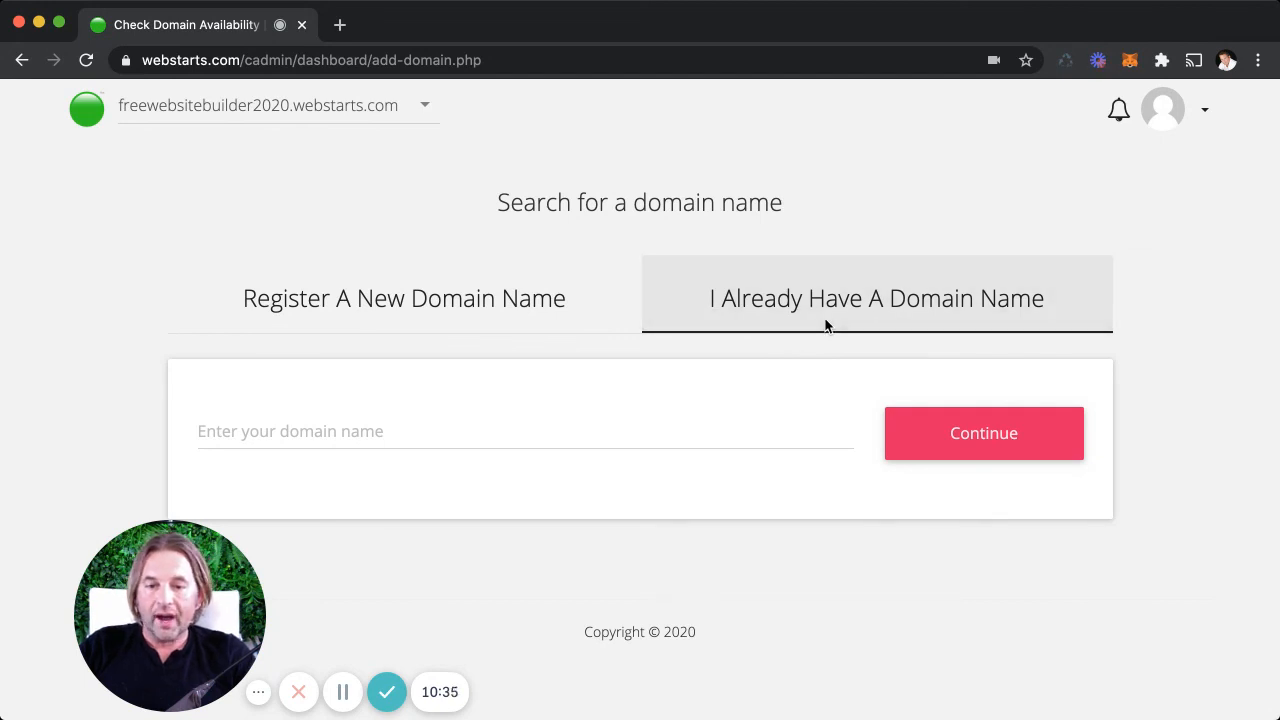
click(524, 432)
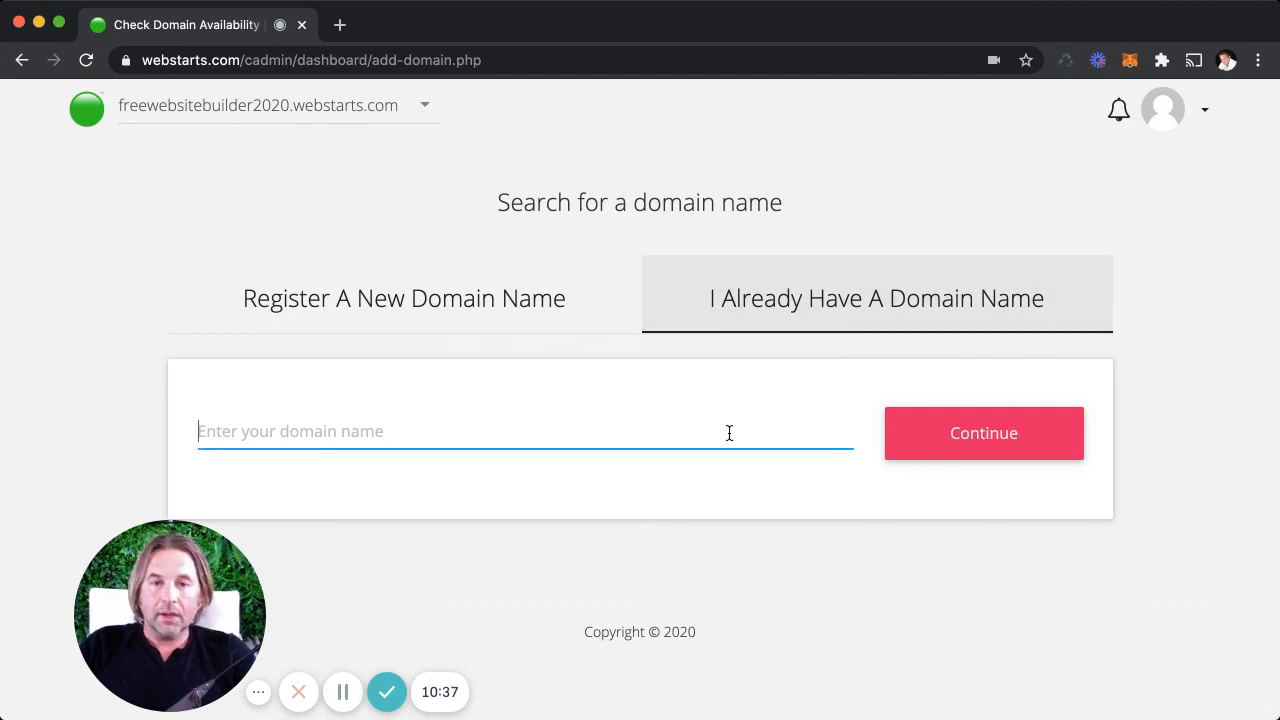